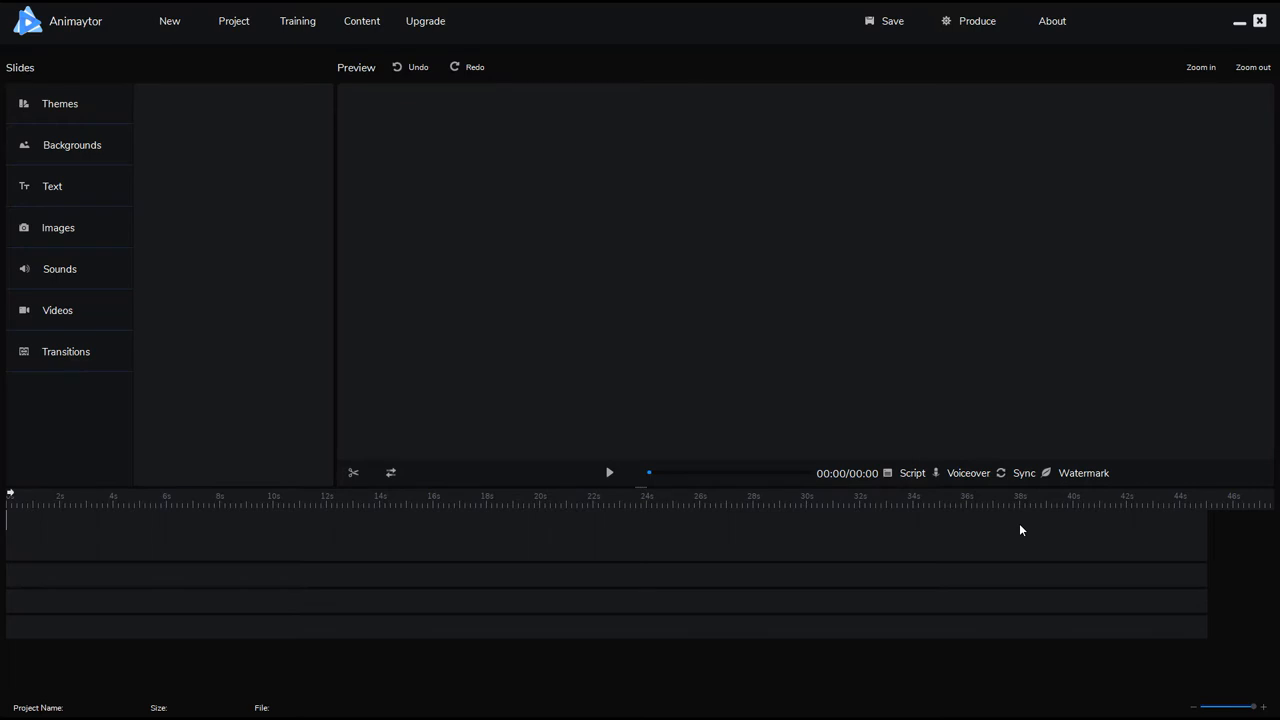
{"action": "mouse_move", "coordinate": [168, 268]}
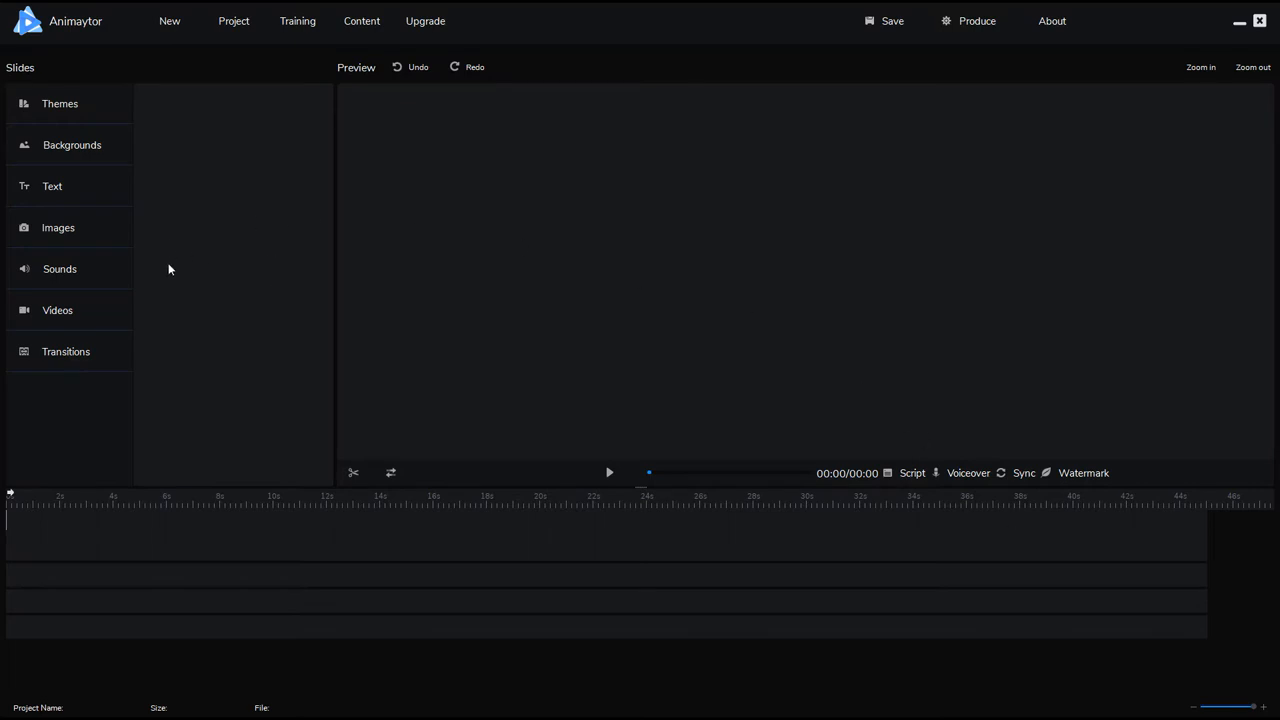
- Open the existing project file New Collection Offer.smp from the project folder
{"action": "left_click", "coordinate": [232, 20]}
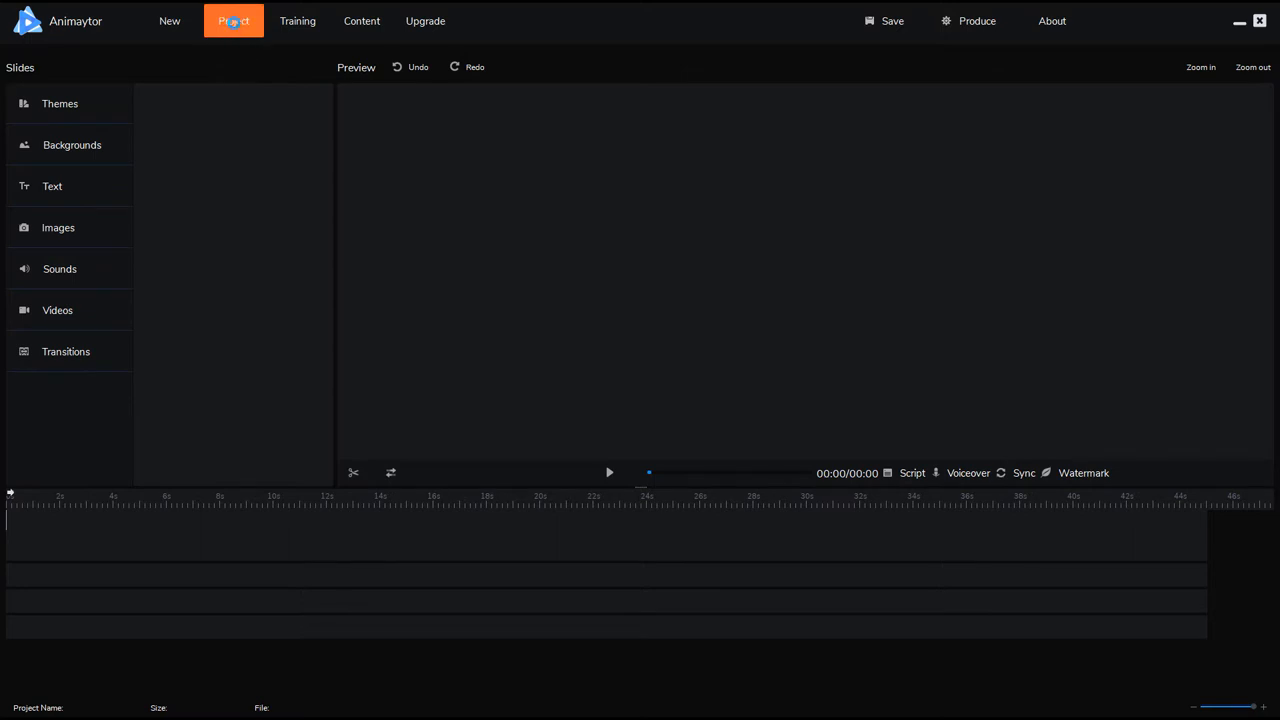
{"action": "left_click", "coordinate": [232, 20]}
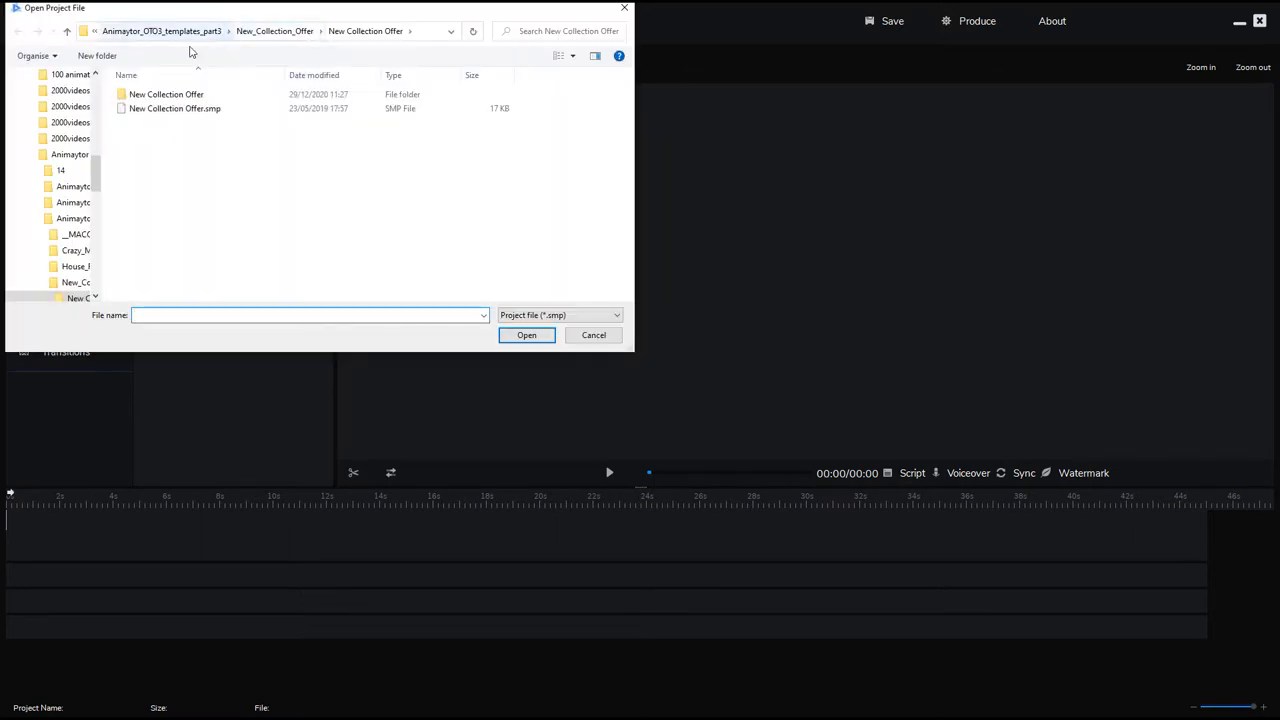
{"action": "left_click", "coordinate": [176, 108]}
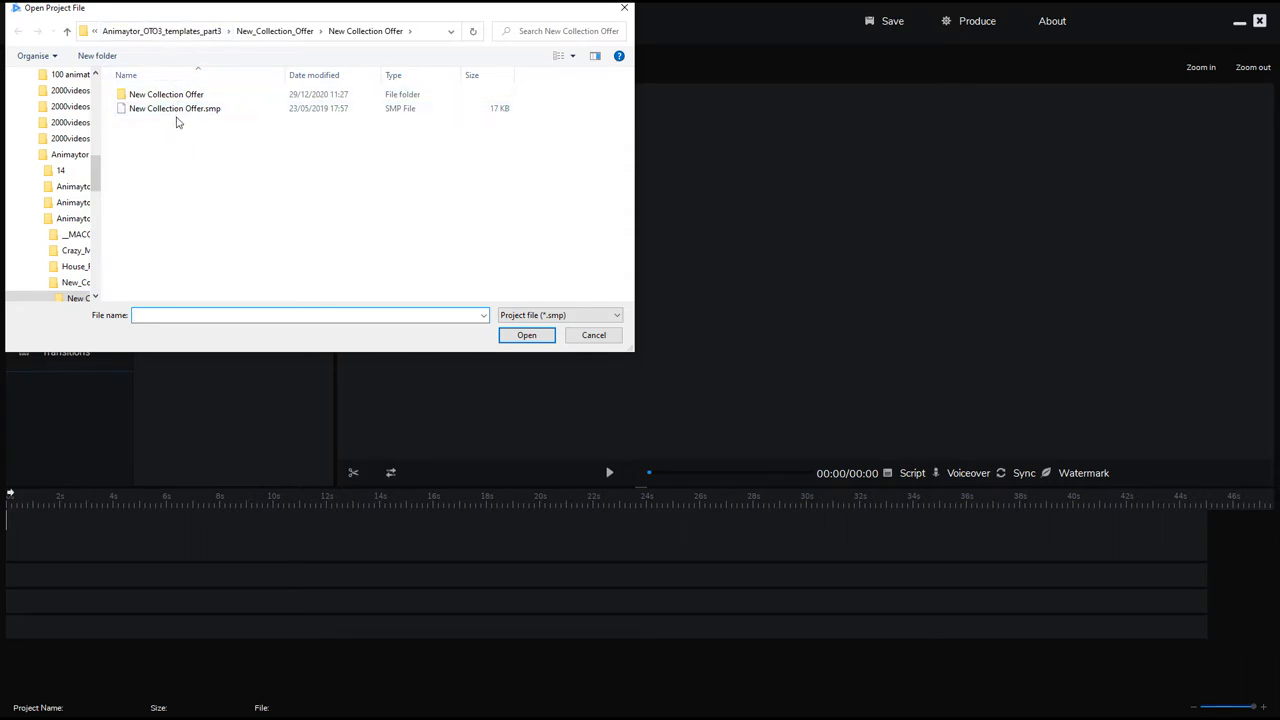
{"action": "left_click", "coordinate": [174, 108]}
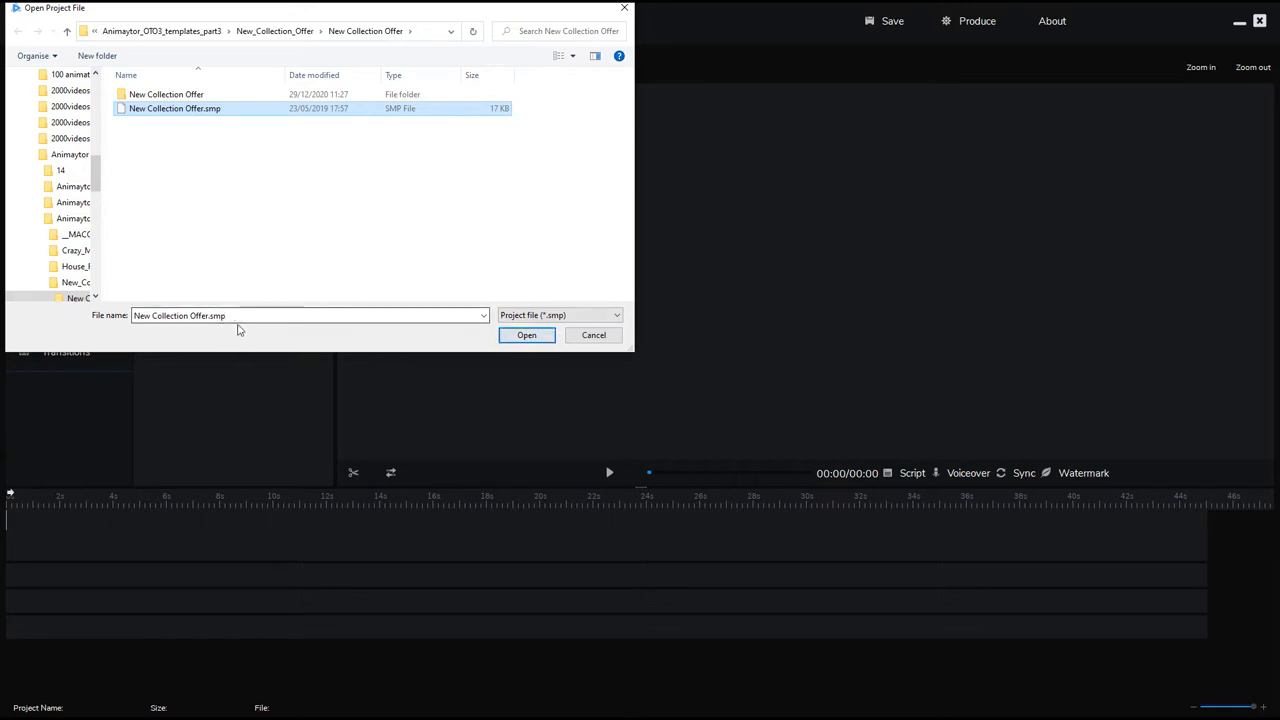
{"action": "left_click", "coordinate": [526, 336]}
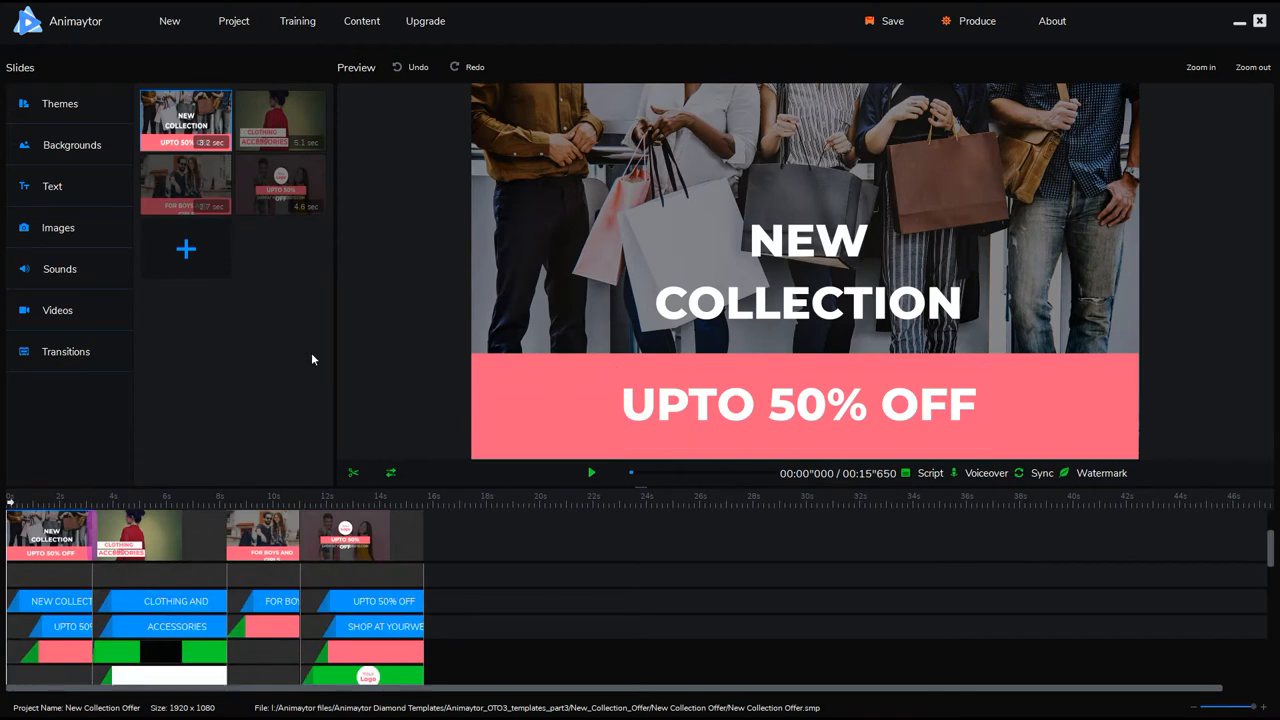
{"action": "mouse_move", "coordinate": [340, 356]}
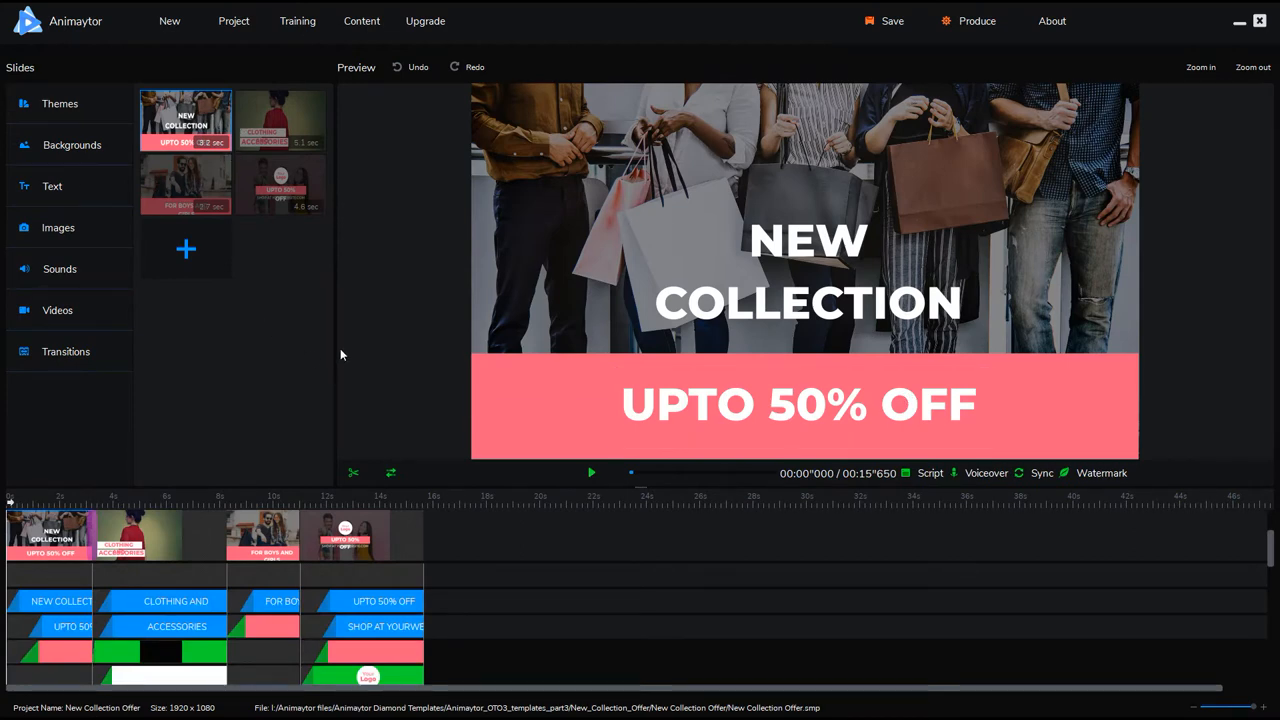
- Play the preview from the start through to the Clothing and Accessories slide
{"action": "left_click", "coordinate": [592, 472]}
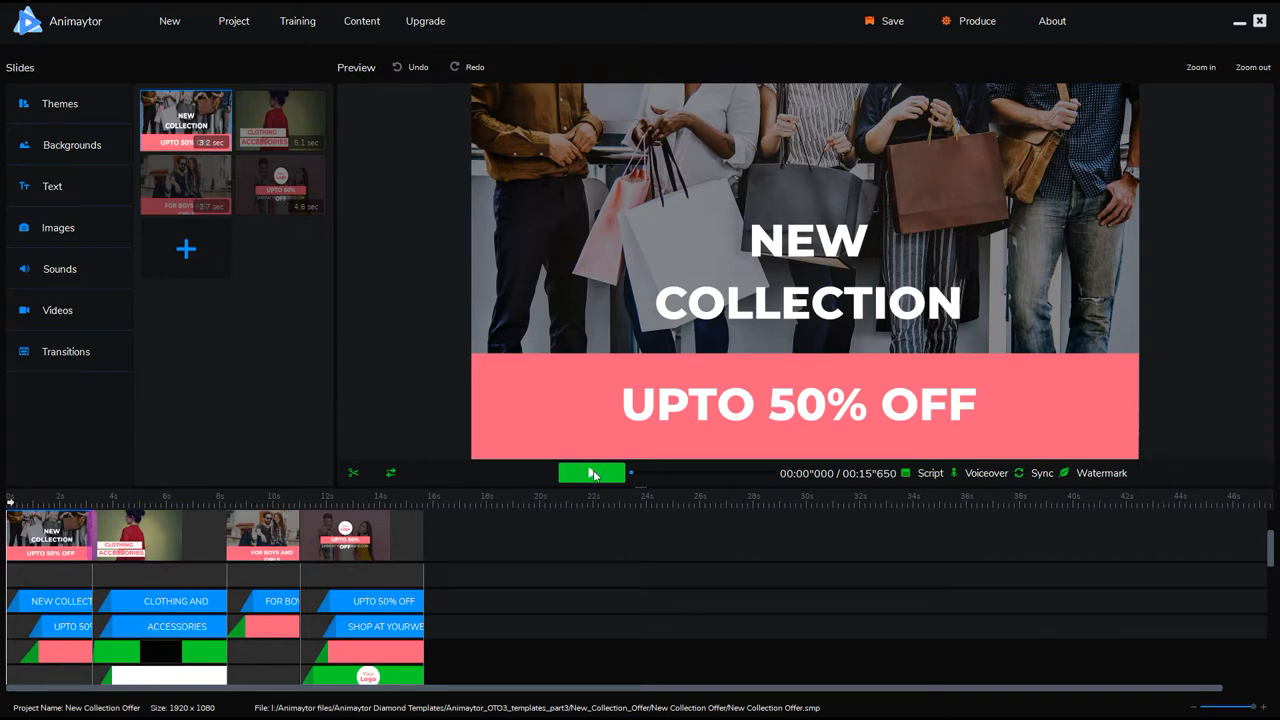
{"action": "left_click", "coordinate": [592, 472]}
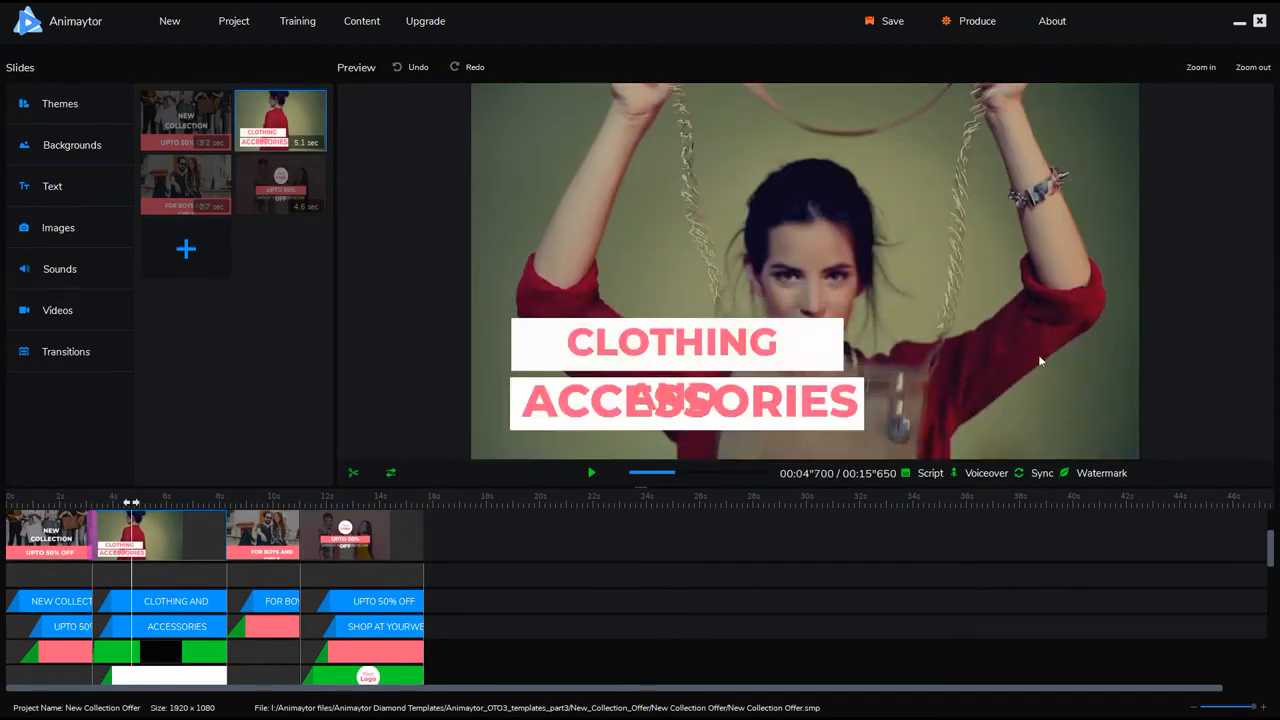
{"action": "mouse_move", "coordinate": [492, 482]}
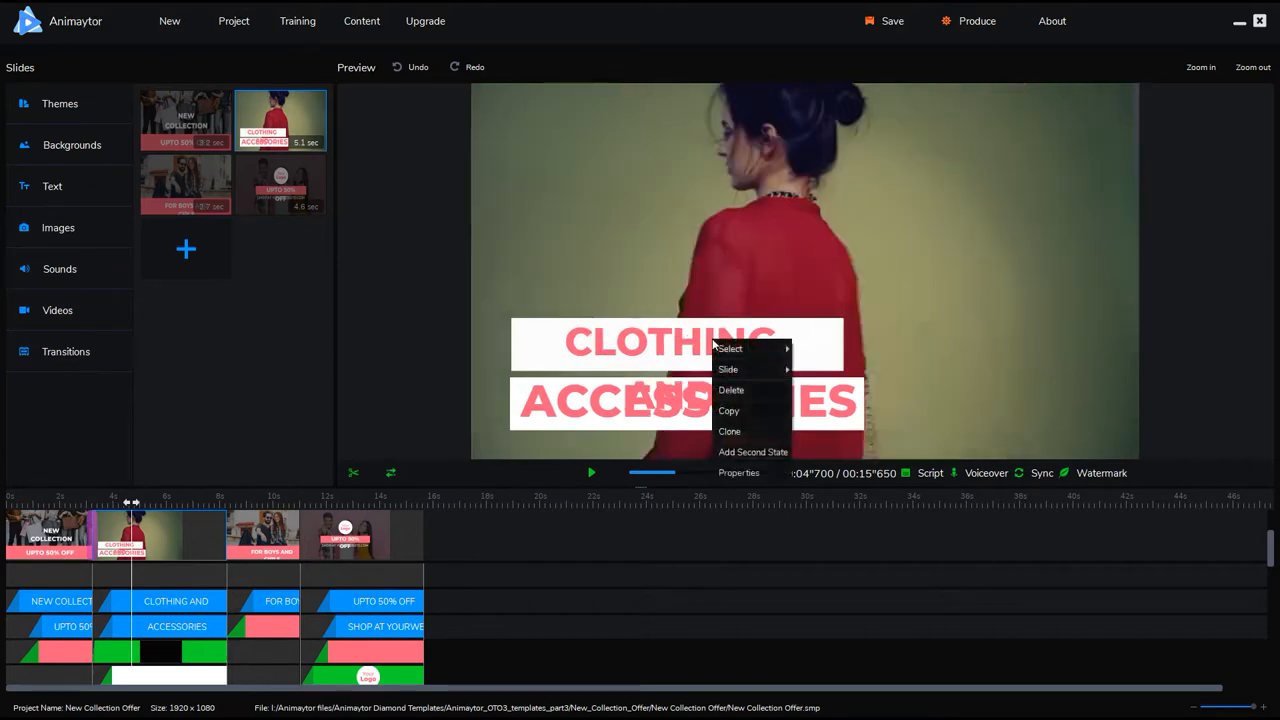
{"action": "mouse_move", "coordinate": [730, 348]}
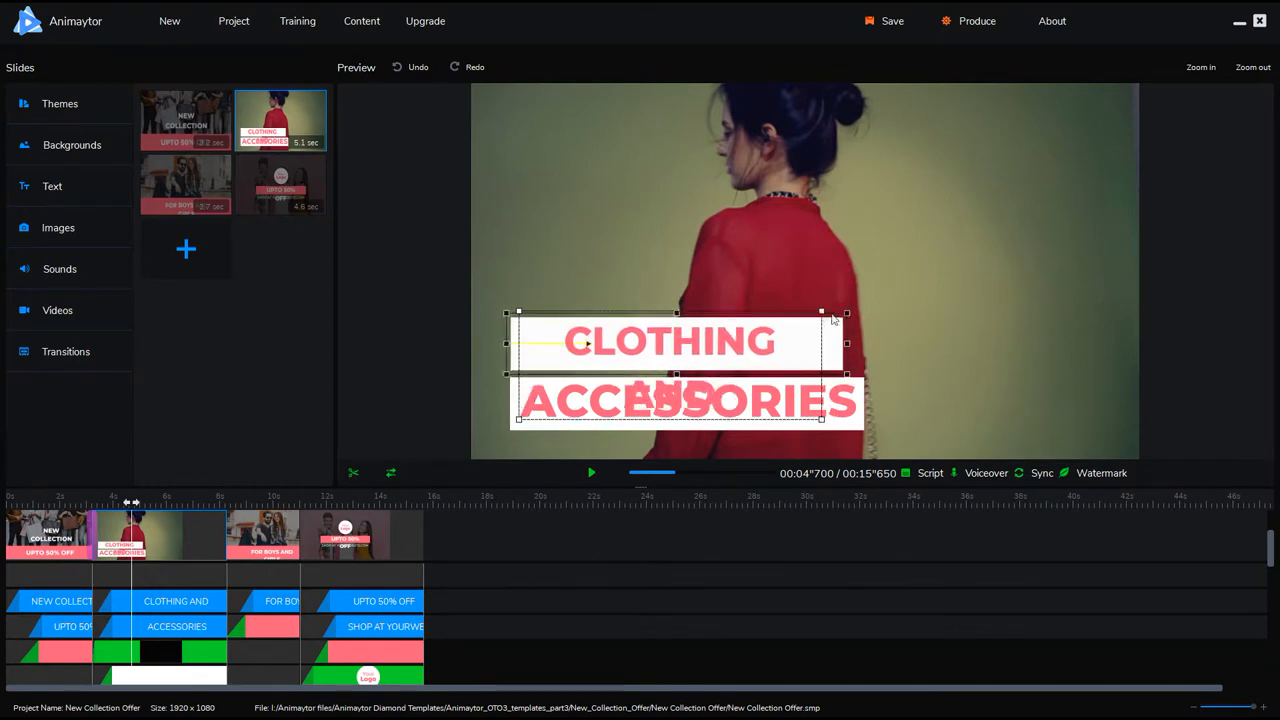
{"action": "left_click_drag", "start_coordinate": [844, 312], "coordinate": [850, 316]}
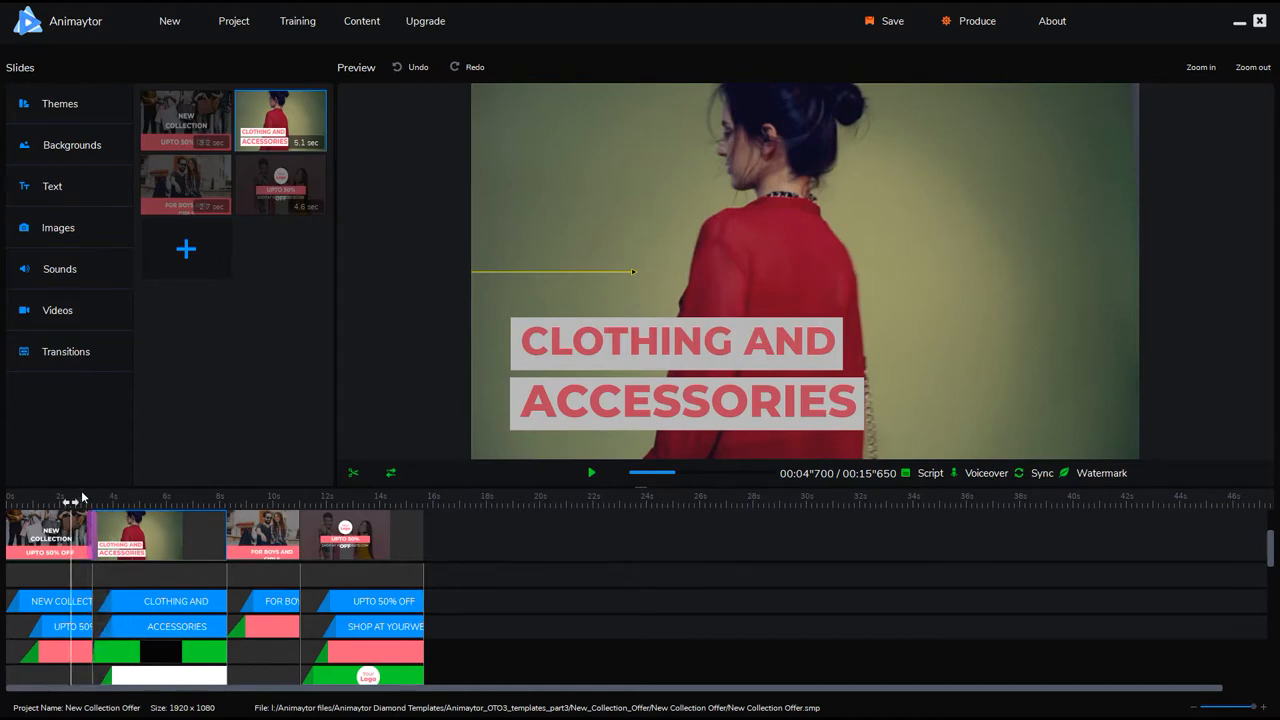
{"action": "left_click", "coordinate": [592, 472]}
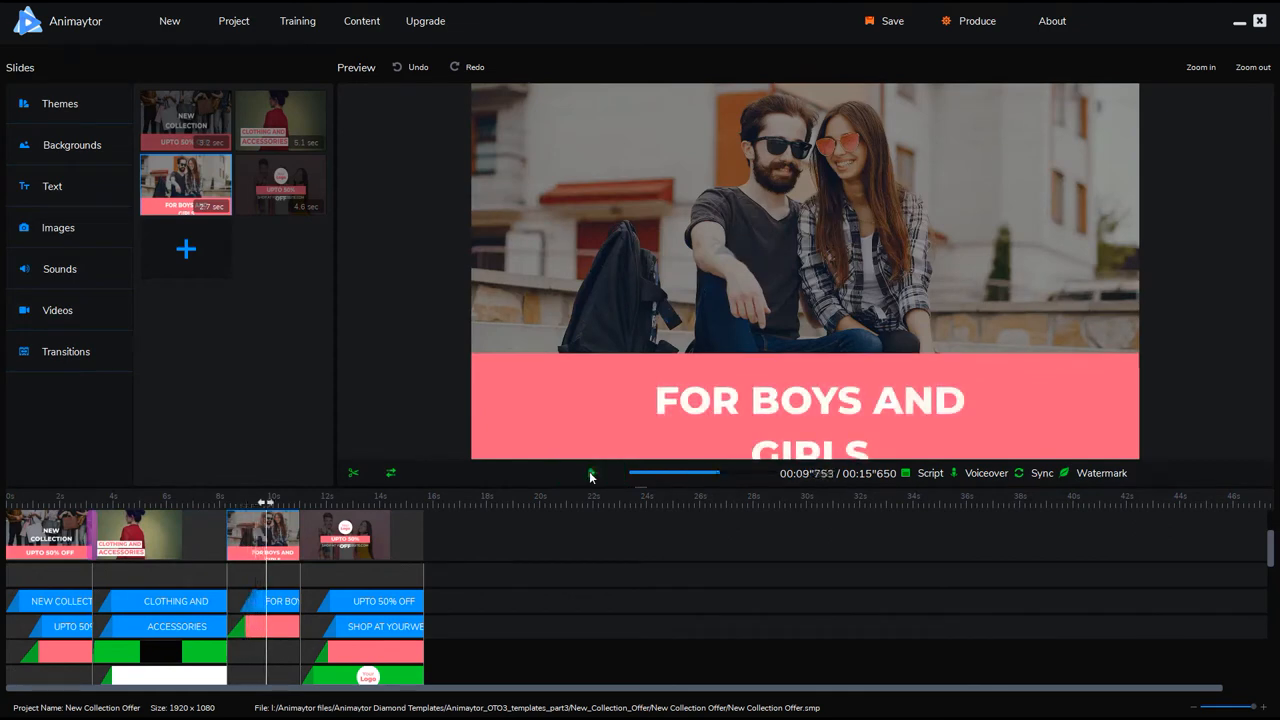
- Widen the FOR BOYS AND GIRLS text box so the caption sits on one line
{"action": "left_click", "coordinate": [808, 400]}
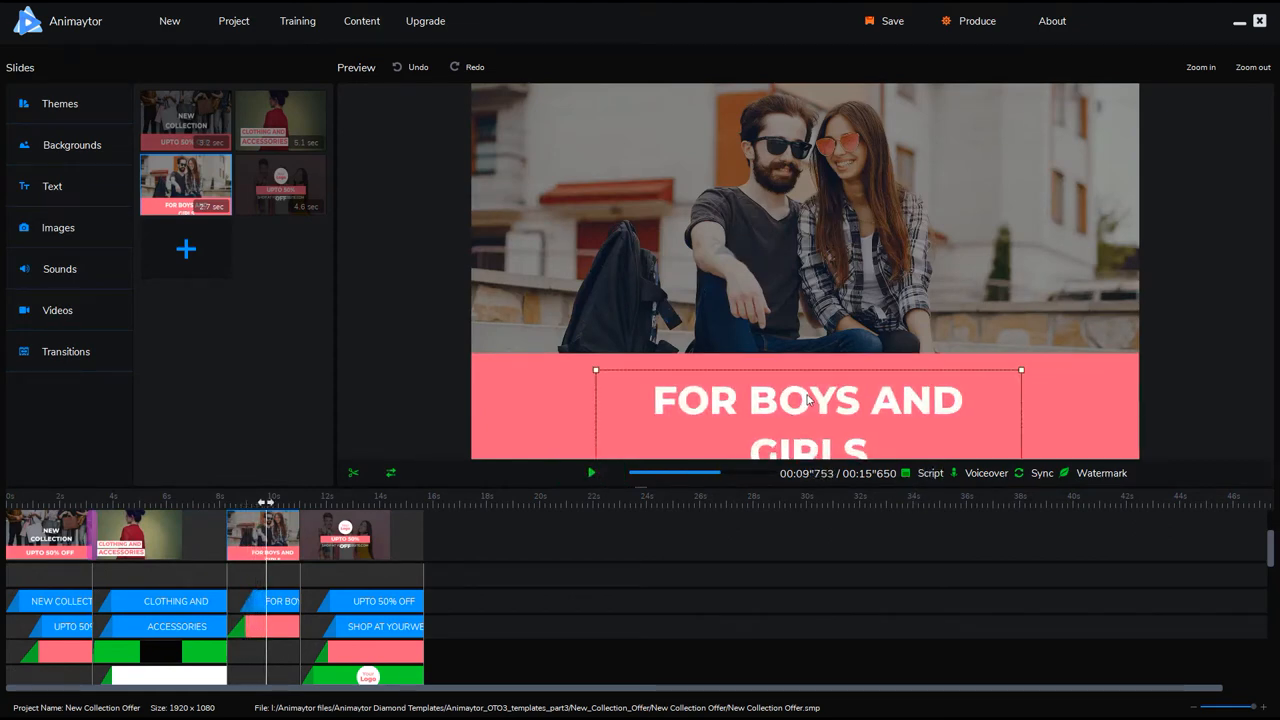
{"action": "mouse_move", "coordinate": [984, 384]}
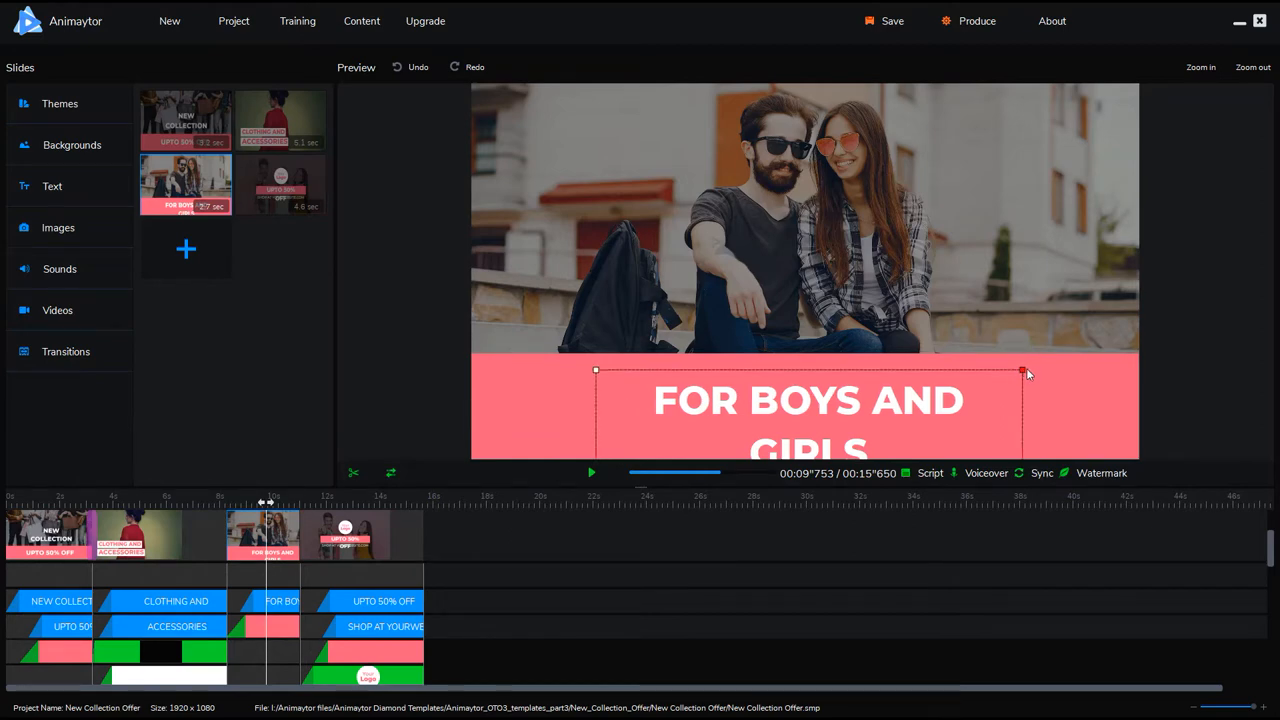
{"action": "left_click_drag", "start_coordinate": [1022, 370], "coordinate": [1040, 374]}
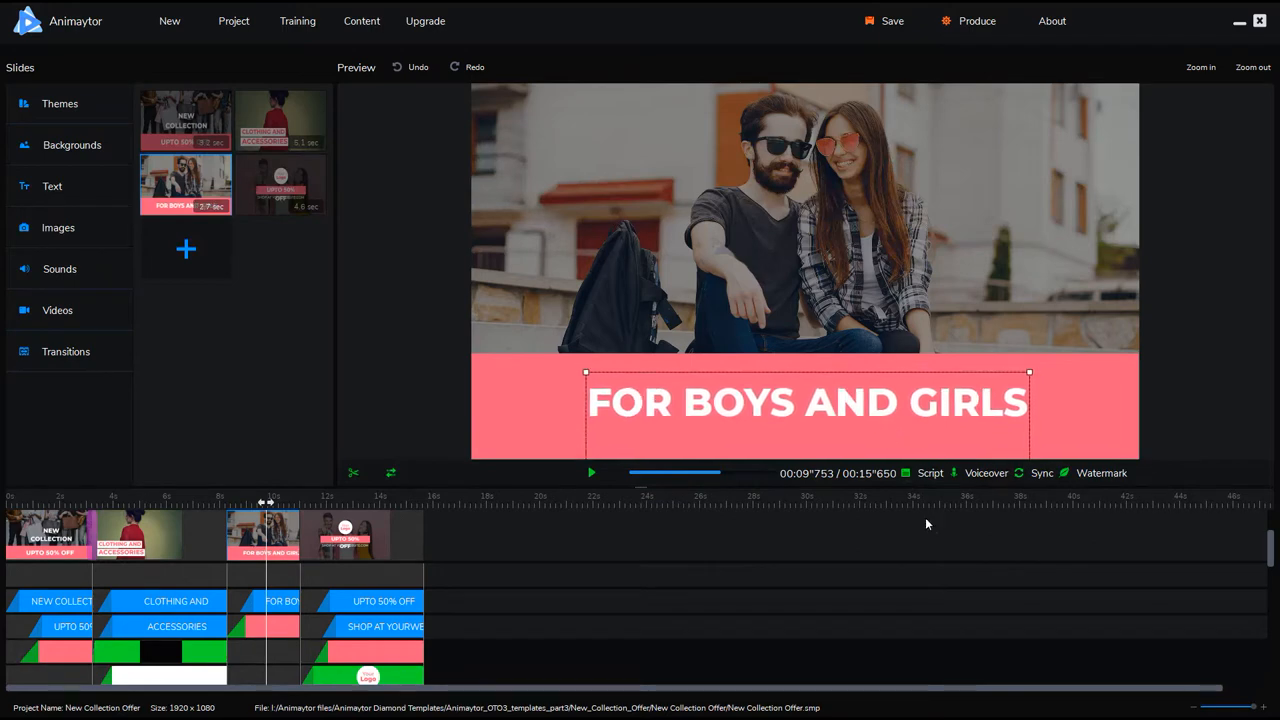
{"action": "mouse_move", "coordinate": [800, 584]}
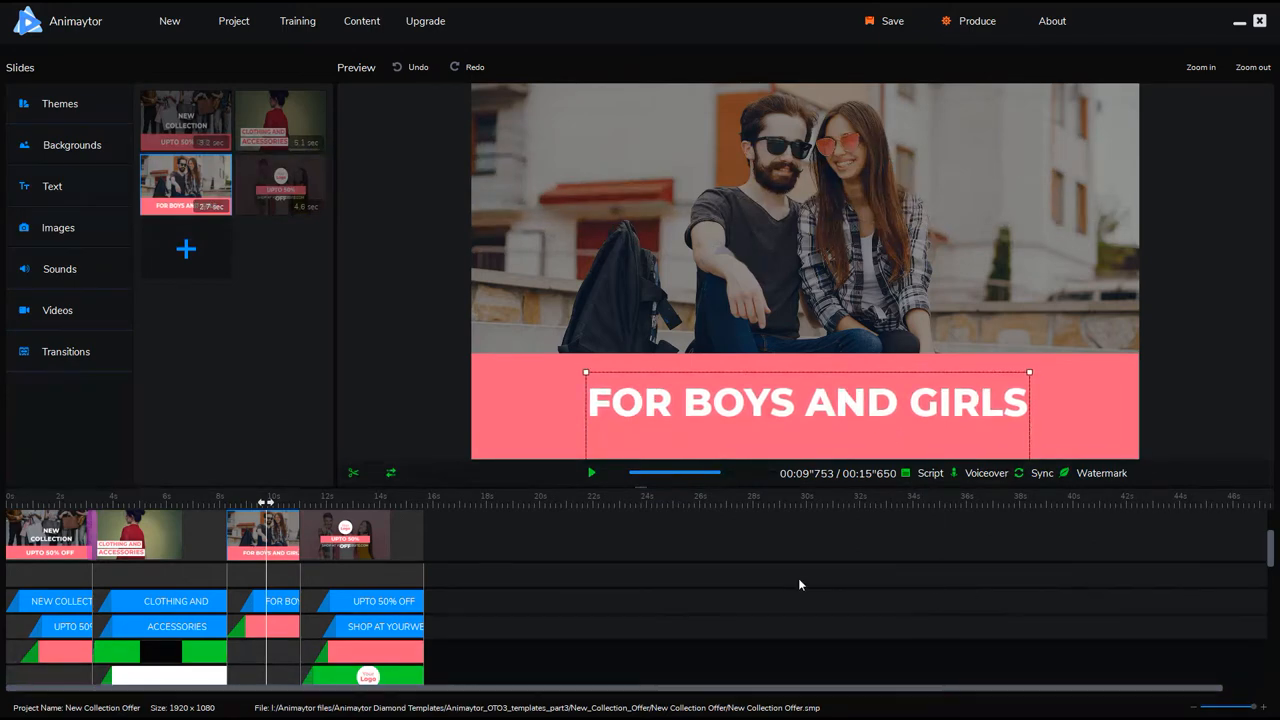
{"action": "mouse_move", "coordinate": [356, 508]}
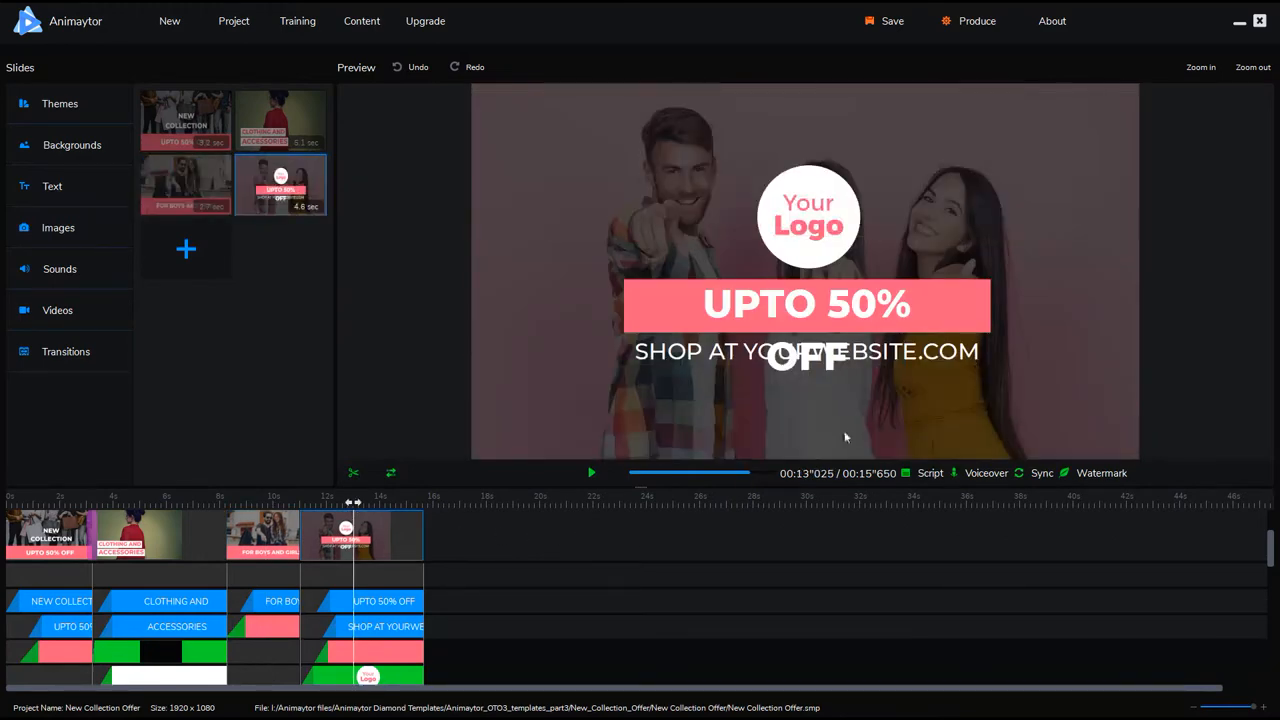
- Widen the UPTO 50% OFF text box to one line and select the logo image
{"action": "left_click", "coordinate": [804, 304]}
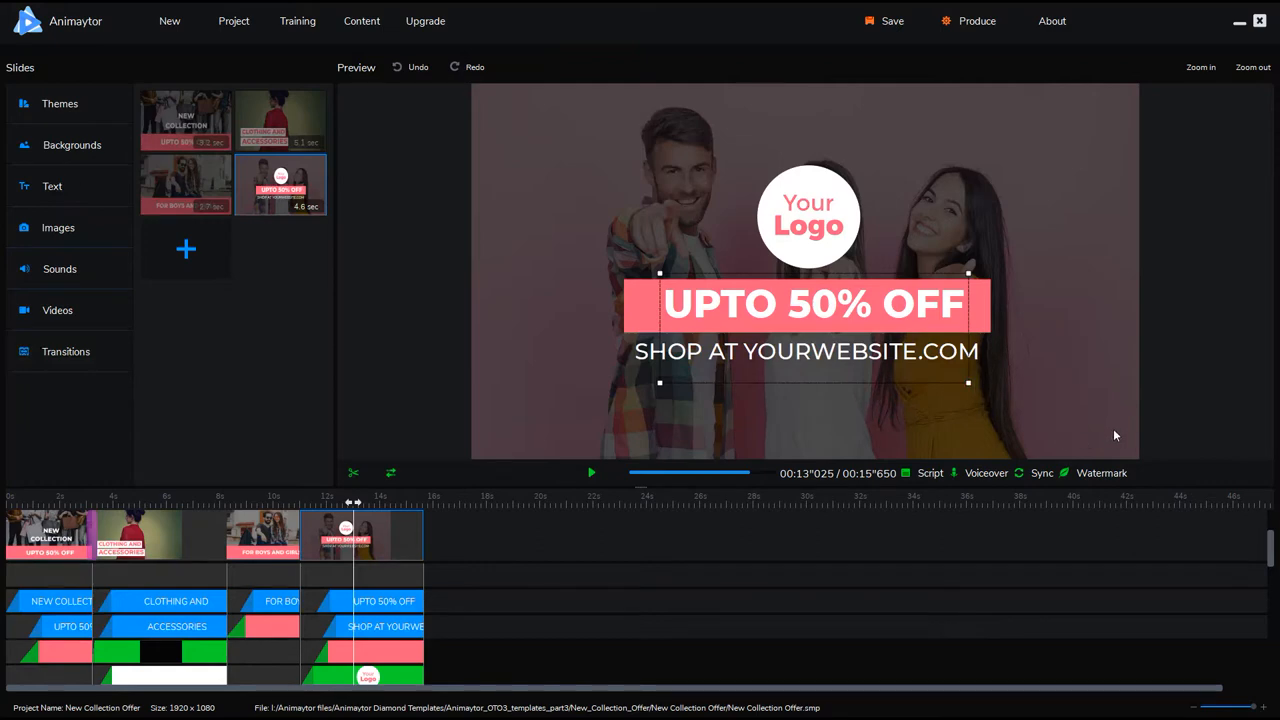
{"action": "mouse_move", "coordinate": [1078, 332]}
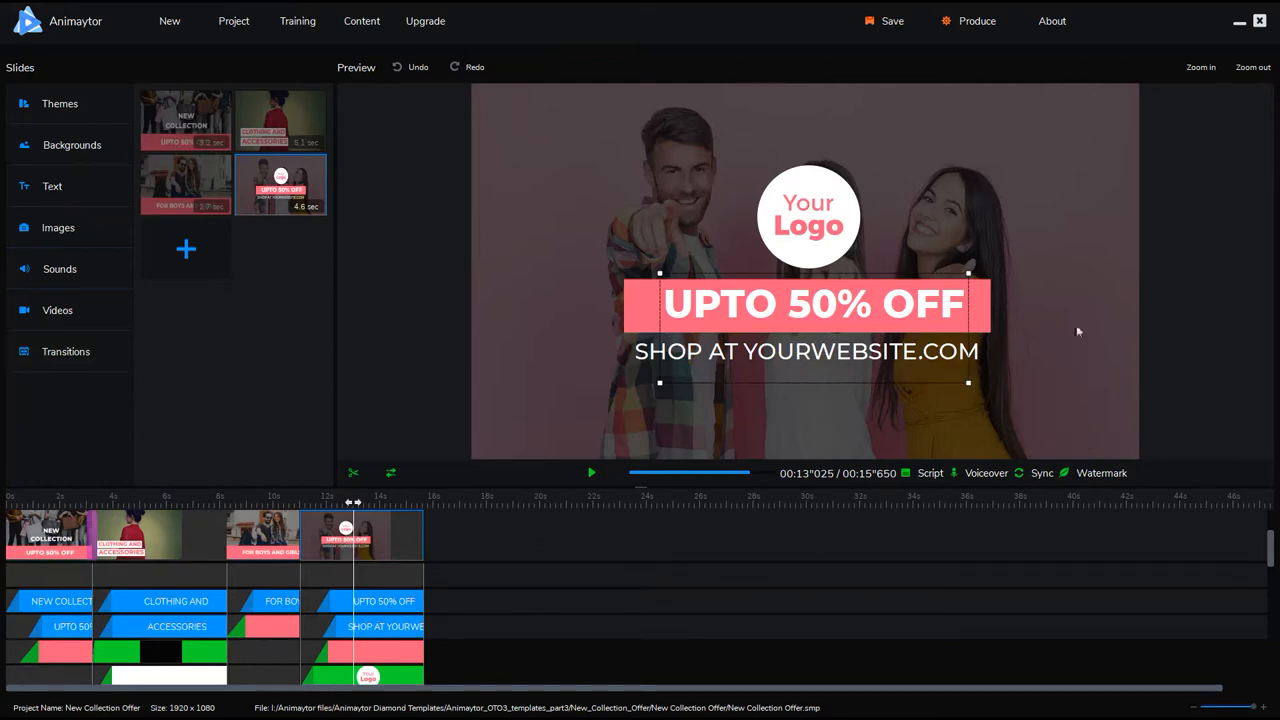
{"action": "left_click", "coordinate": [808, 216]}
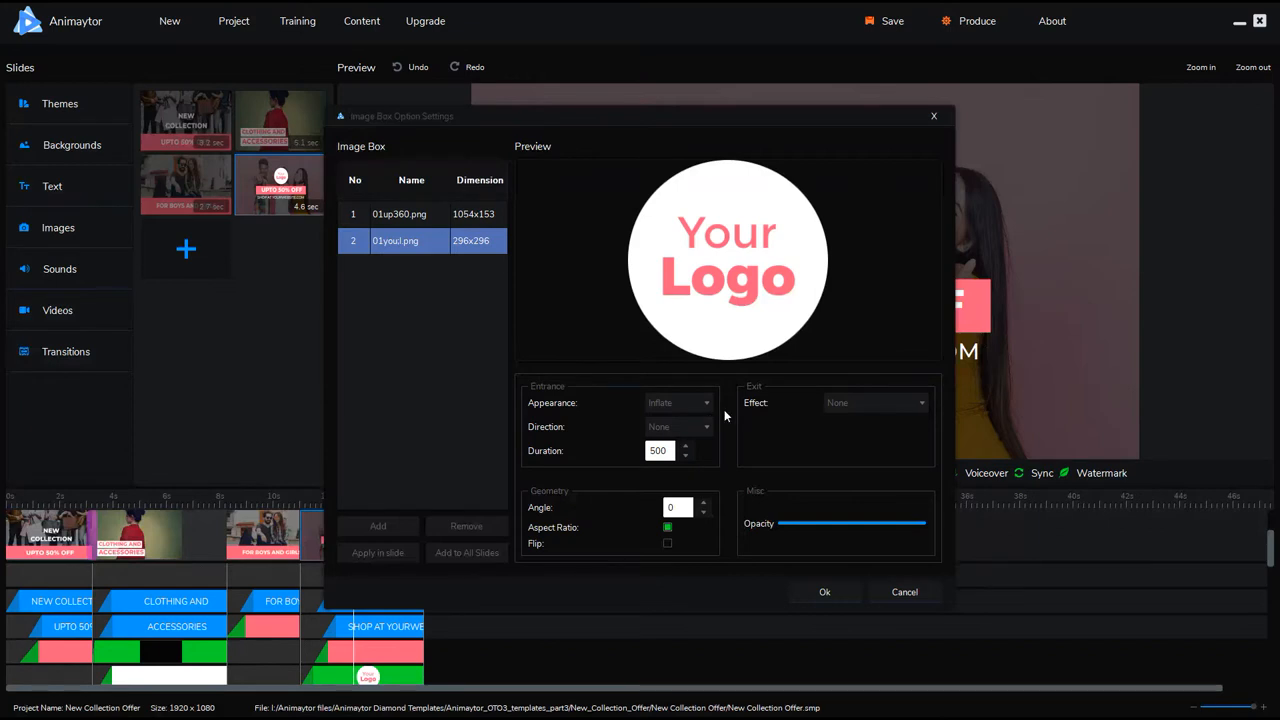
{"action": "mouse_move", "coordinate": [736, 452]}
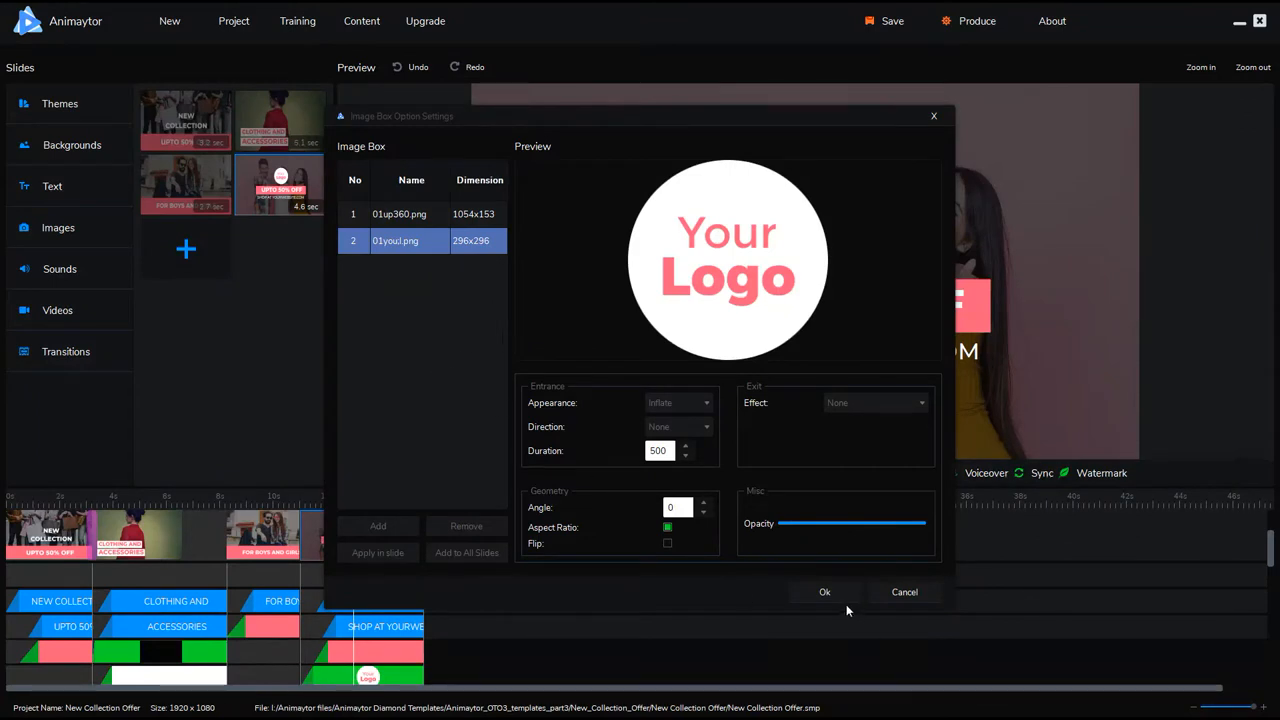
{"action": "left_click", "coordinate": [824, 592]}
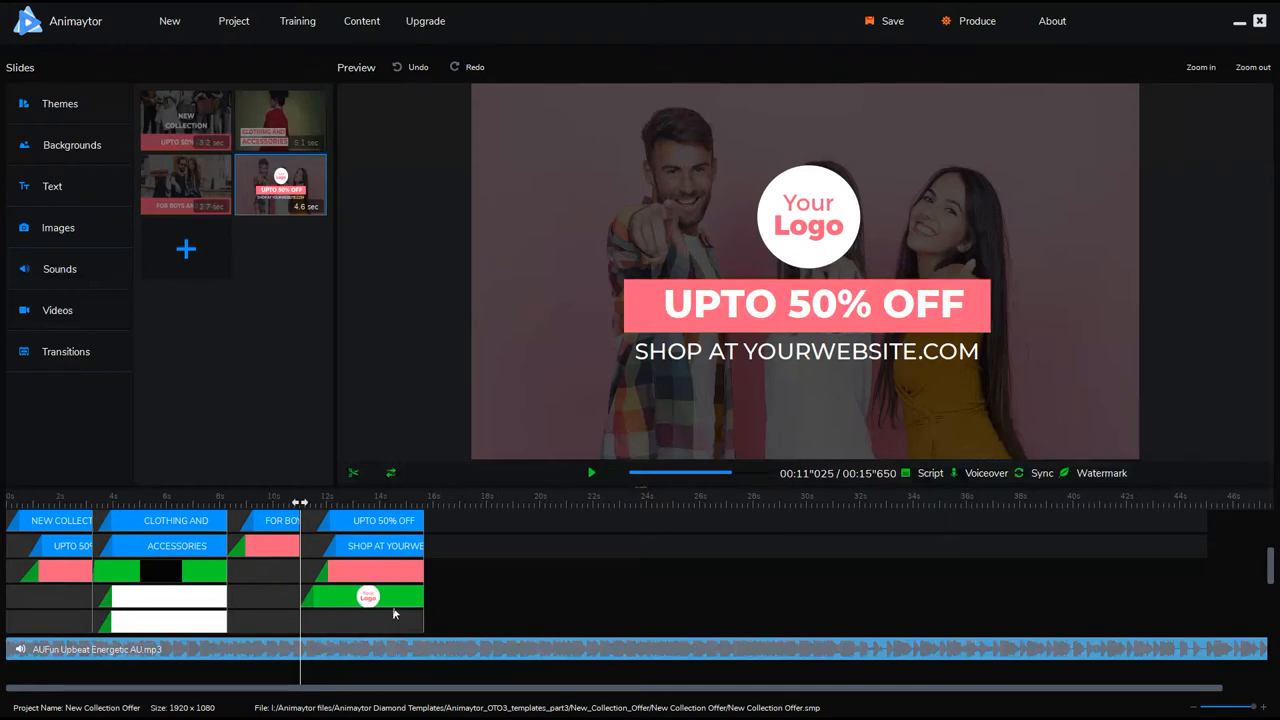
{"action": "mouse_move", "coordinate": [398, 598]}
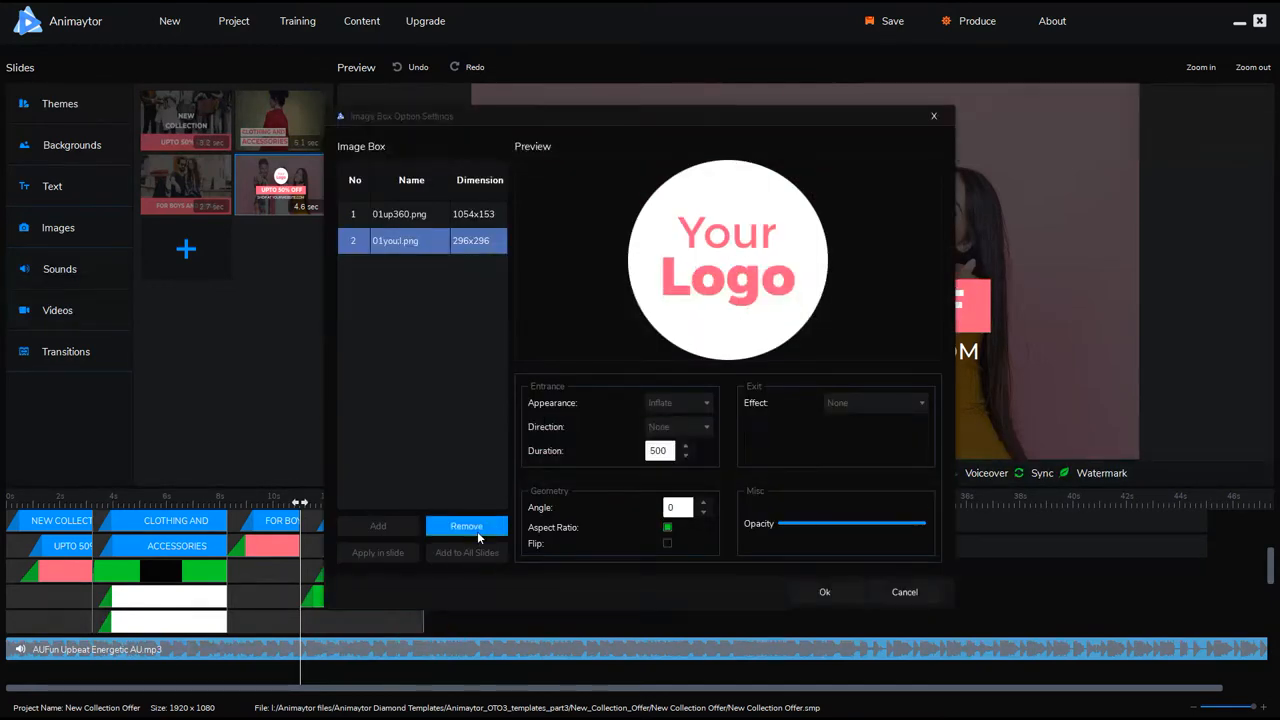
{"action": "left_click", "coordinate": [824, 592]}
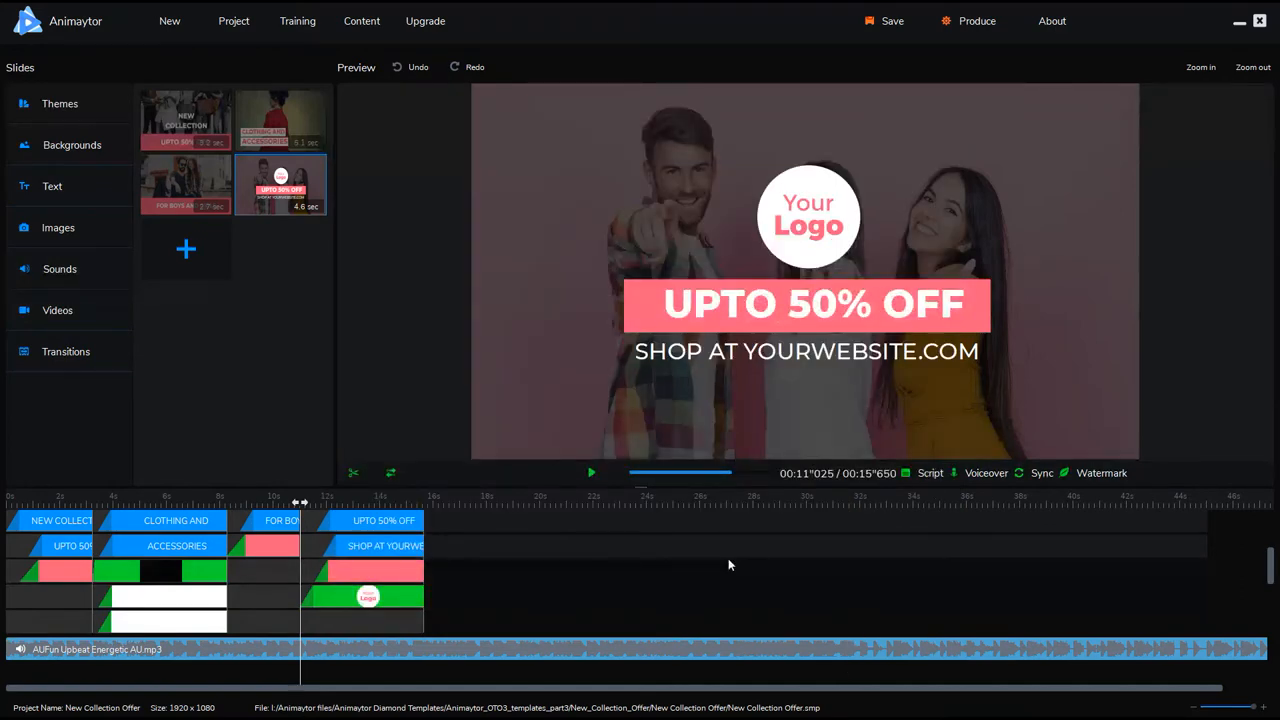
{"action": "mouse_move", "coordinate": [276, 388]}
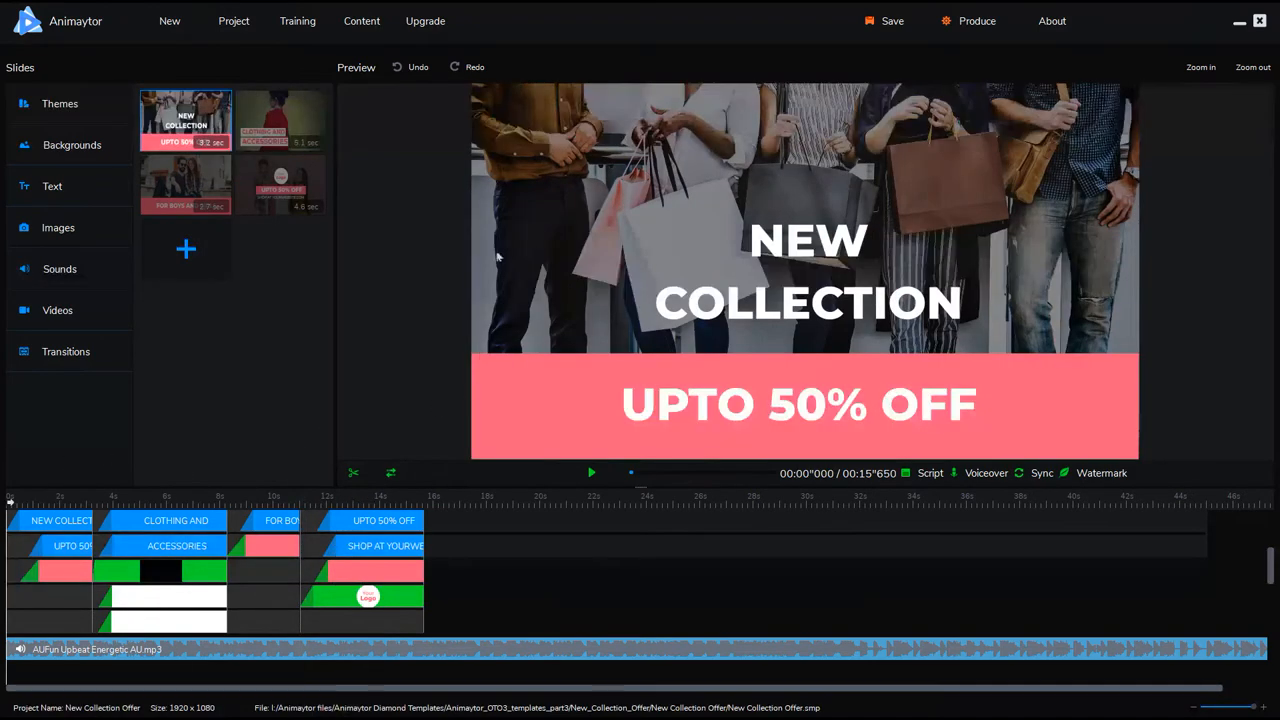
{"action": "left_click", "coordinate": [884, 20]}
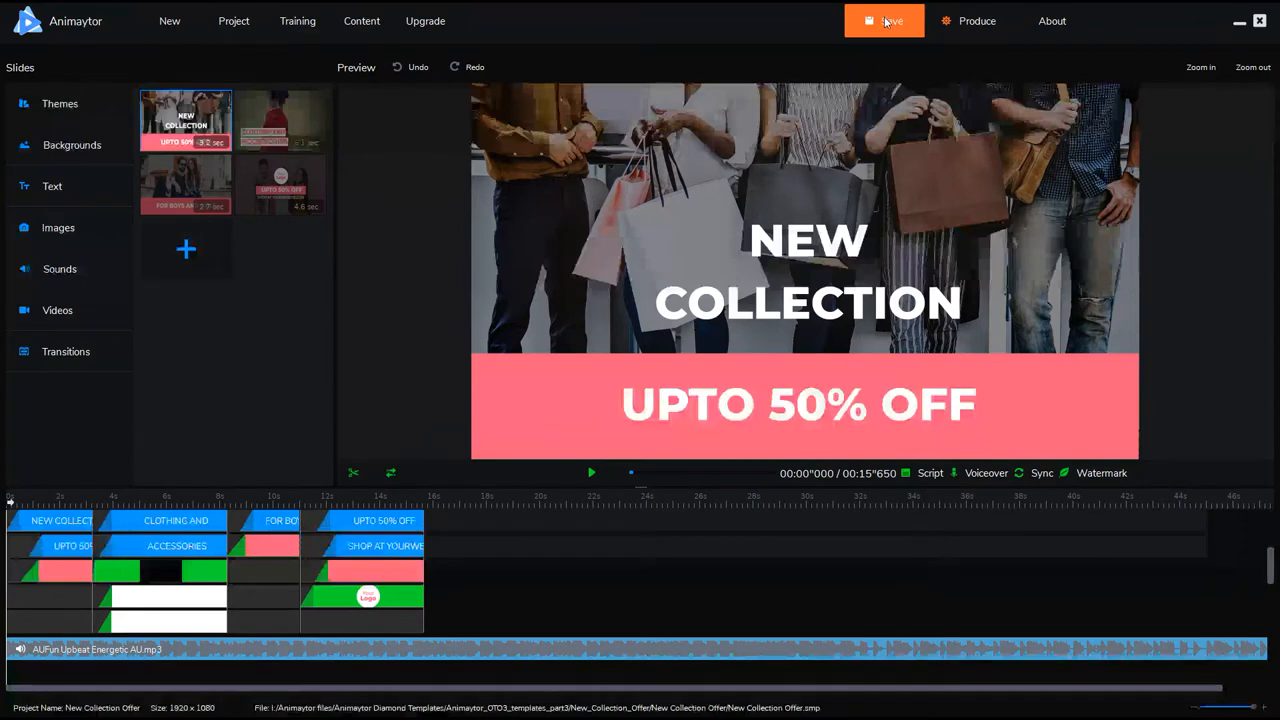
{"action": "left_click", "coordinate": [884, 20]}
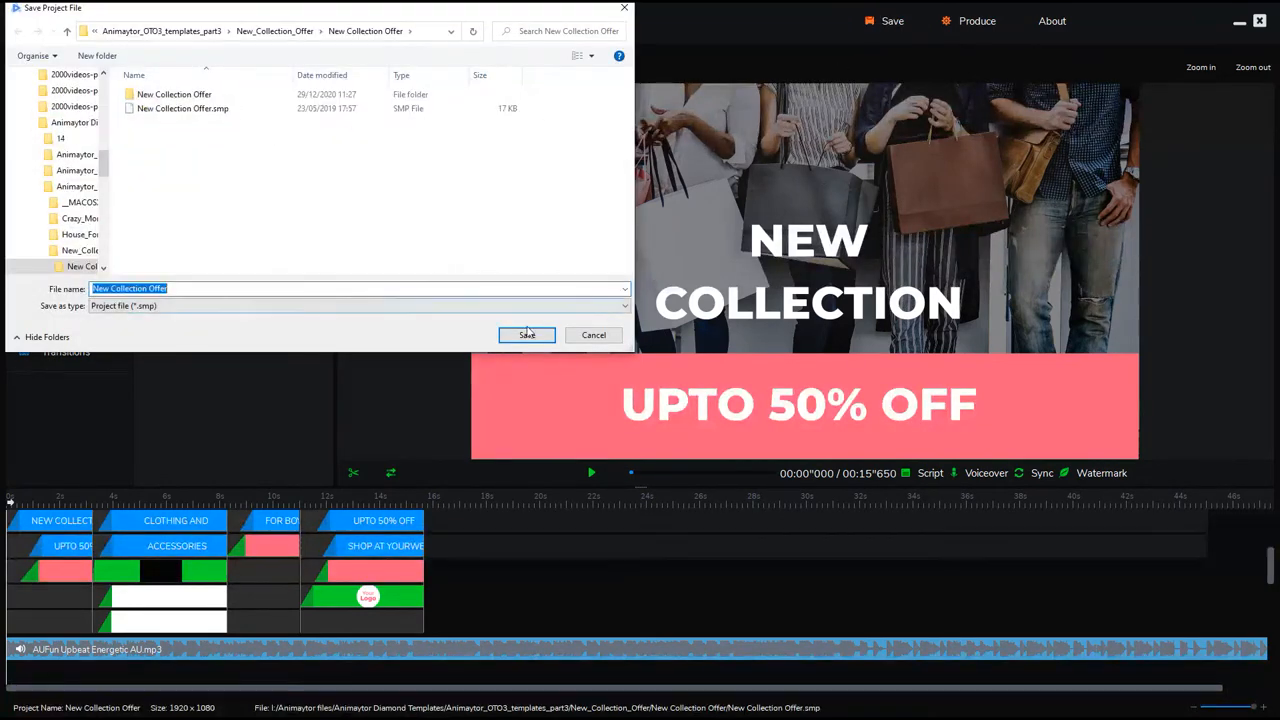
{"action": "left_click", "coordinate": [528, 336]}
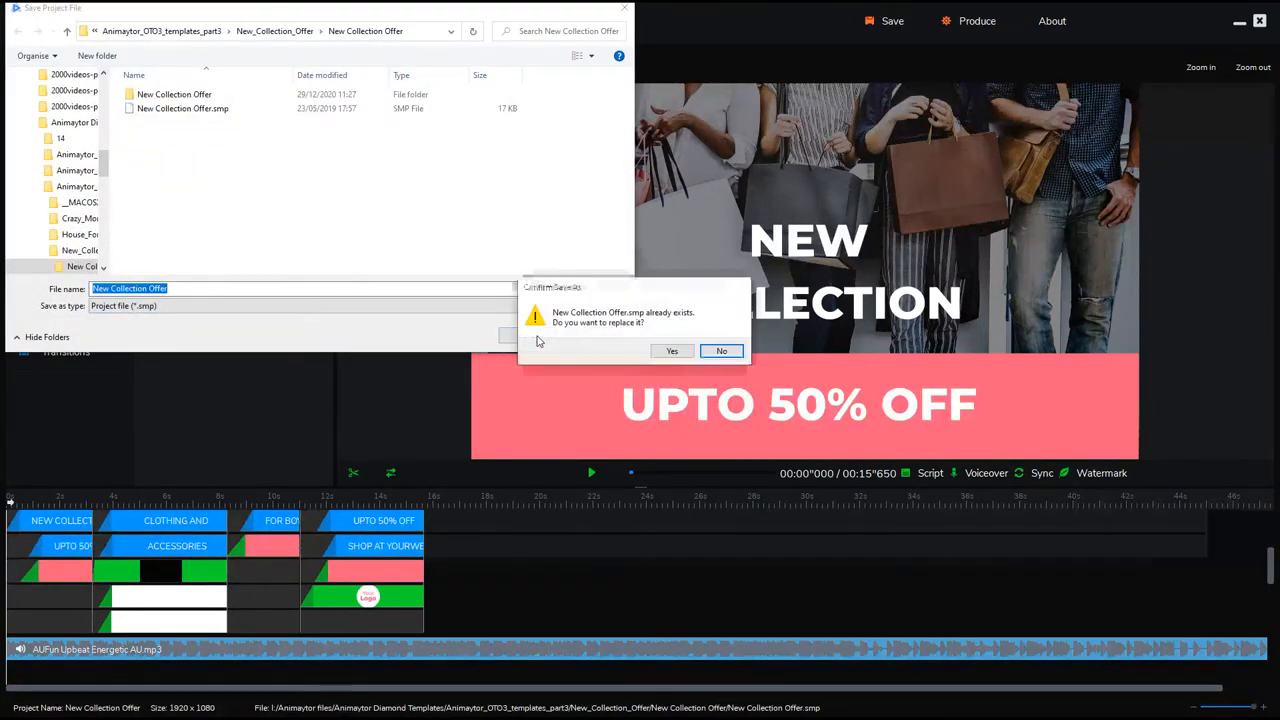
{"action": "left_click", "coordinate": [672, 350]}
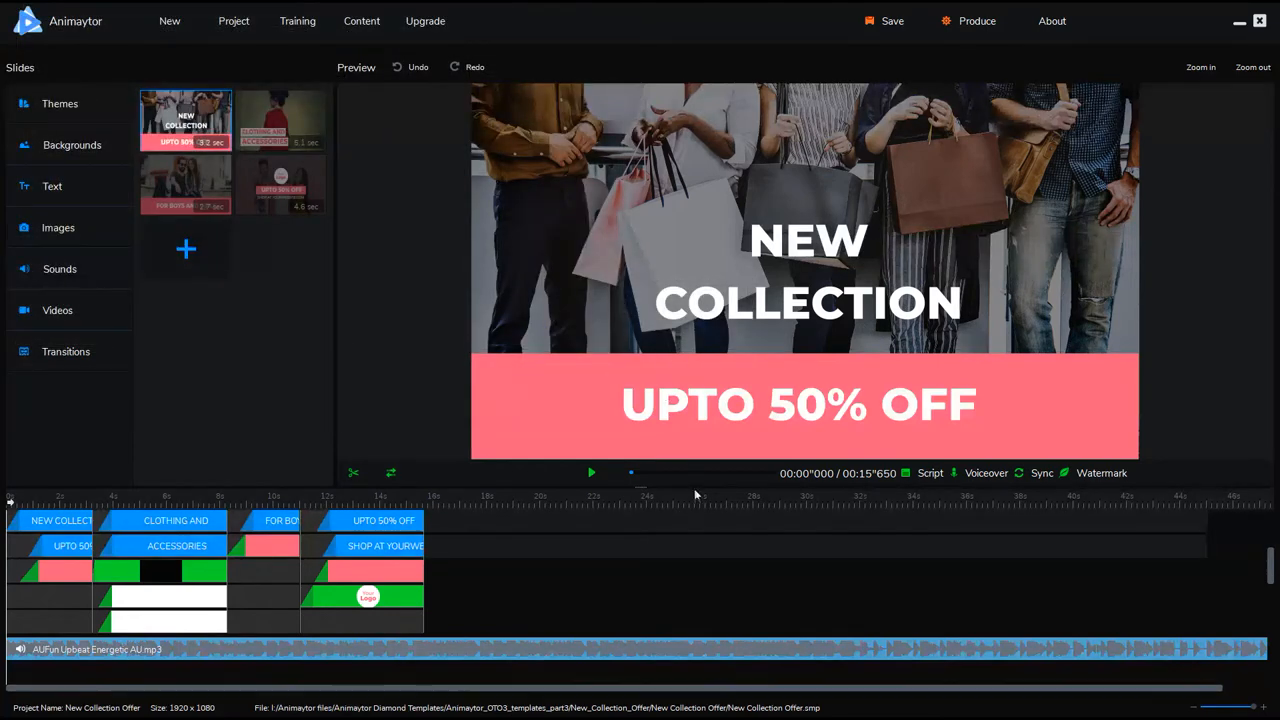
{"action": "mouse_move", "coordinate": [296, 82]}
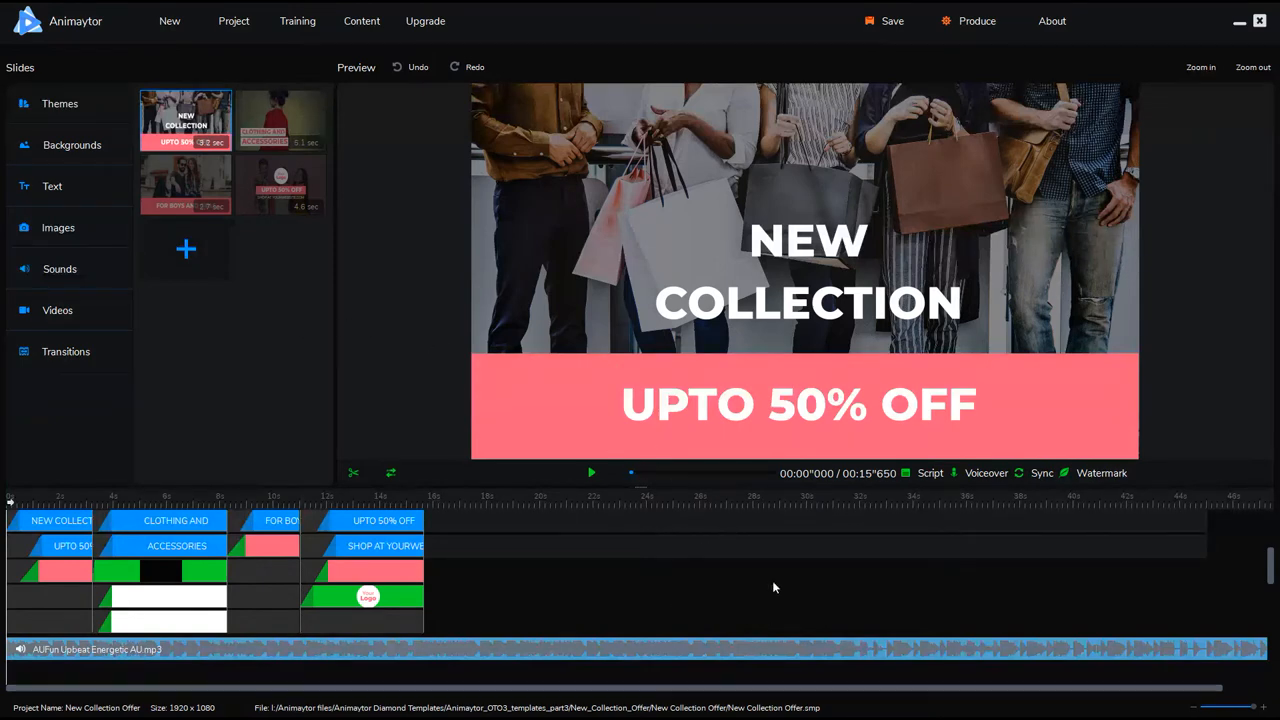
{"action": "mouse_move", "coordinate": [626, 576]}
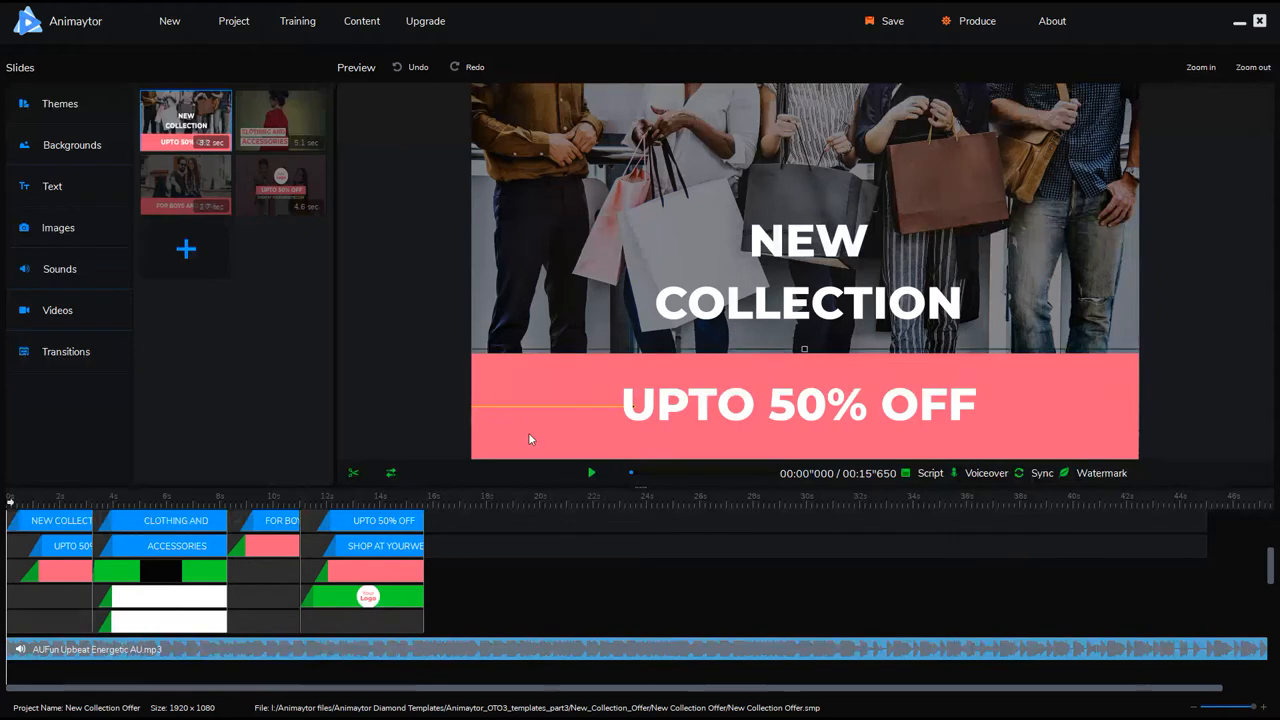
{"action": "mouse_move", "coordinate": [538, 664]}
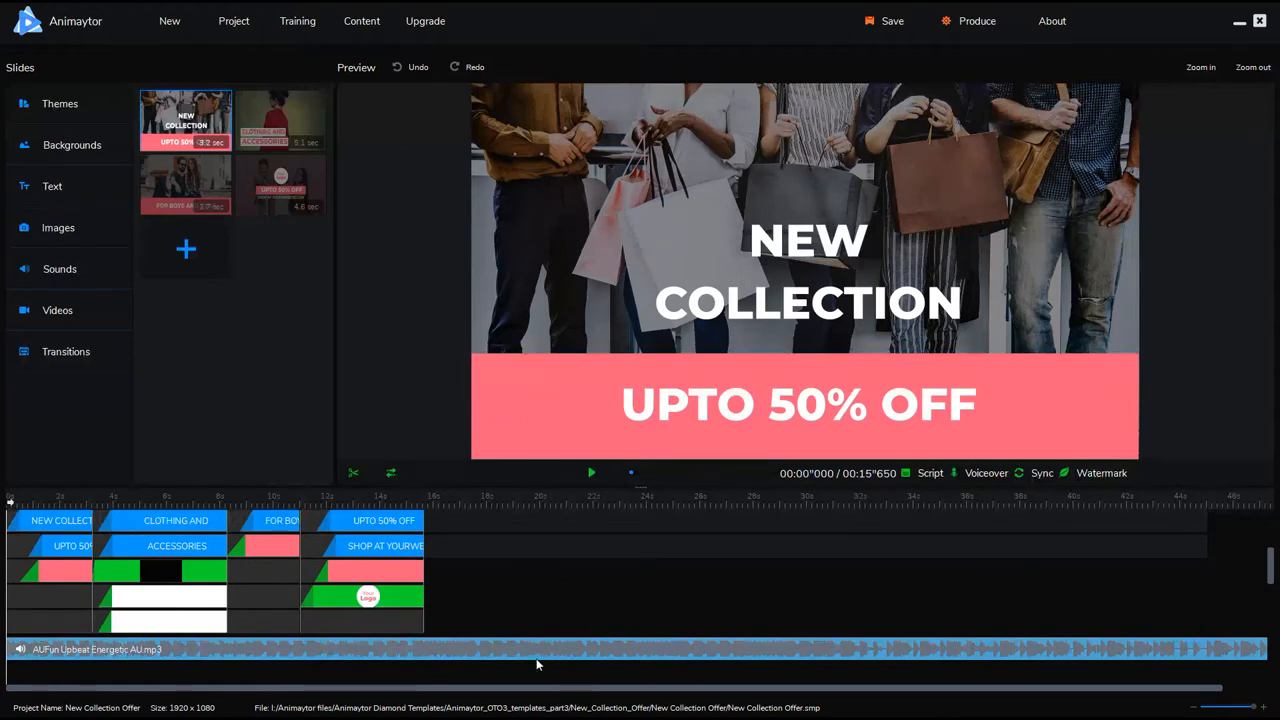
{"action": "mouse_move", "coordinate": [596, 644]}
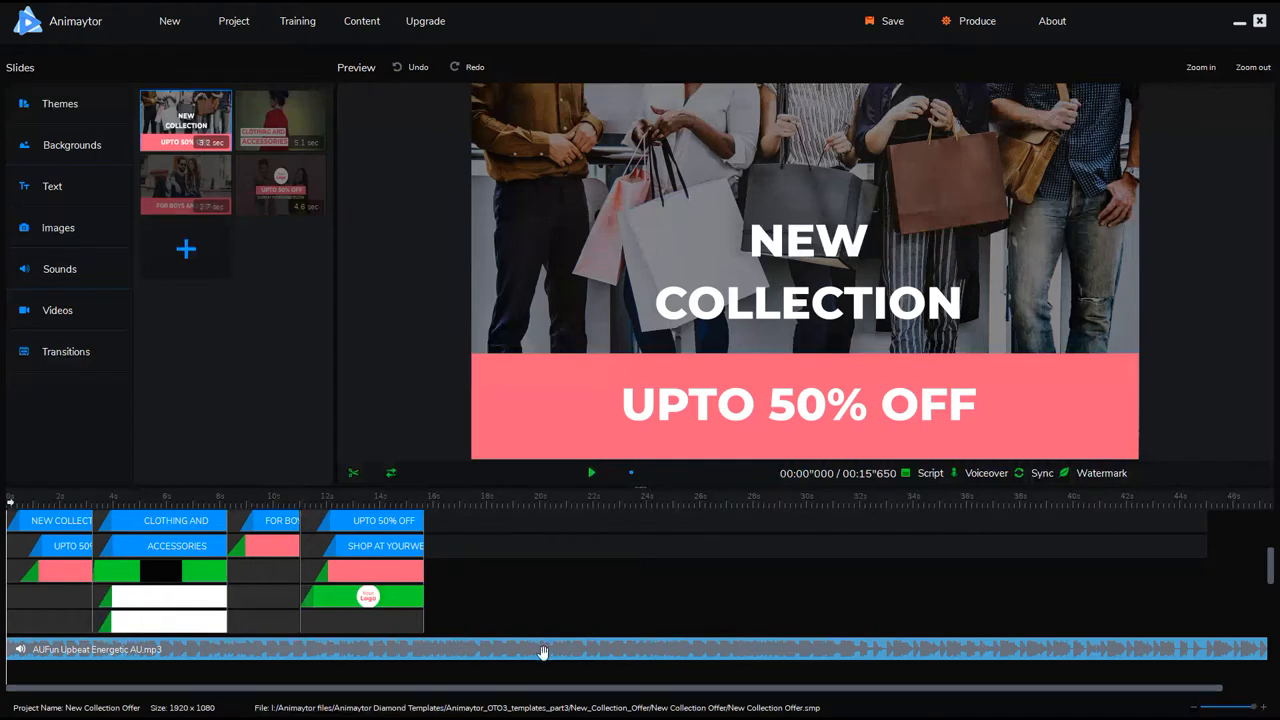
{"action": "mouse_move", "coordinate": [428, 510]}
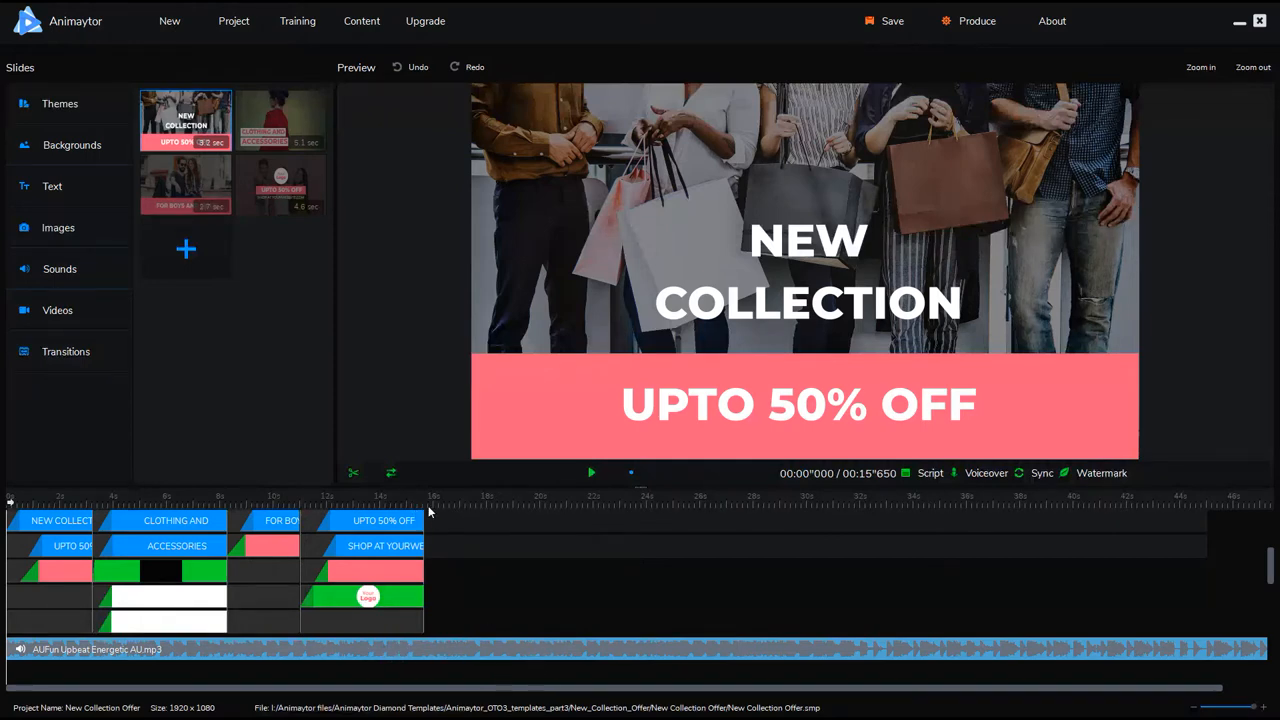
{"action": "mouse_move", "coordinate": [412, 504]}
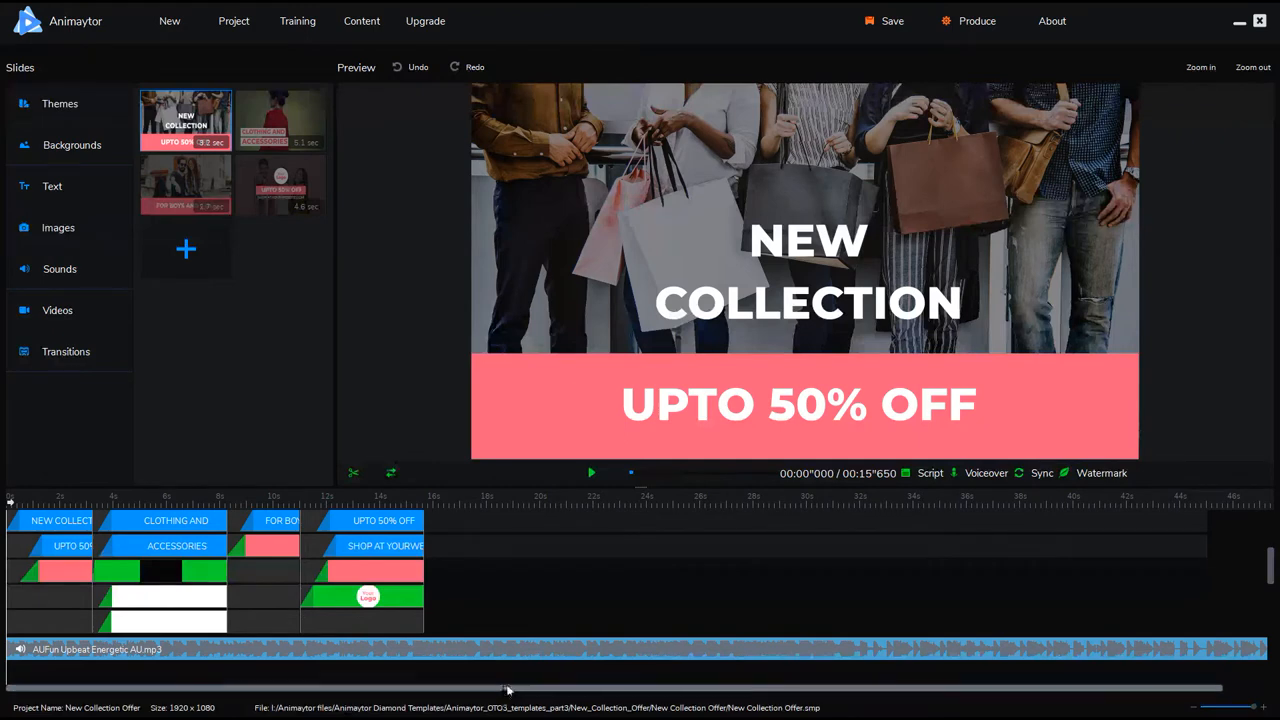
{"action": "mouse_move", "coordinate": [252, 584]}
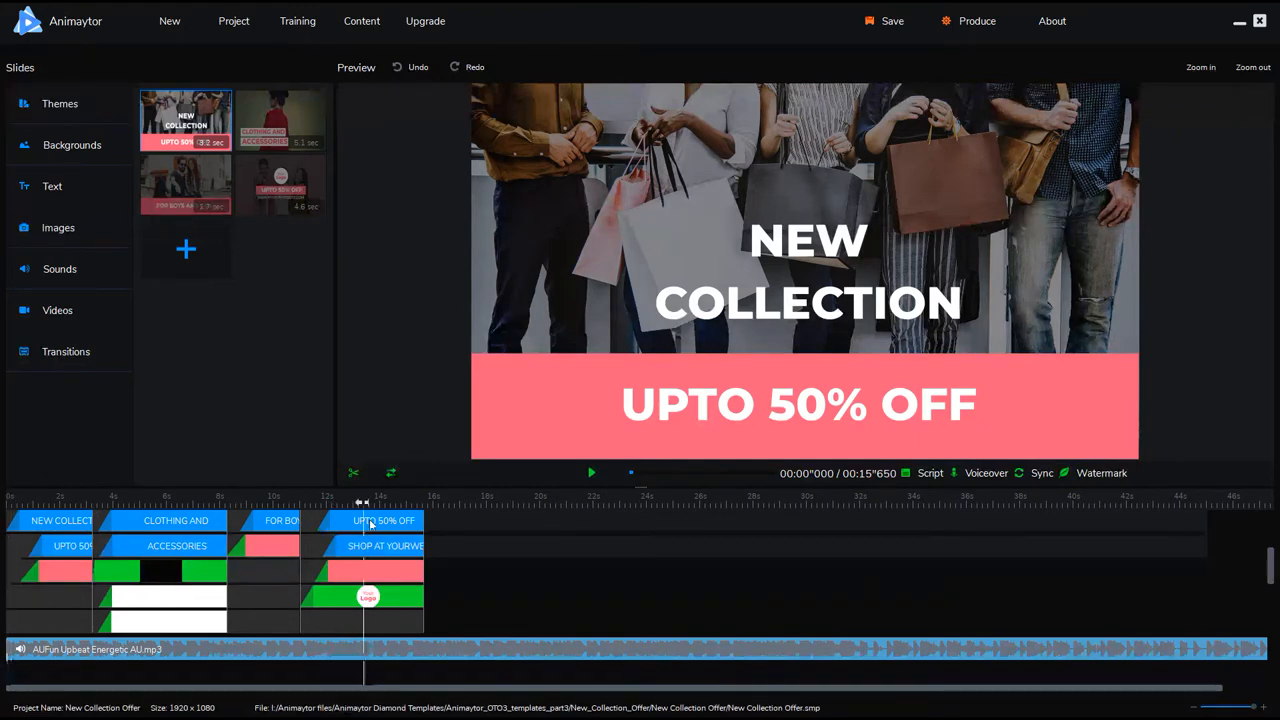
- Move the playhead to the video's end at about 15.6 seconds on the closing offer slide
{"action": "left_click", "coordinate": [592, 472]}
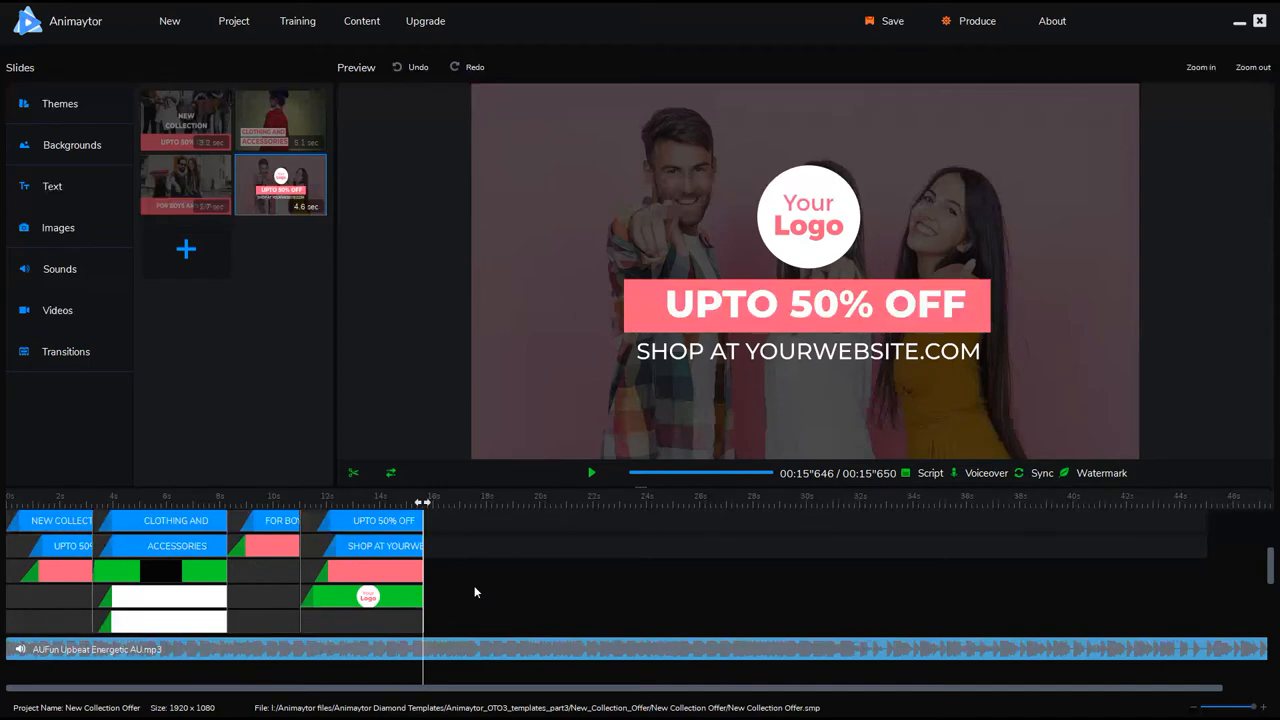
{"action": "mouse_move", "coordinate": [544, 596]}
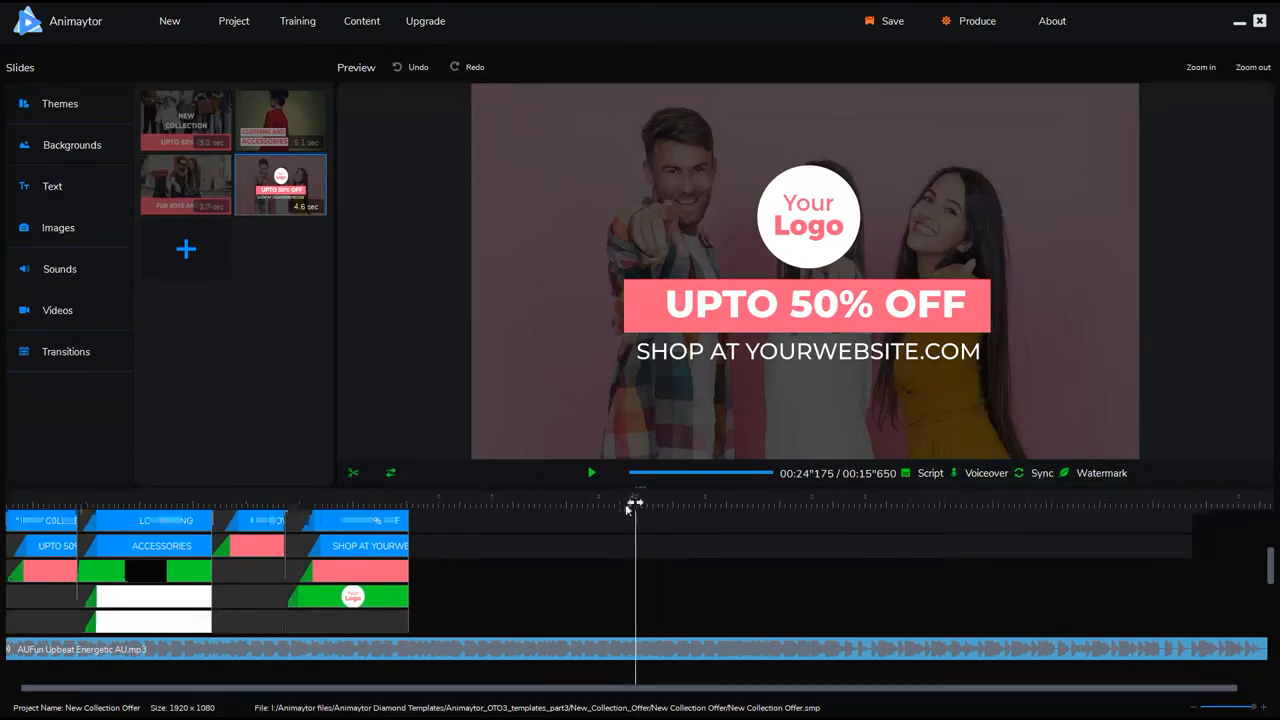
- Cut the background music at the last slide's end and remove the leftover part
{"action": "left_click", "coordinate": [392, 472]}
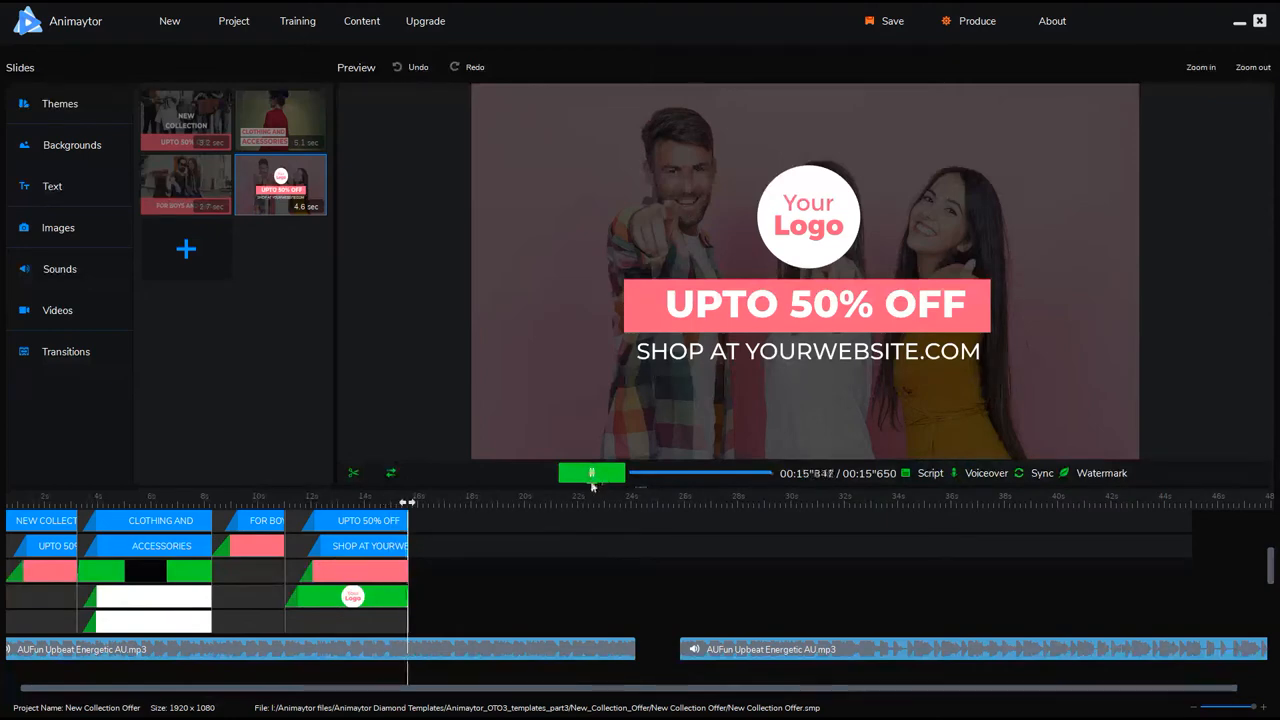
{"action": "left_click", "coordinate": [592, 472]}
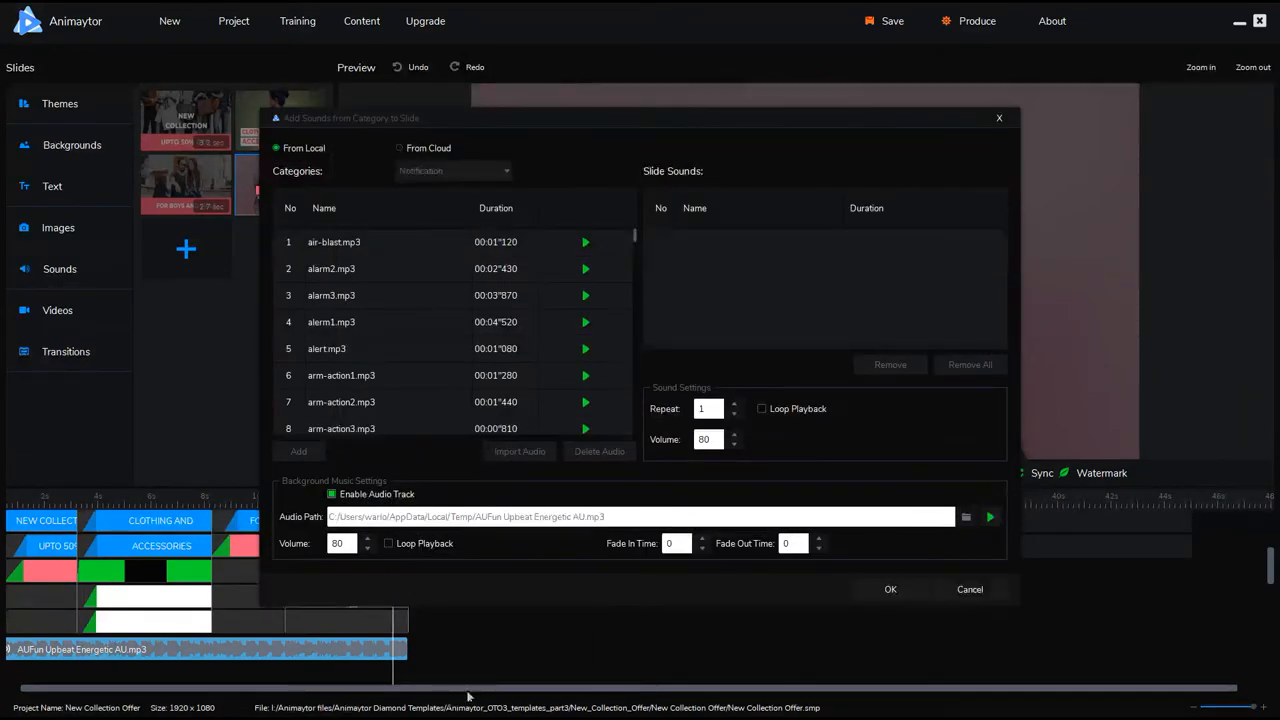
- Set music volume to 20 with fade-in and fade-out times, then return to the video's end
{"action": "left_click", "coordinate": [336, 544]}
{"action": "type", "text": "2"}
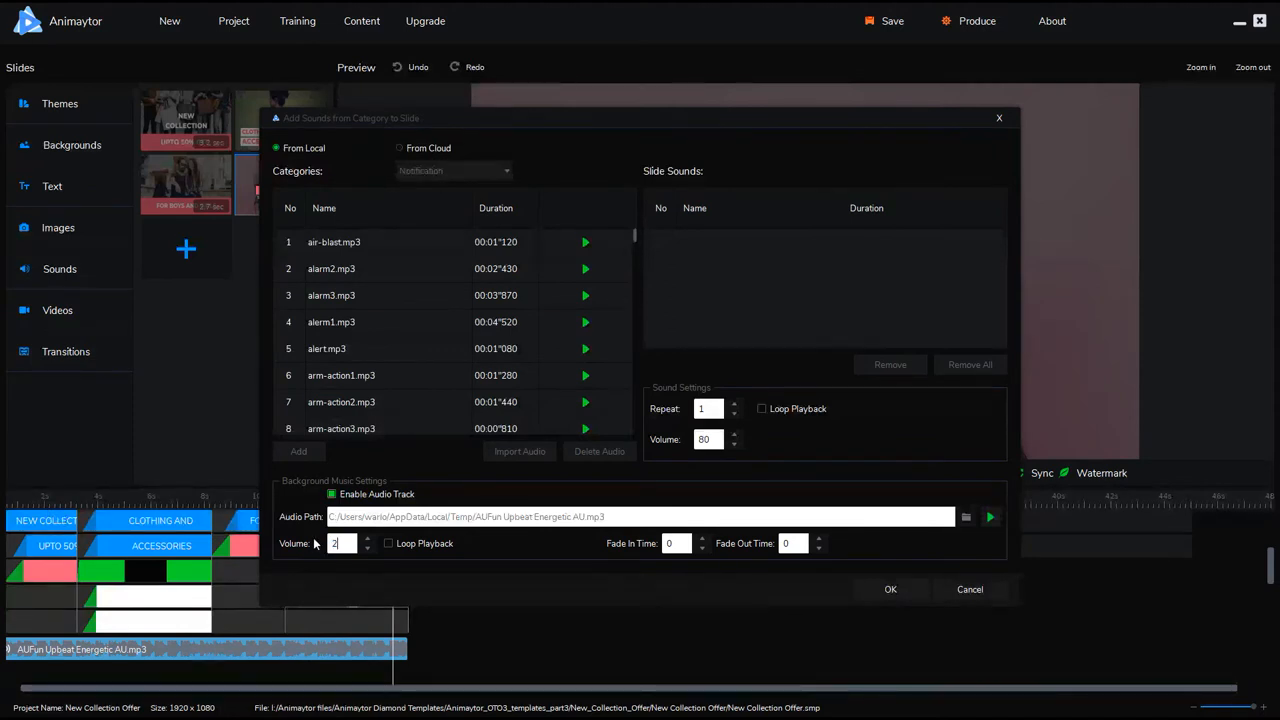
{"action": "type", "text": "0"}
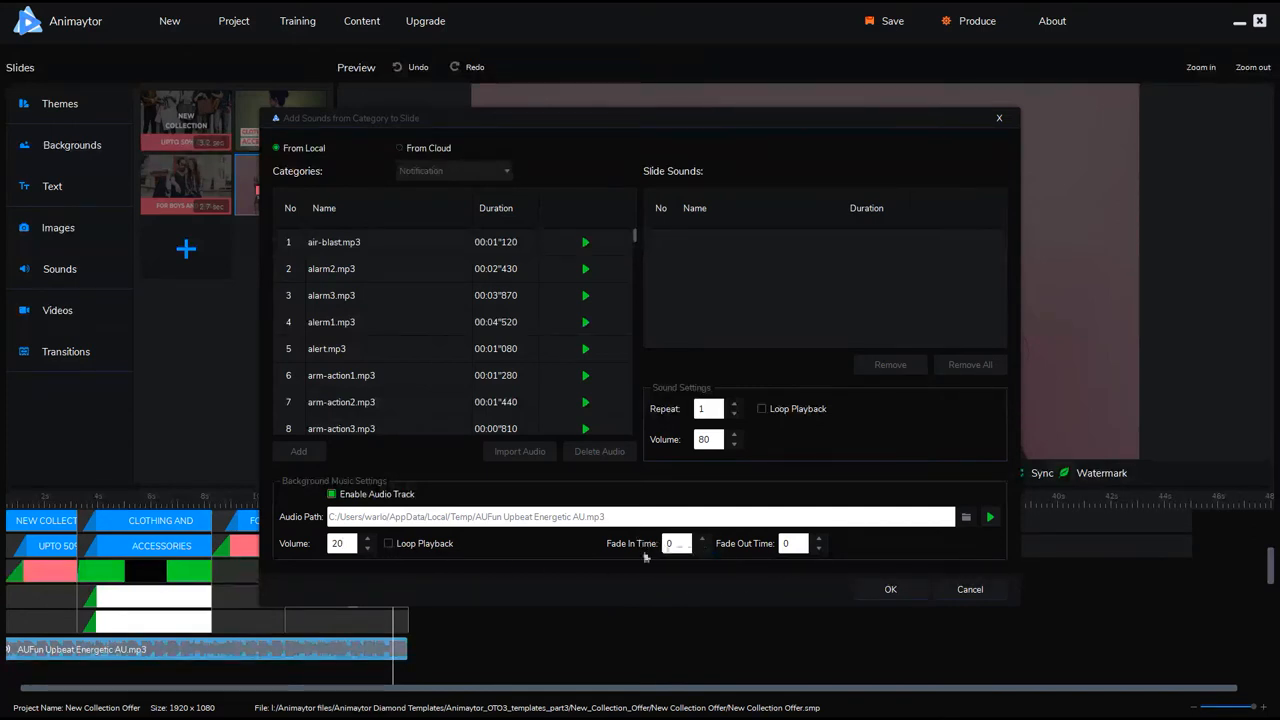
{"action": "left_click", "coordinate": [672, 544]}
{"action": "type", "text": "3"}
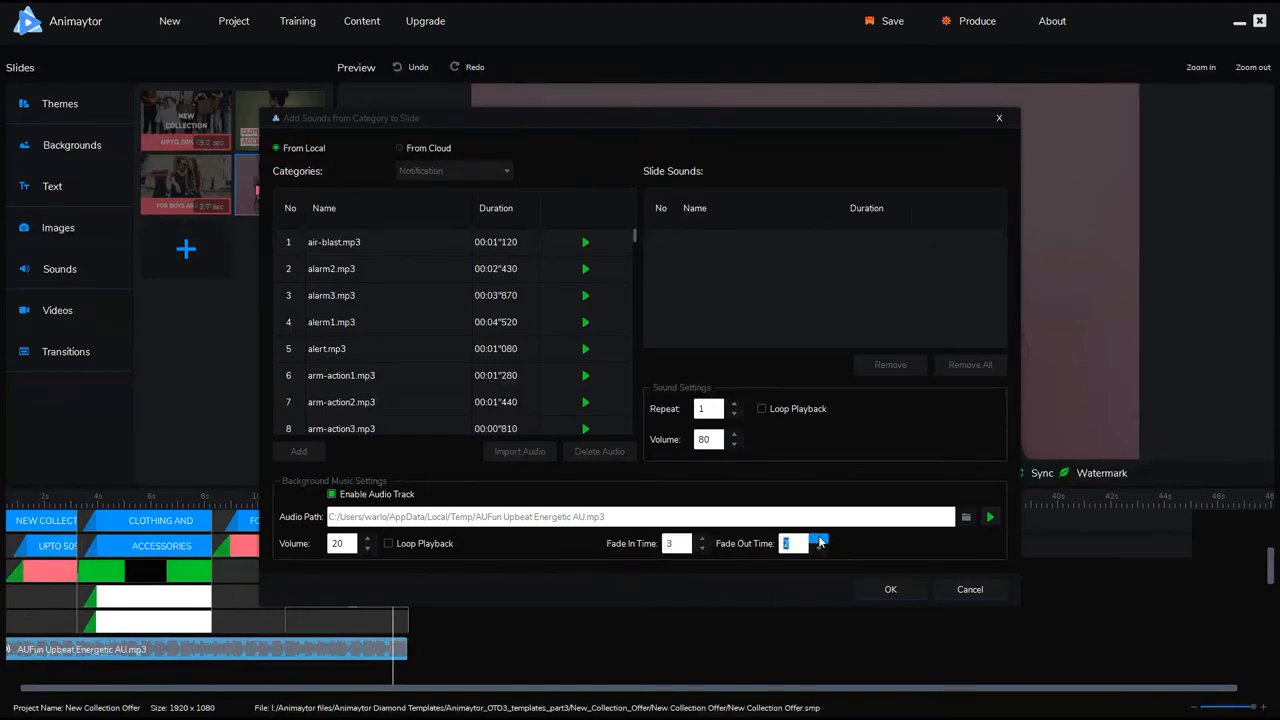
{"action": "left_click", "coordinate": [890, 588]}
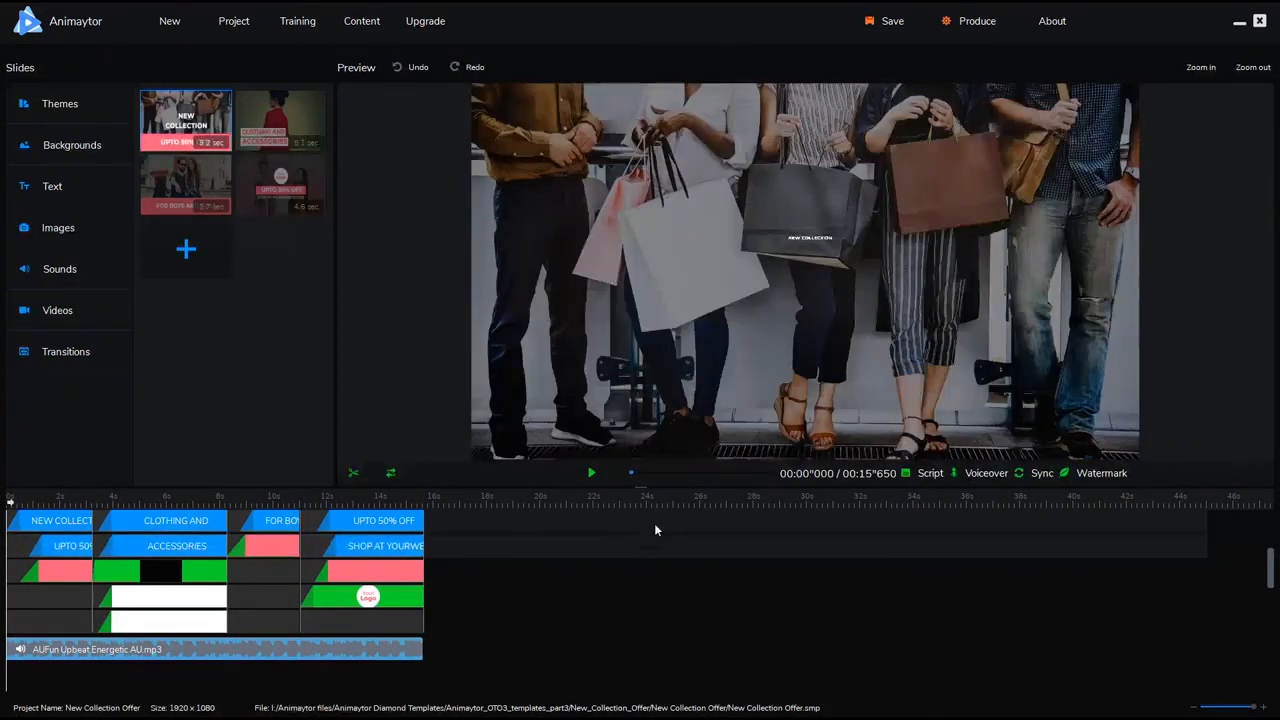
{"action": "left_click", "coordinate": [590, 472]}
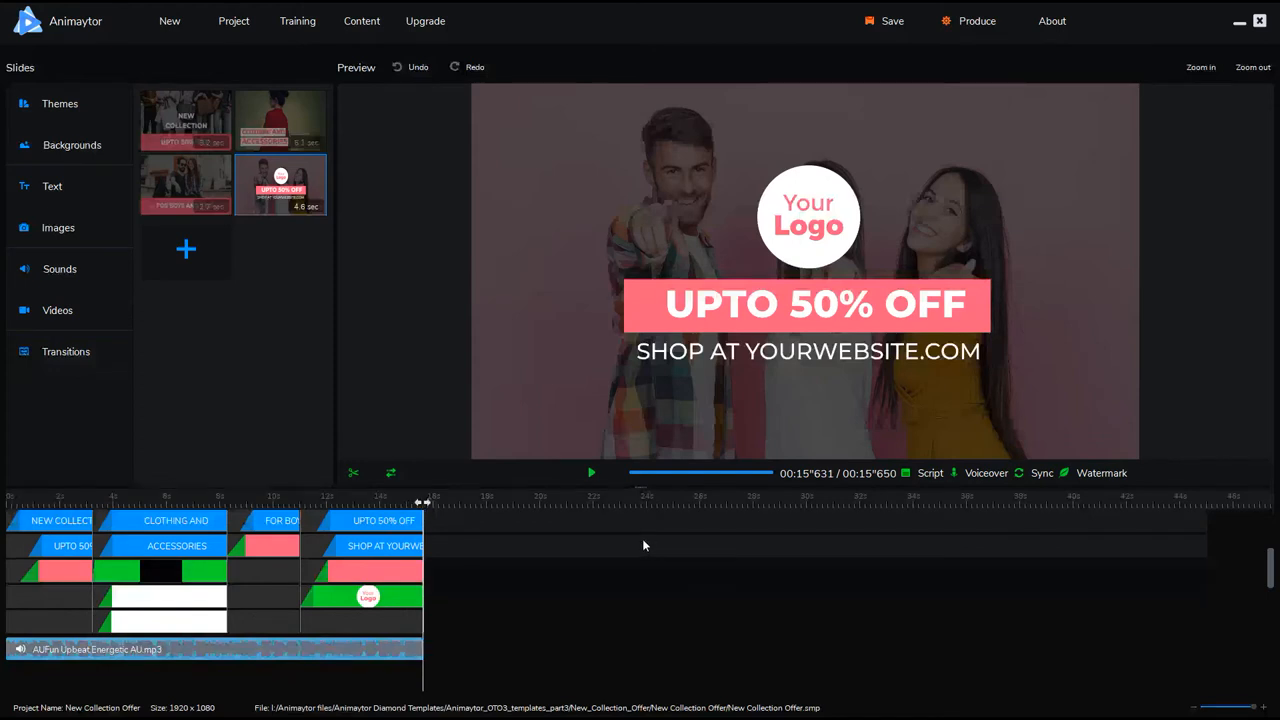
{"action": "mouse_move", "coordinate": [530, 680]}
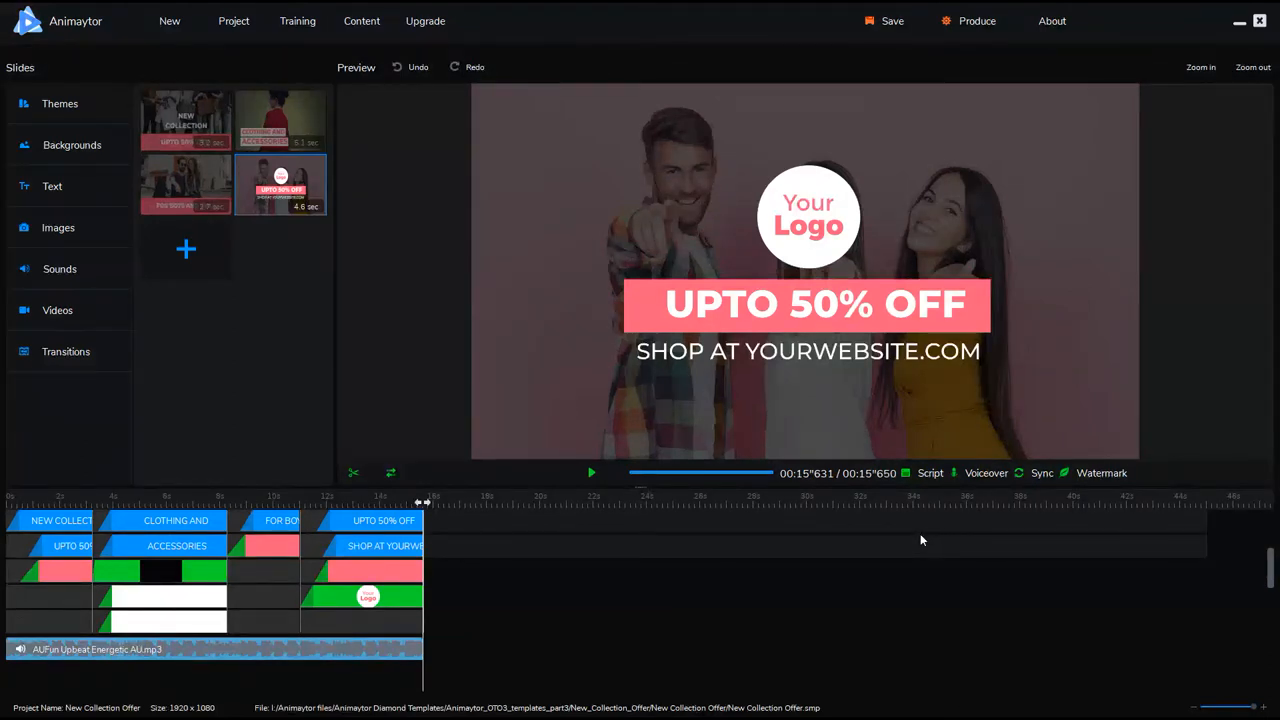
{"action": "mouse_move", "coordinate": [1044, 564]}
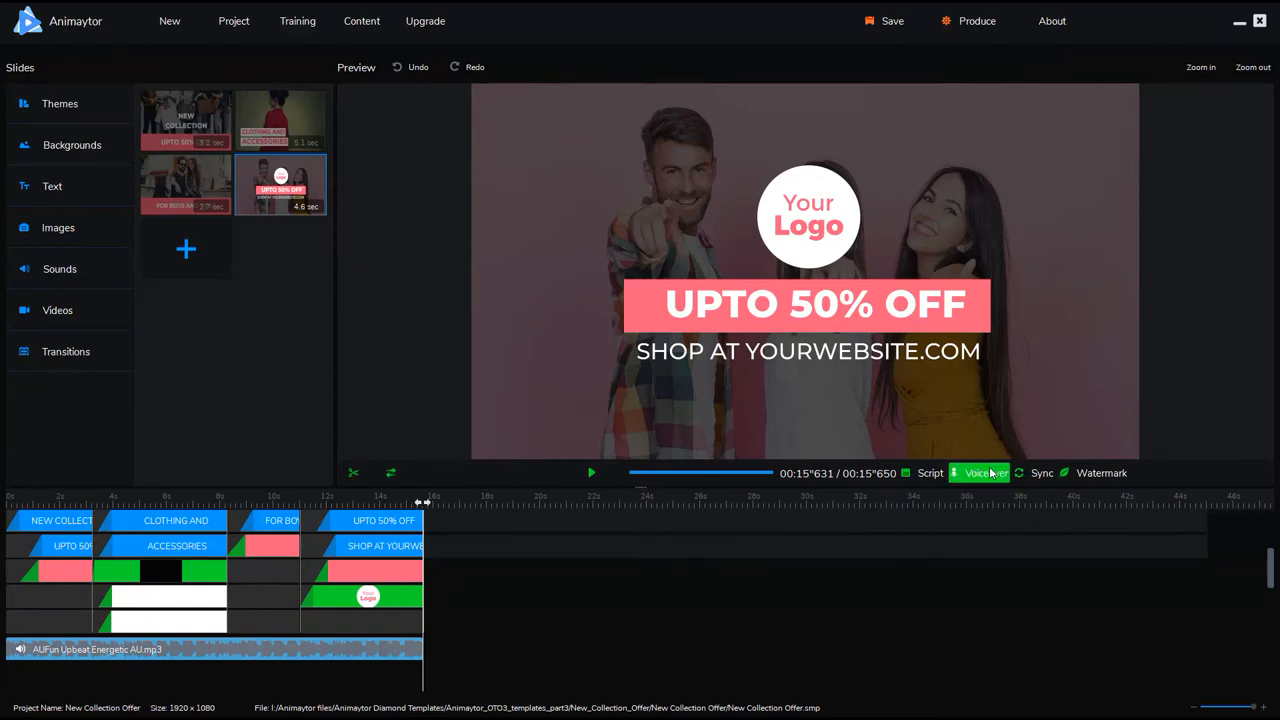
- Enable the voiceover track to record voice from the USB microphone into a new file
{"action": "left_click", "coordinate": [984, 472]}
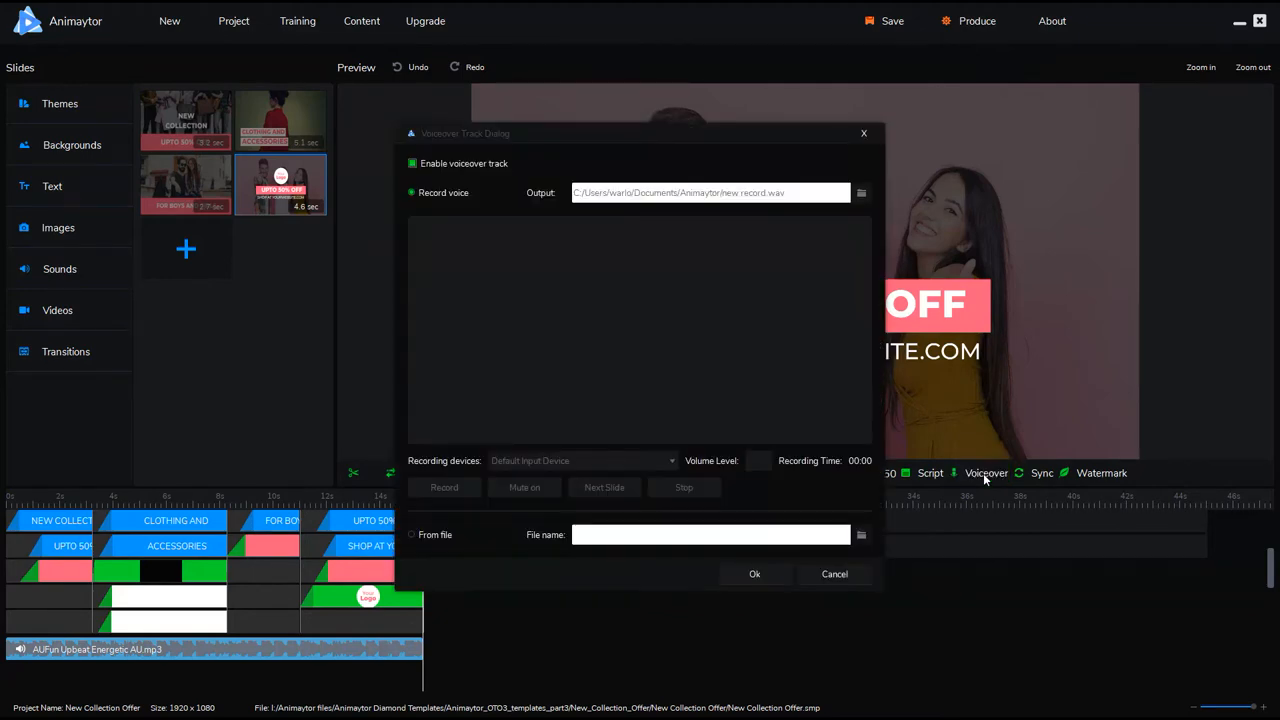
{"action": "mouse_move", "coordinate": [978, 424]}
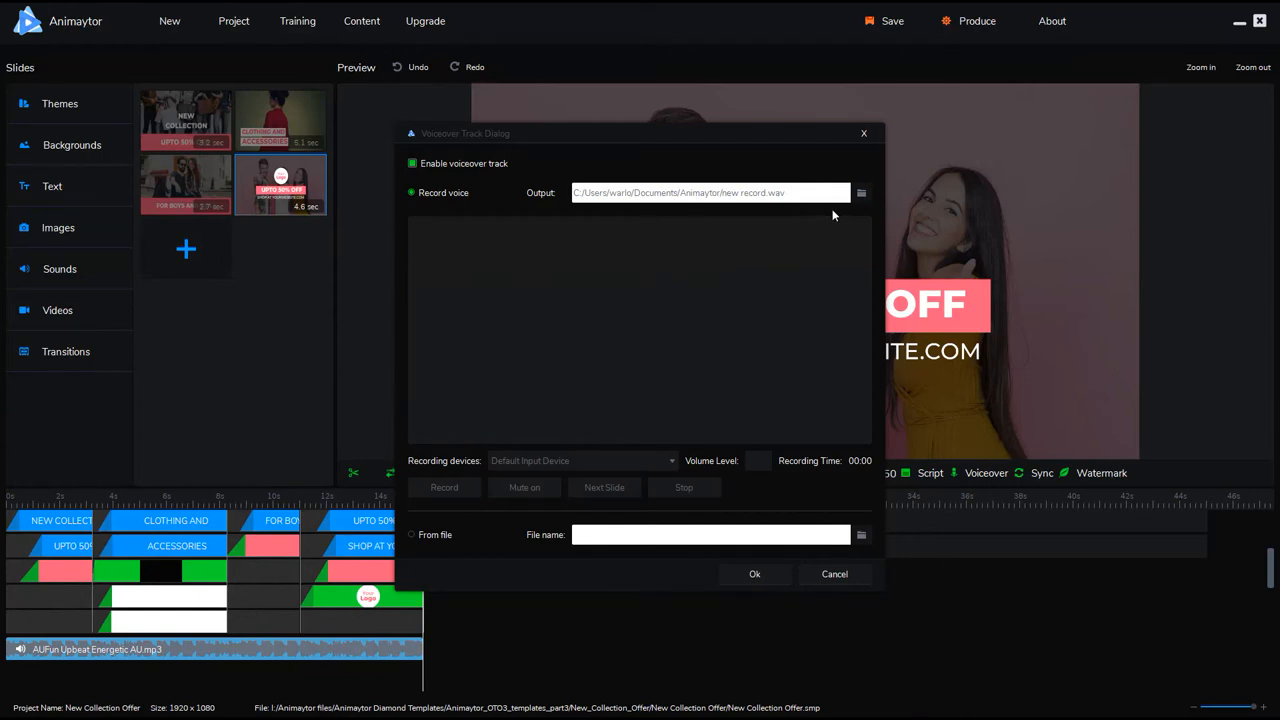
{"action": "mouse_move", "coordinate": [752, 424]}
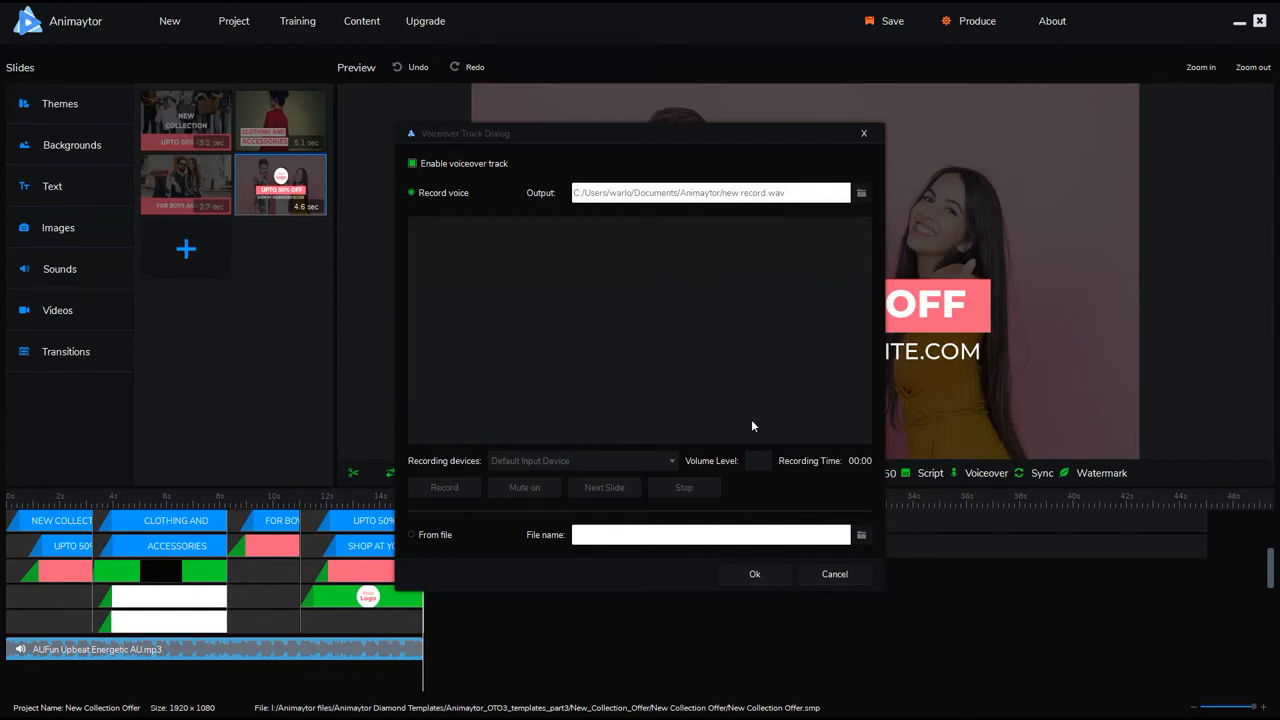
{"action": "mouse_move", "coordinate": [668, 328]}
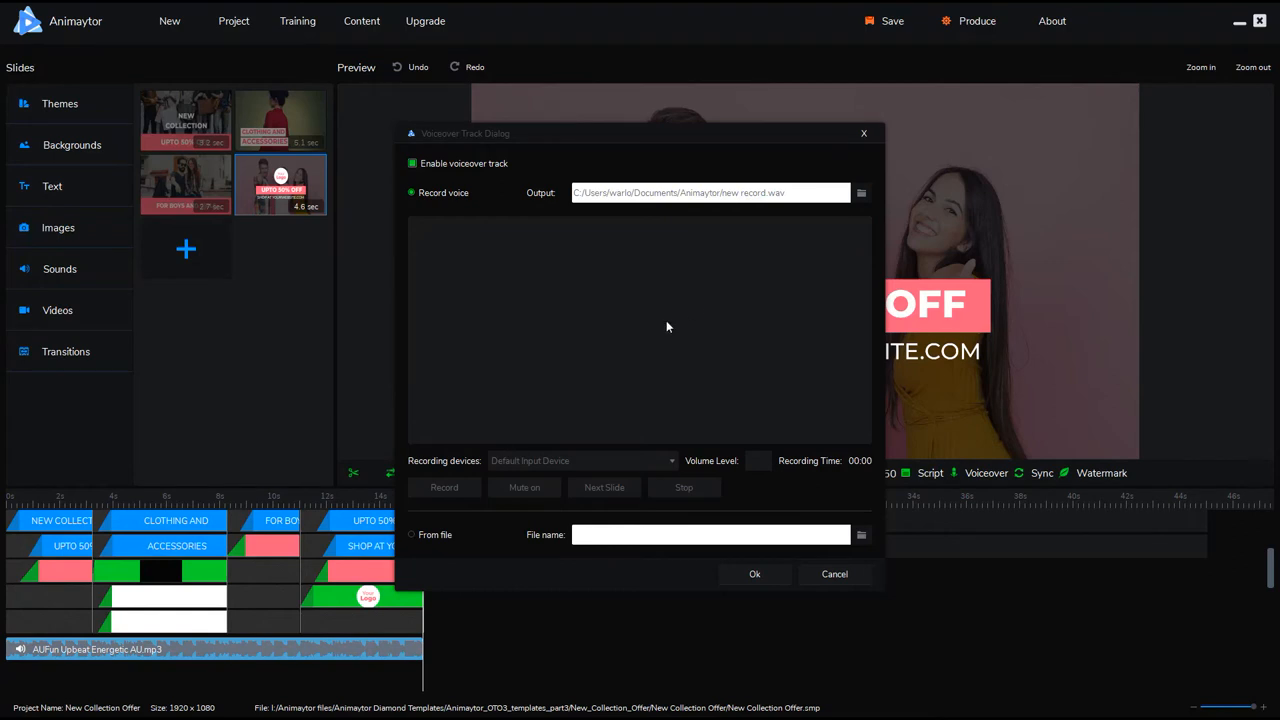
{"action": "mouse_move", "coordinate": [656, 500]}
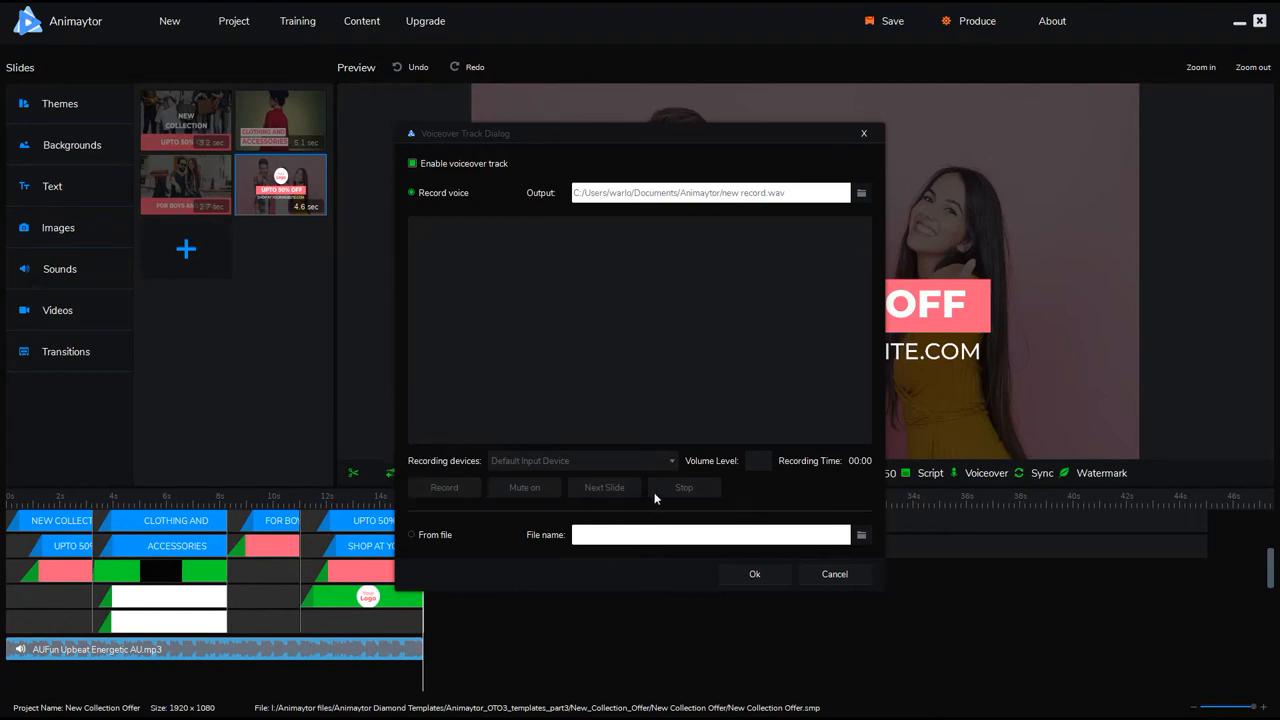
{"action": "mouse_move", "coordinate": [510, 464]}
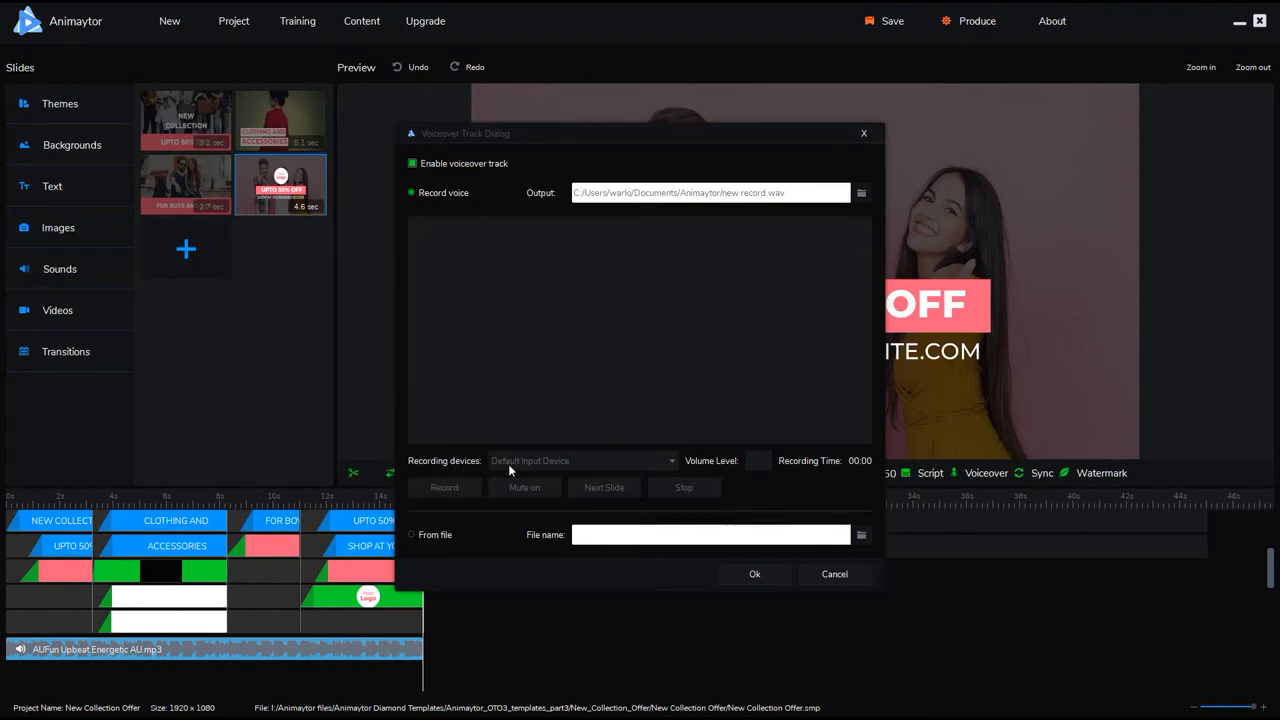
{"action": "mouse_move", "coordinate": [620, 464]}
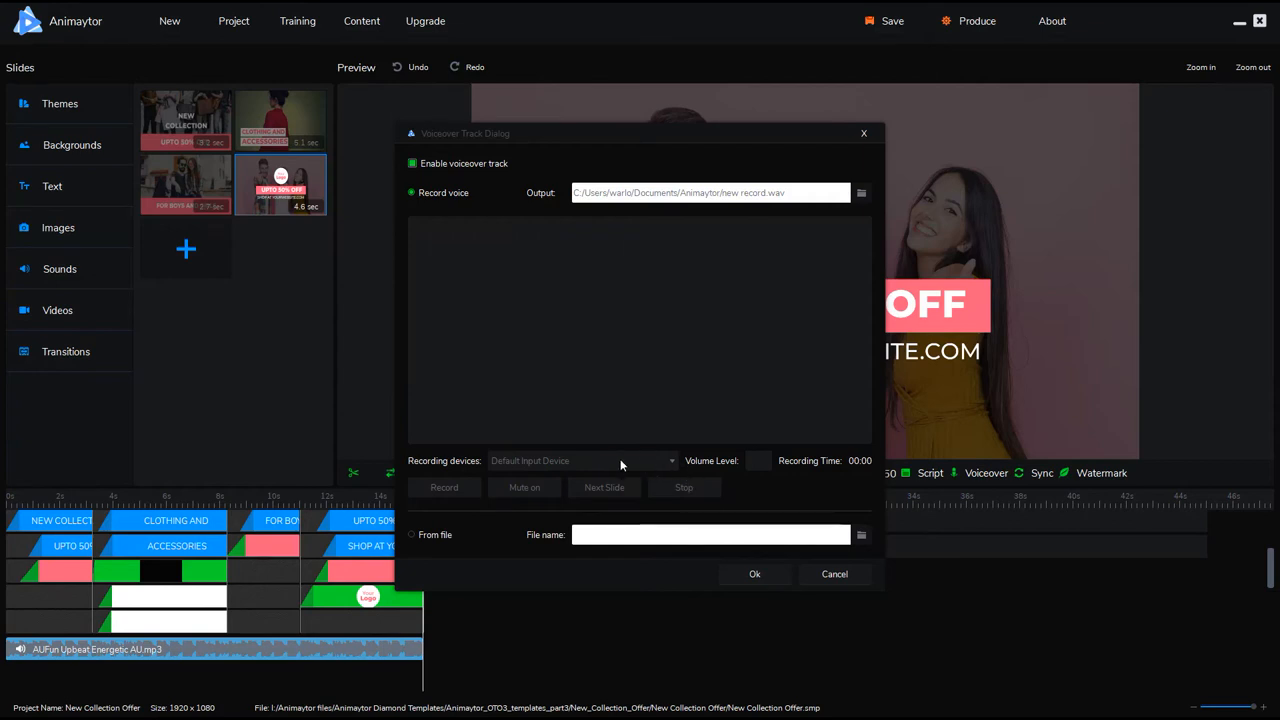
{"action": "mouse_move", "coordinate": [676, 466]}
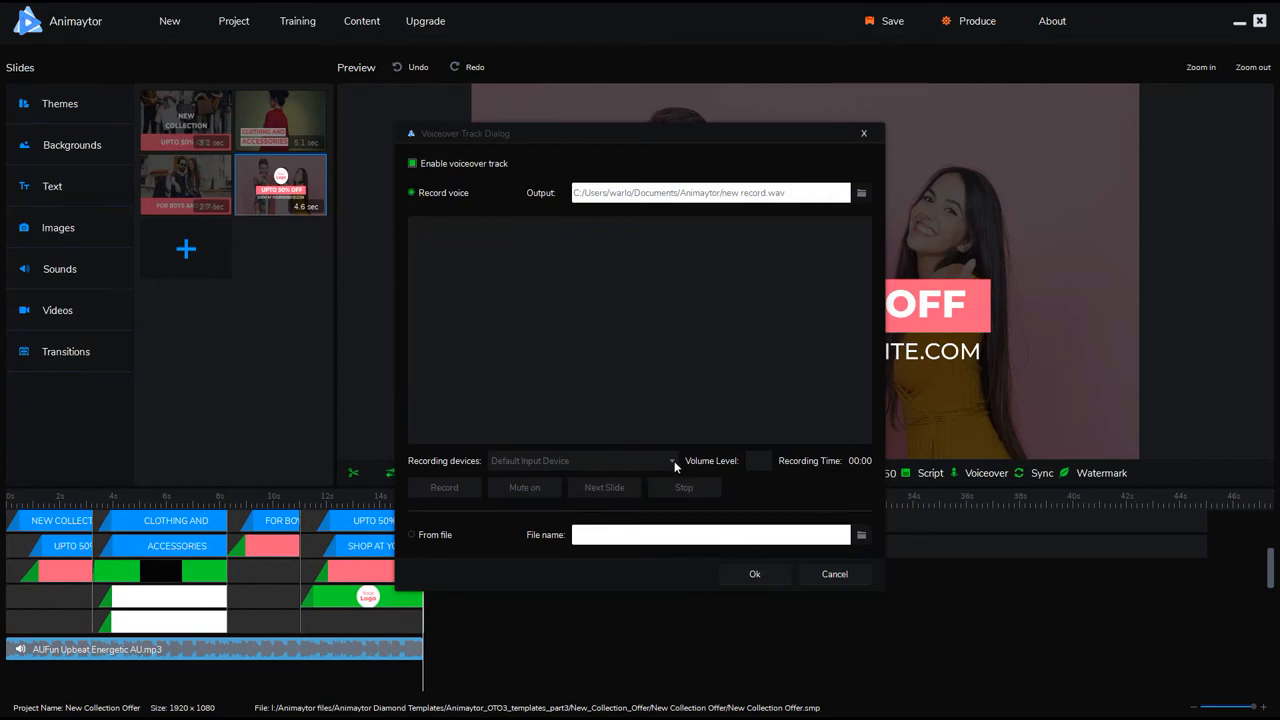
{"action": "left_click", "coordinate": [444, 488]}
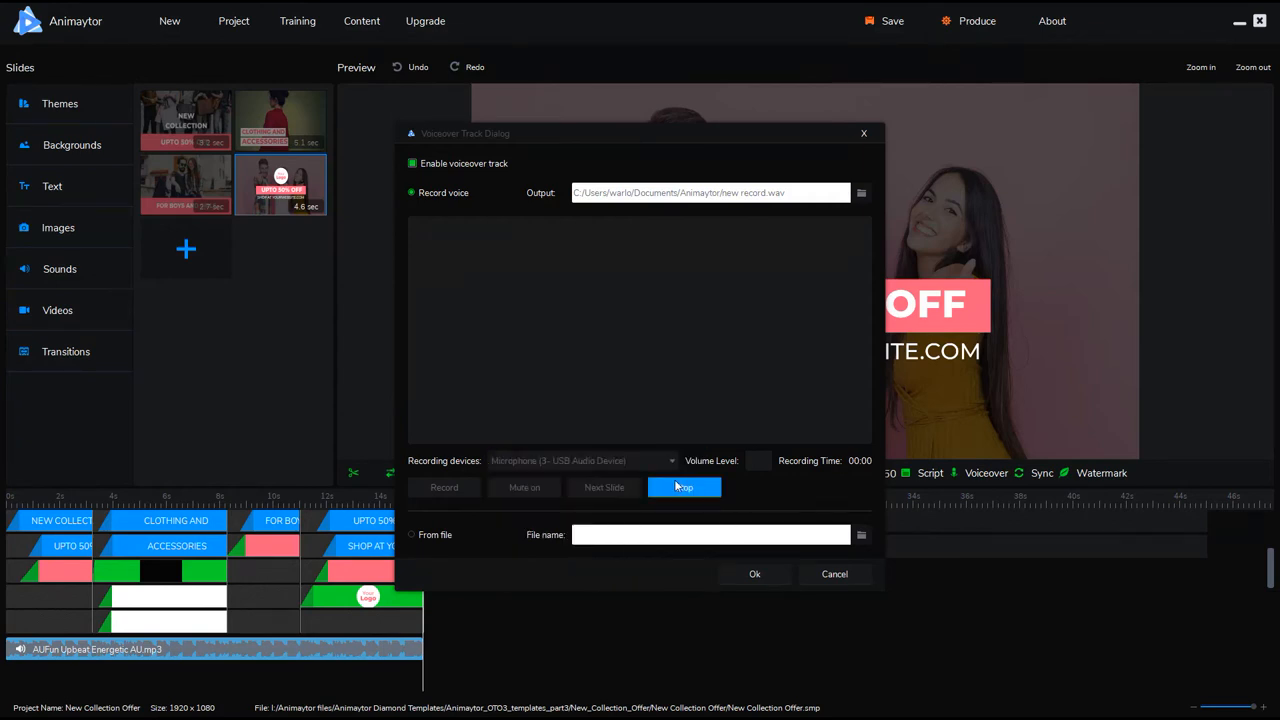
{"action": "left_click", "coordinate": [684, 488]}
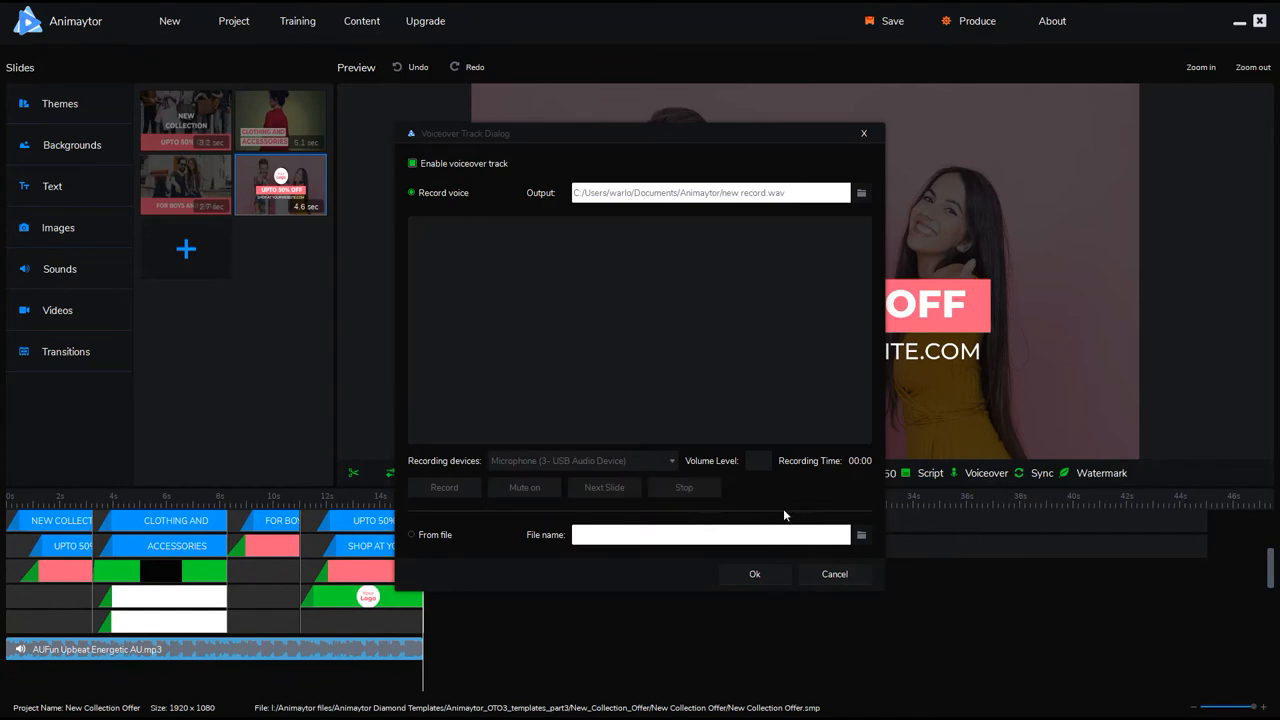
{"action": "mouse_move", "coordinate": [888, 498]}
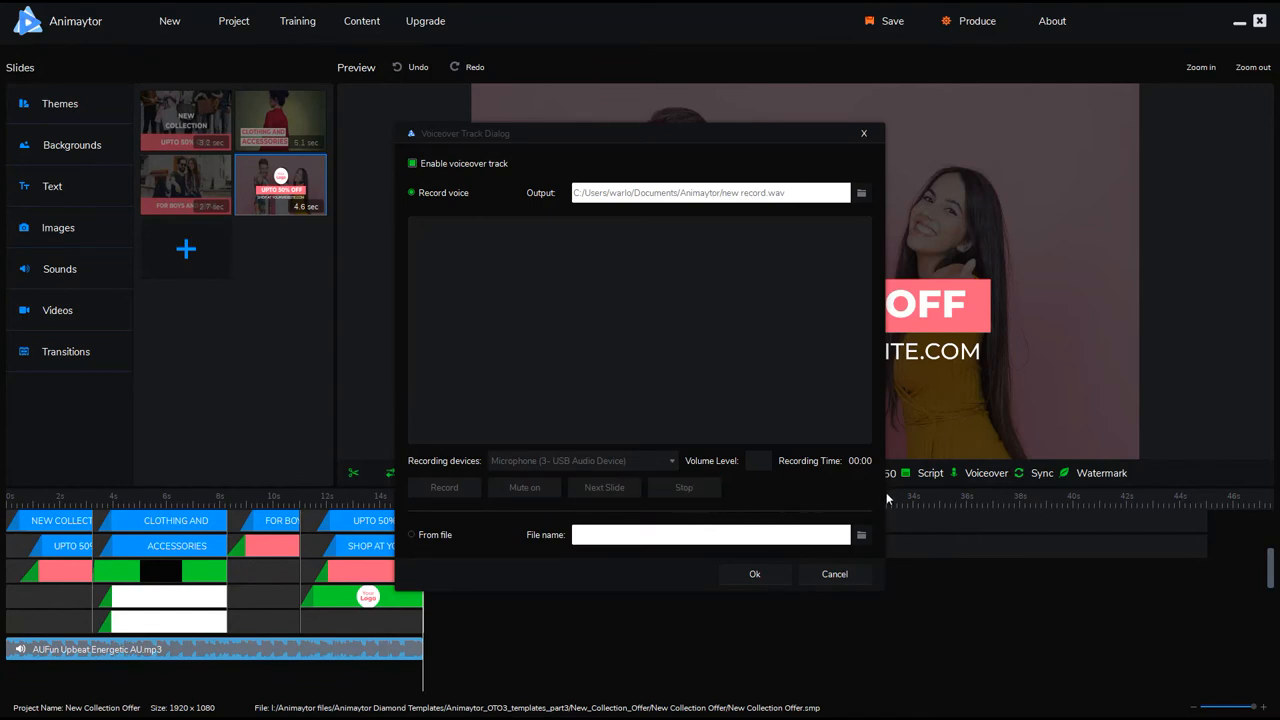
{"action": "mouse_move", "coordinate": [428, 512]}
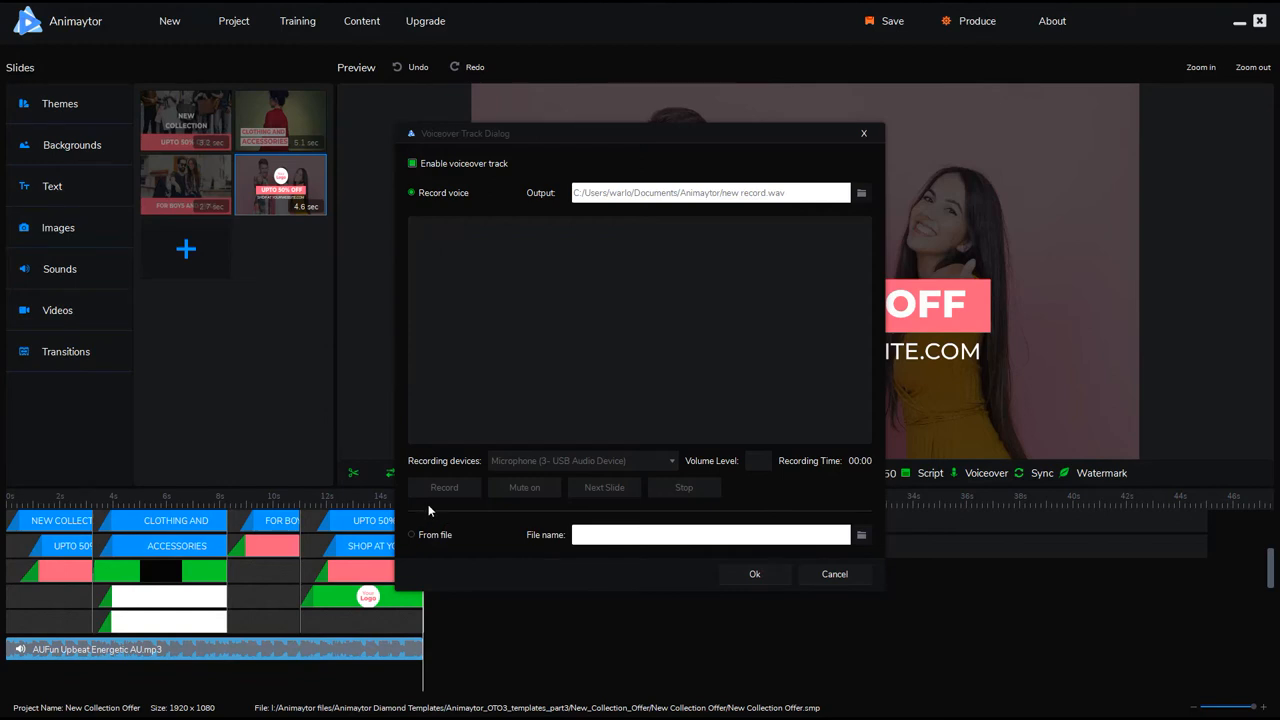
{"action": "left_click", "coordinate": [444, 488]}
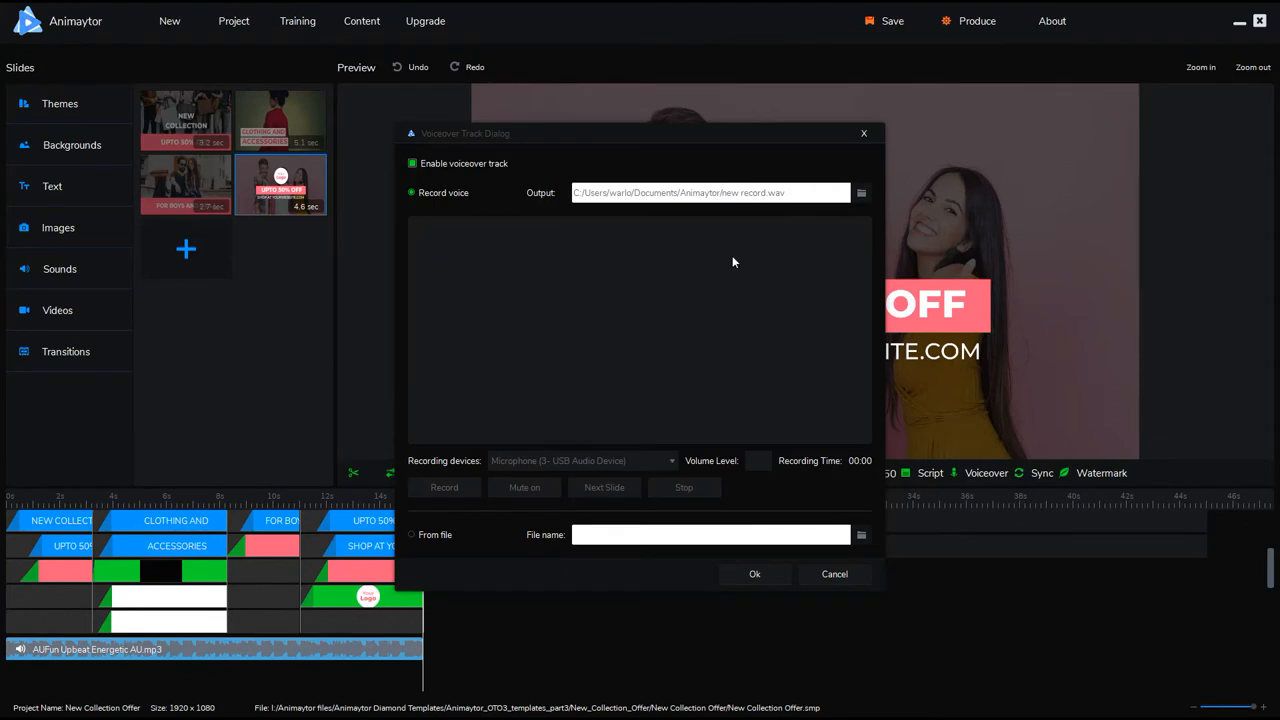
{"action": "mouse_move", "coordinate": [620, 506]}
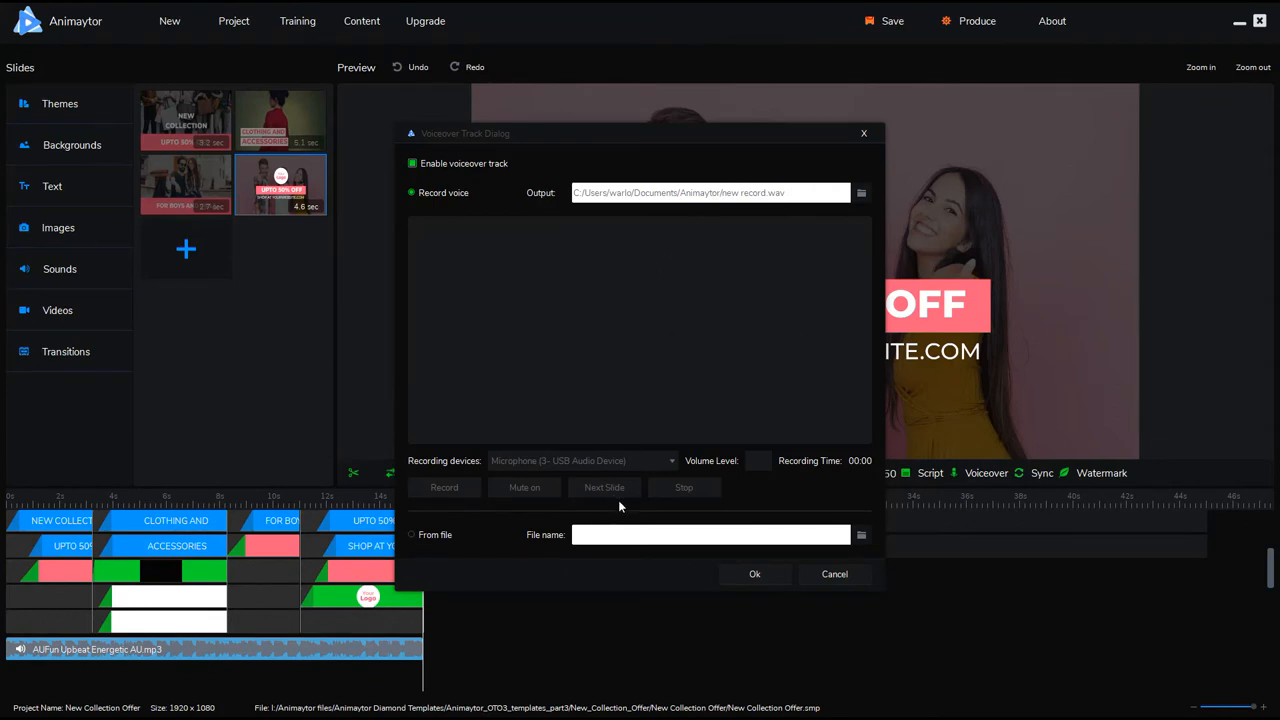
{"action": "left_click", "coordinate": [684, 488]}
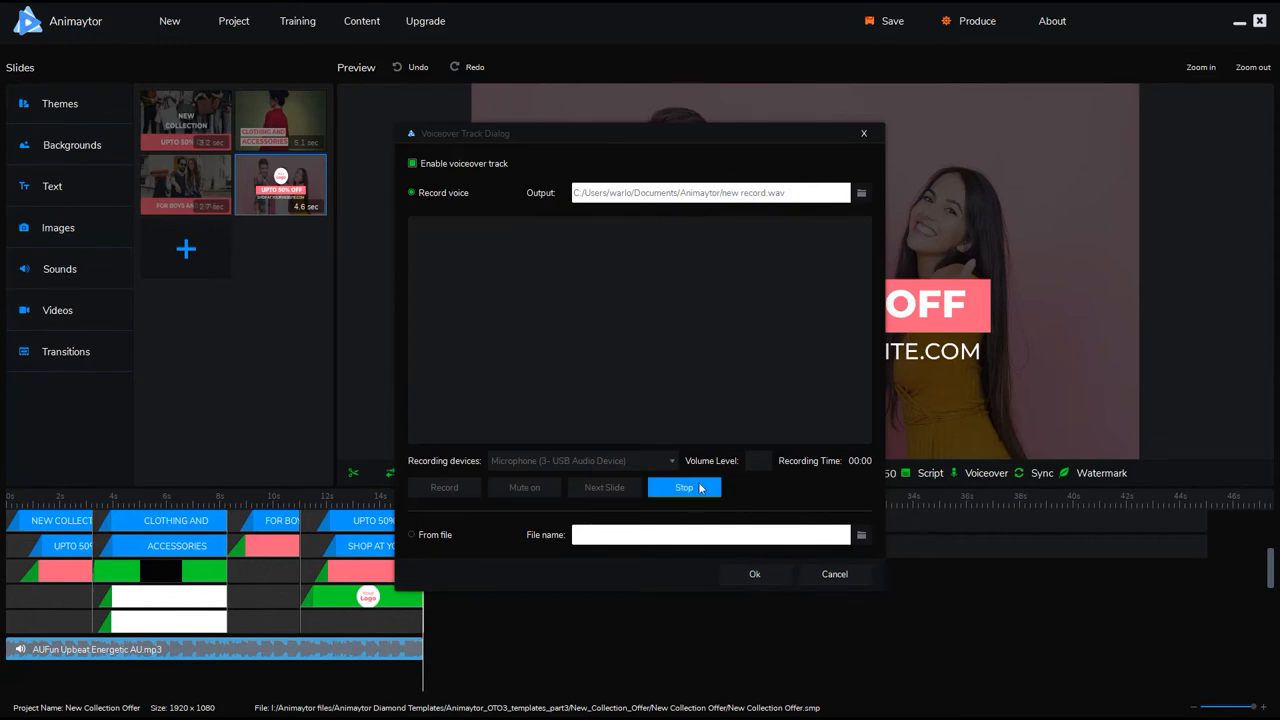
{"action": "left_click", "coordinate": [684, 488]}
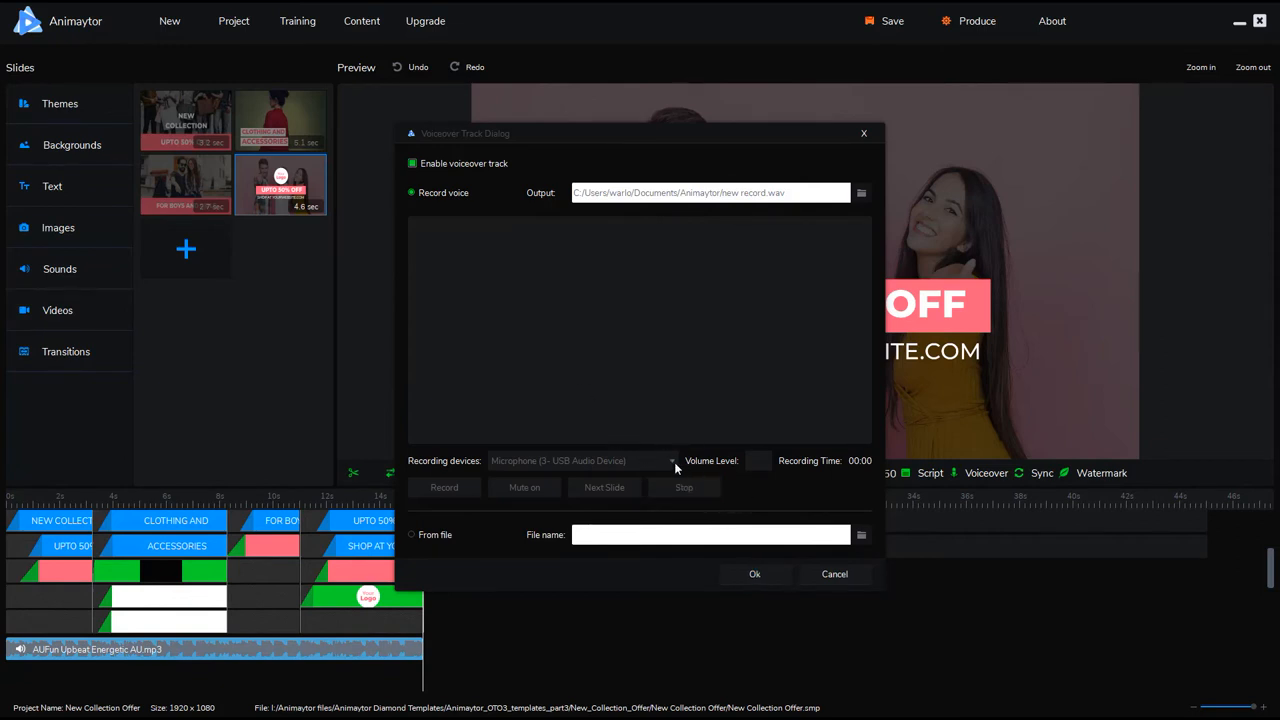
{"action": "mouse_move", "coordinate": [442, 576]}
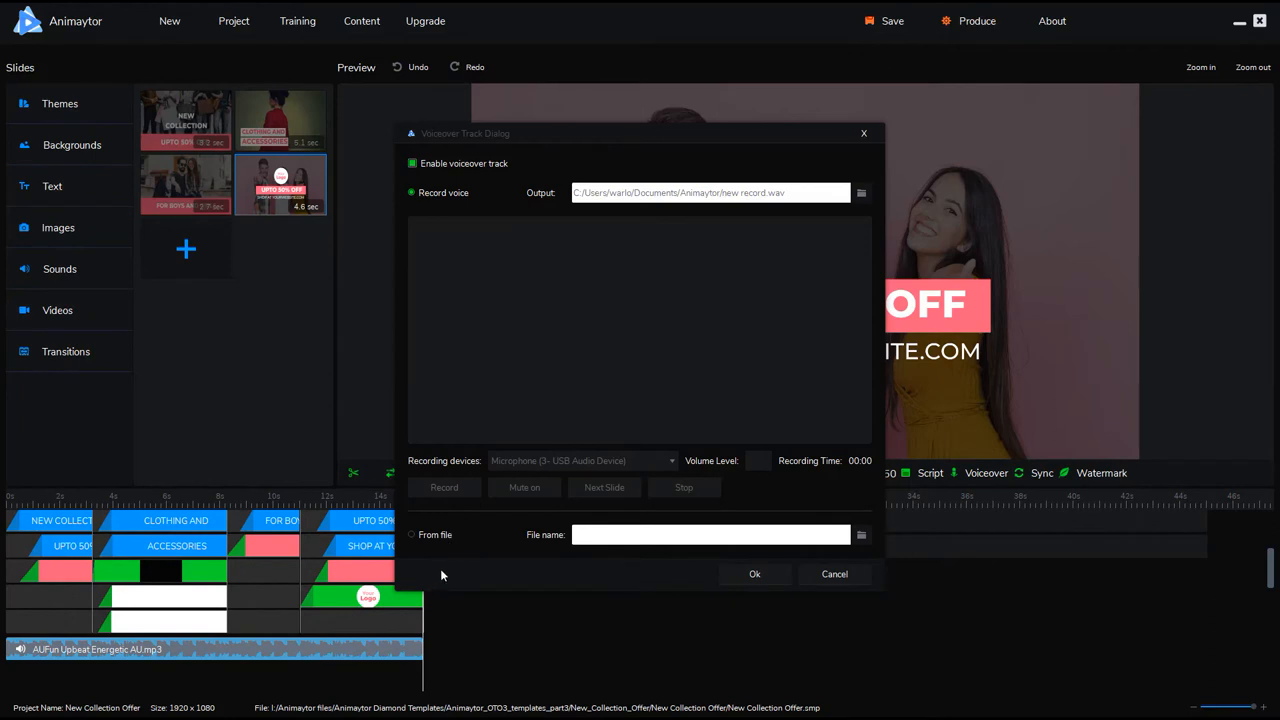
{"action": "left_click", "coordinate": [444, 488]}
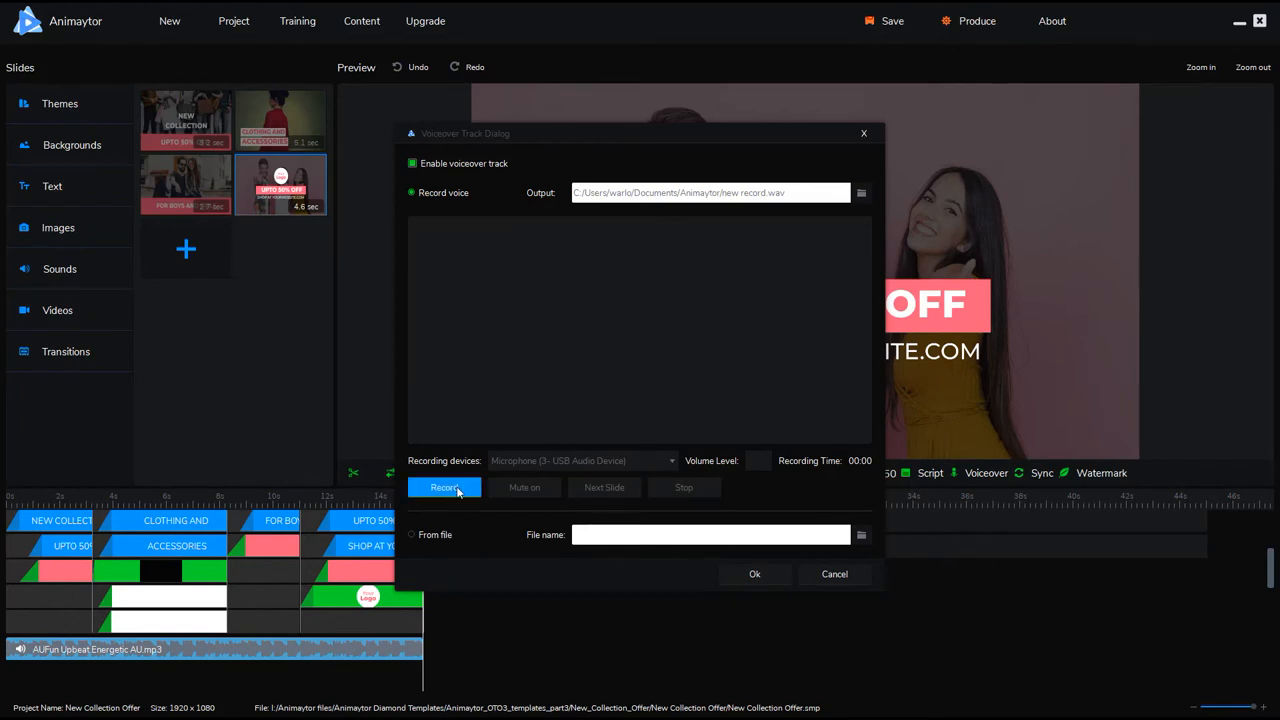
- Record about 15 seconds of narration, advancing through each slide to the closing offer
{"action": "left_click", "coordinate": [444, 488]}
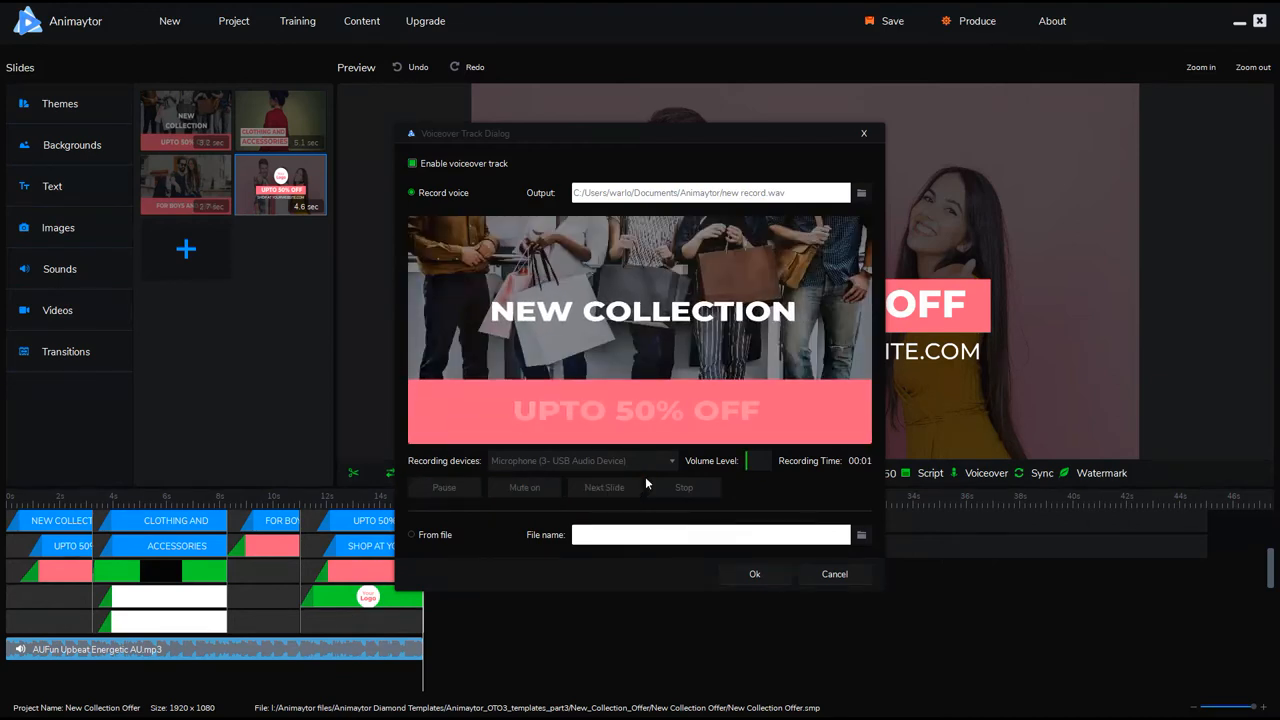
{"action": "left_click", "coordinate": [604, 488]}
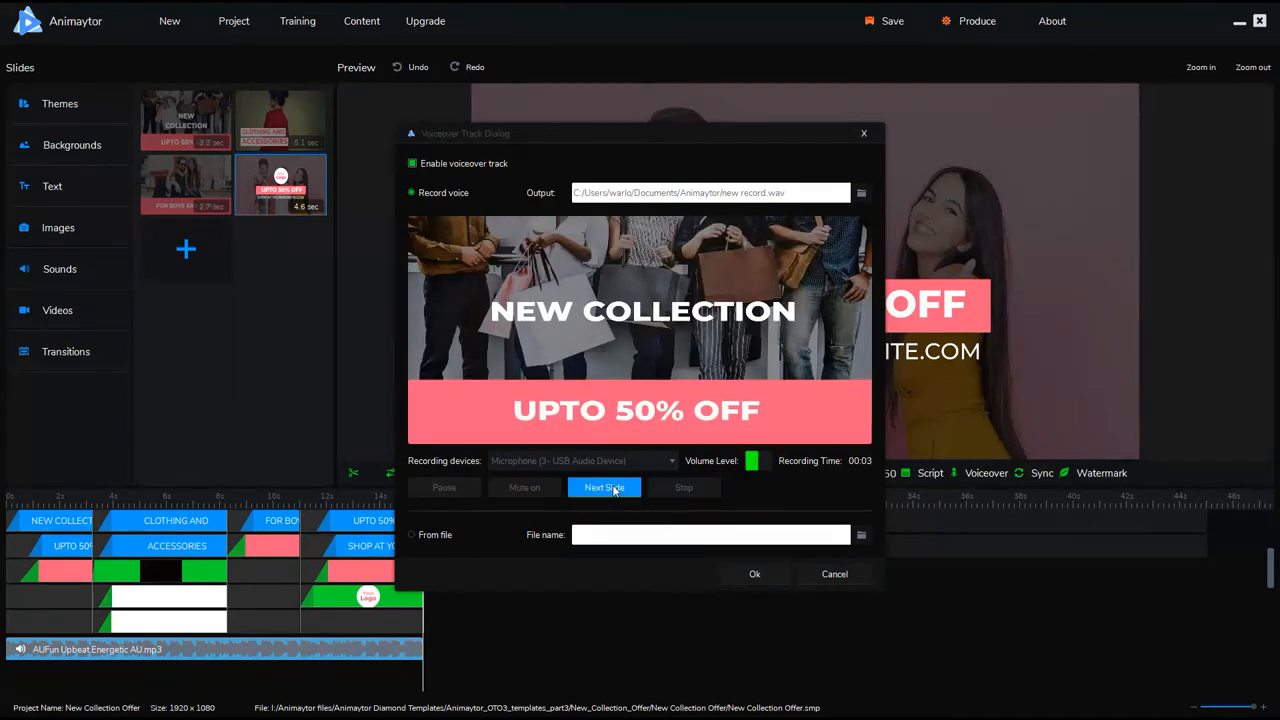
{"action": "left_click", "coordinate": [604, 488]}
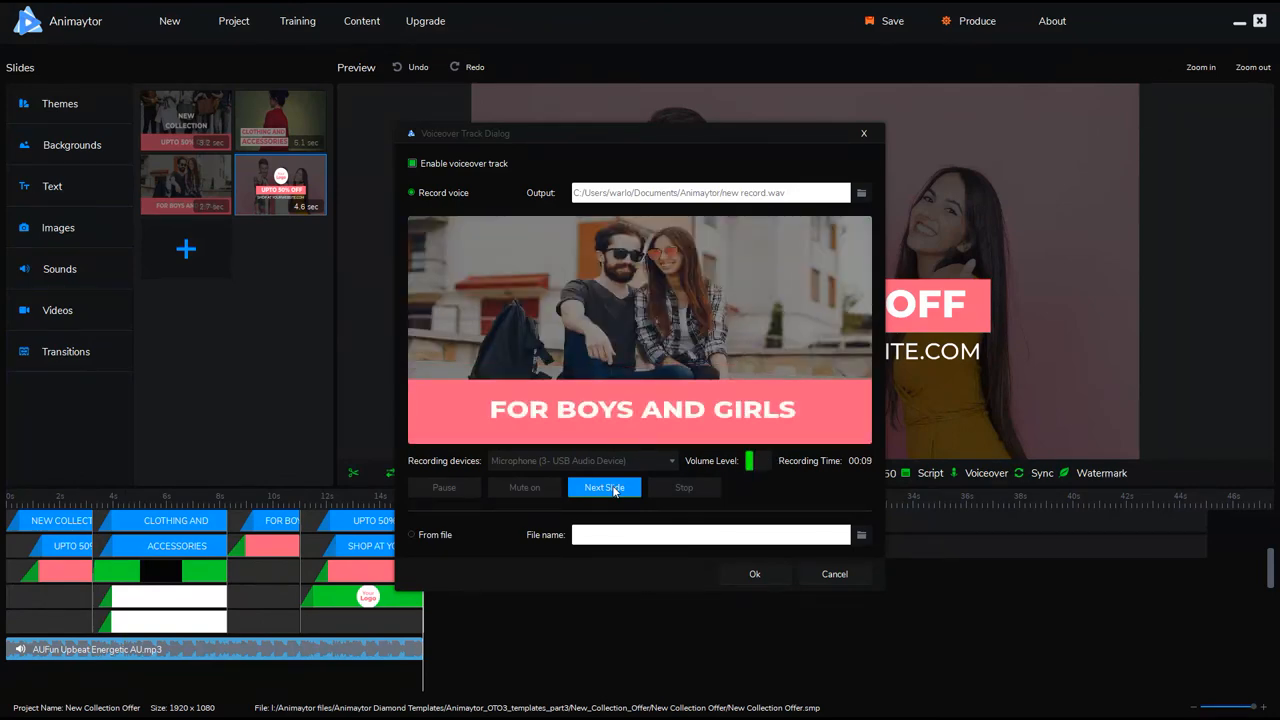
{"action": "left_click", "coordinate": [604, 488]}
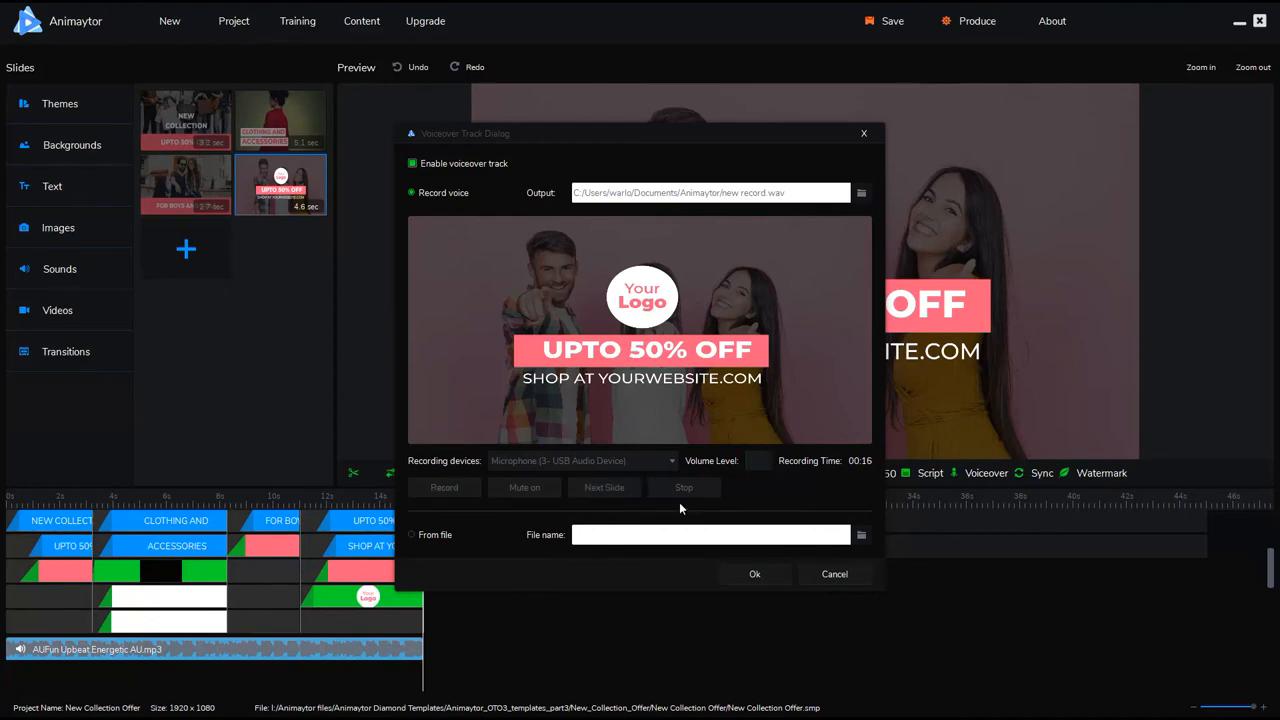
{"action": "mouse_move", "coordinate": [650, 560]}
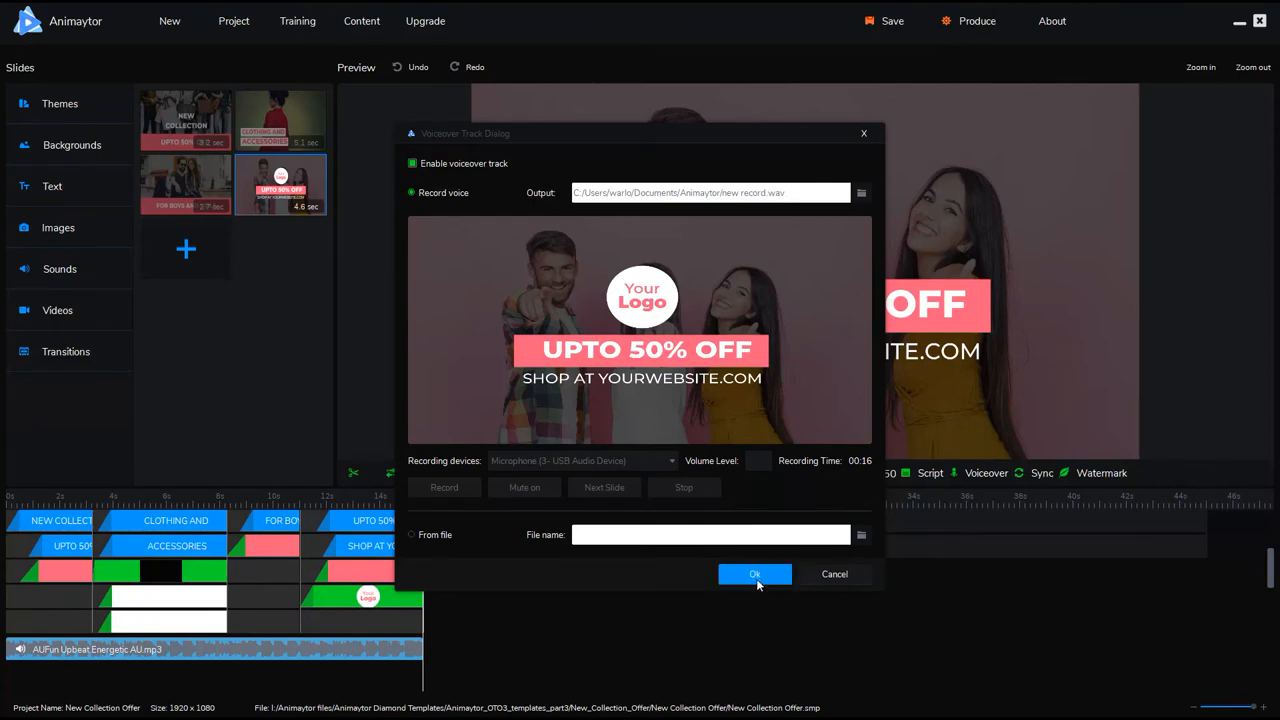
- Confirm the voiceover so it appears as its own track beneath the background music
{"action": "left_click", "coordinate": [756, 574]}
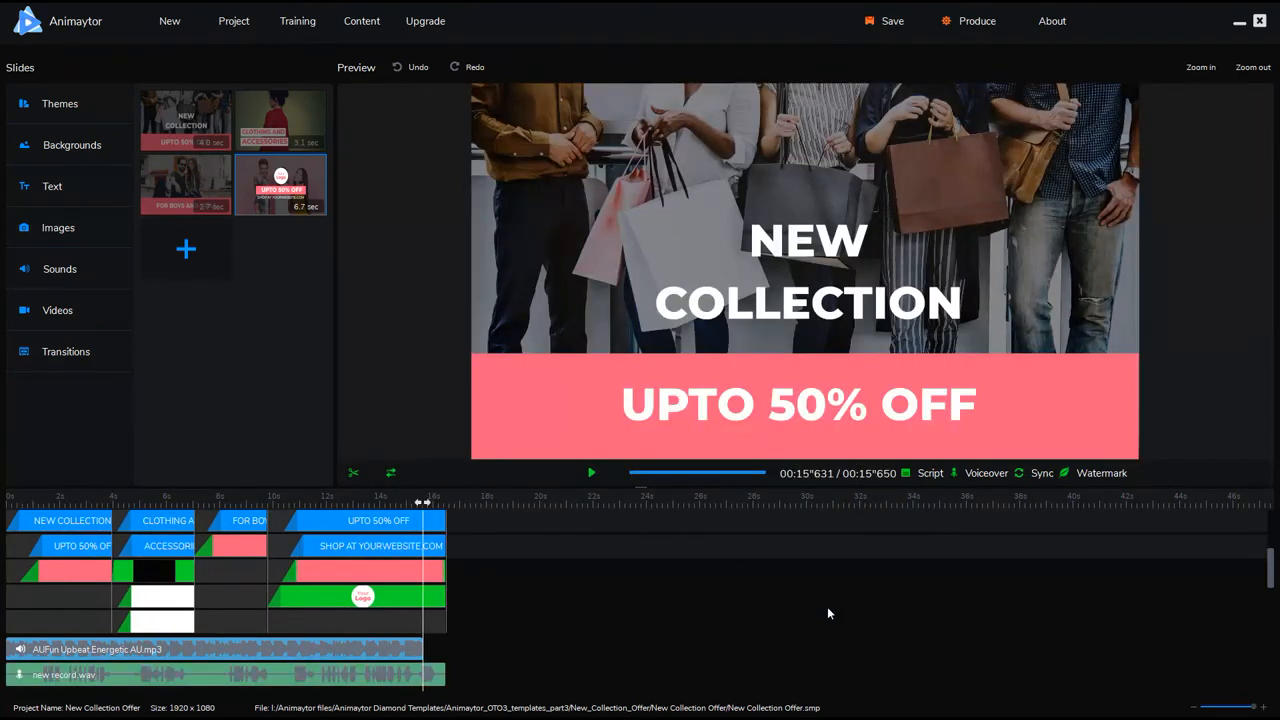
{"action": "mouse_move", "coordinate": [460, 564]}
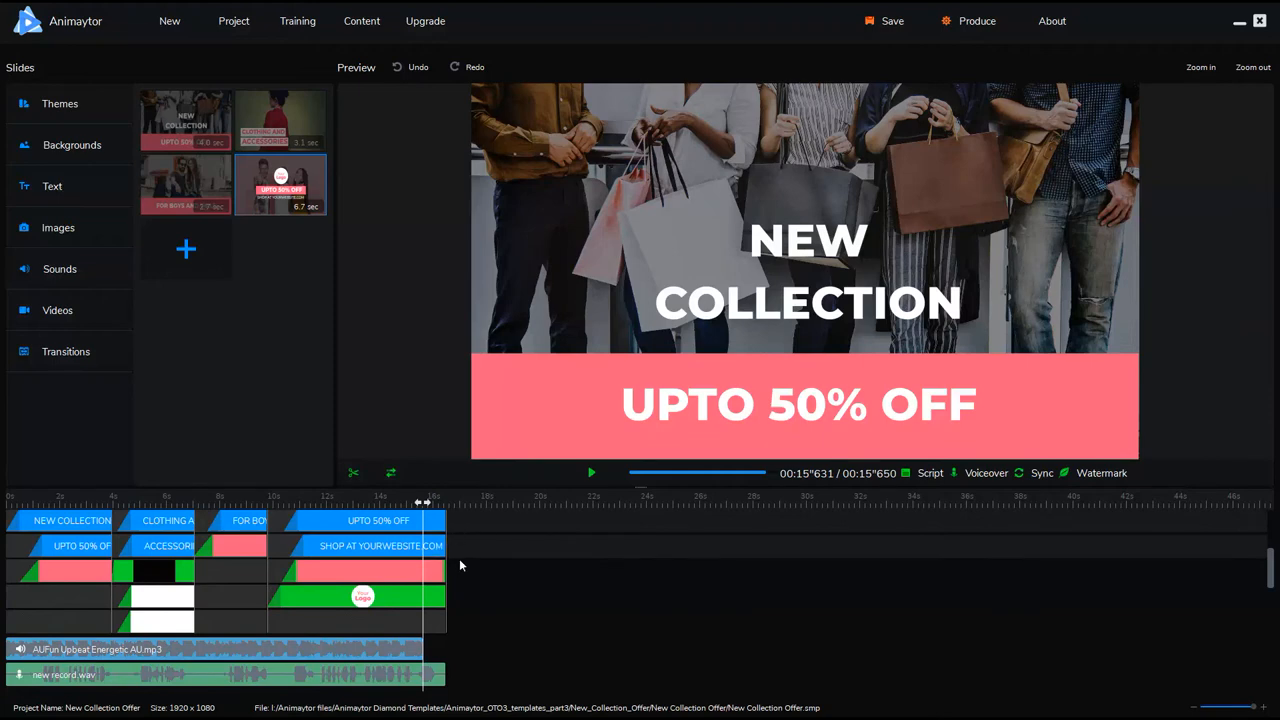
{"action": "mouse_move", "coordinate": [344, 652]}
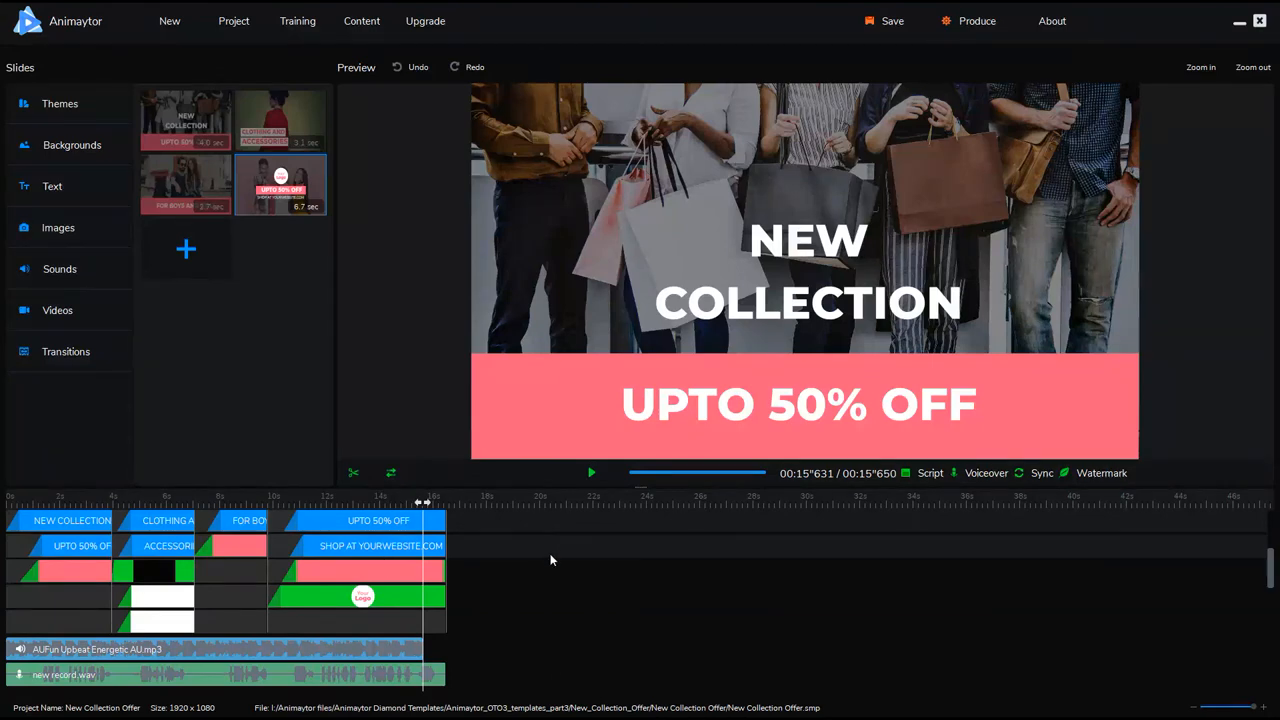
{"action": "mouse_move", "coordinate": [516, 532]}
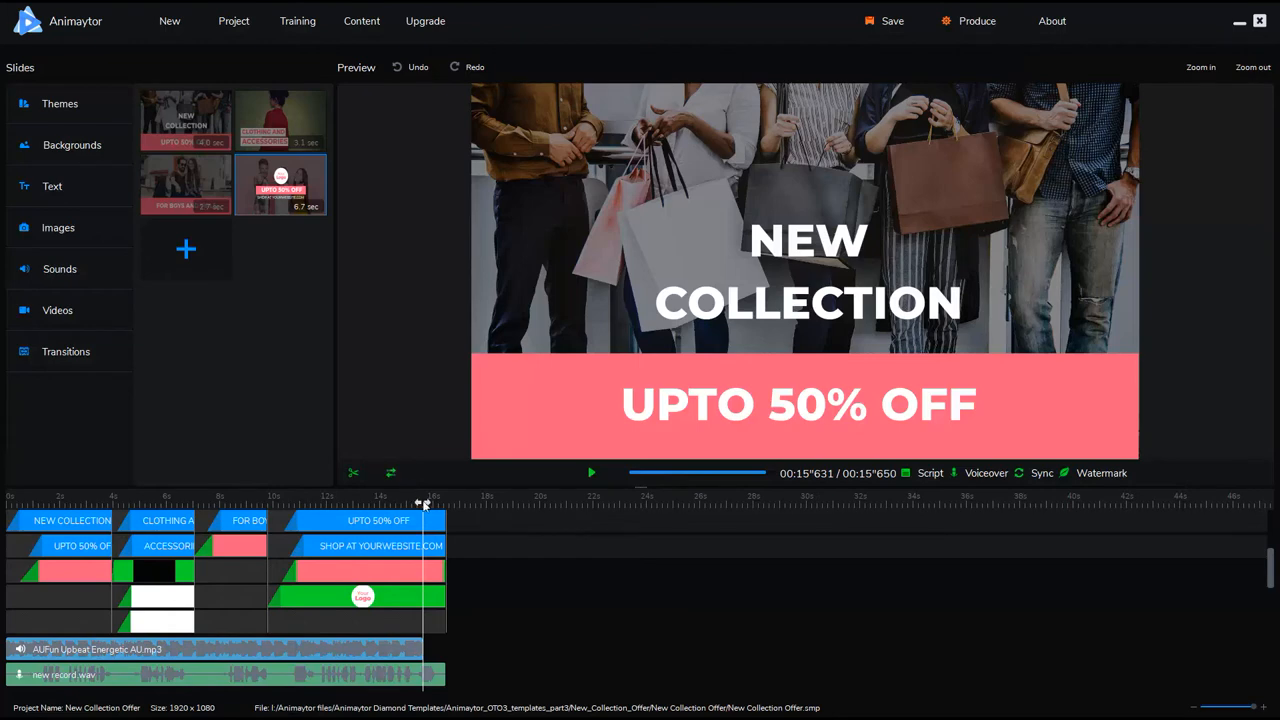
{"action": "mouse_move", "coordinate": [392, 644]}
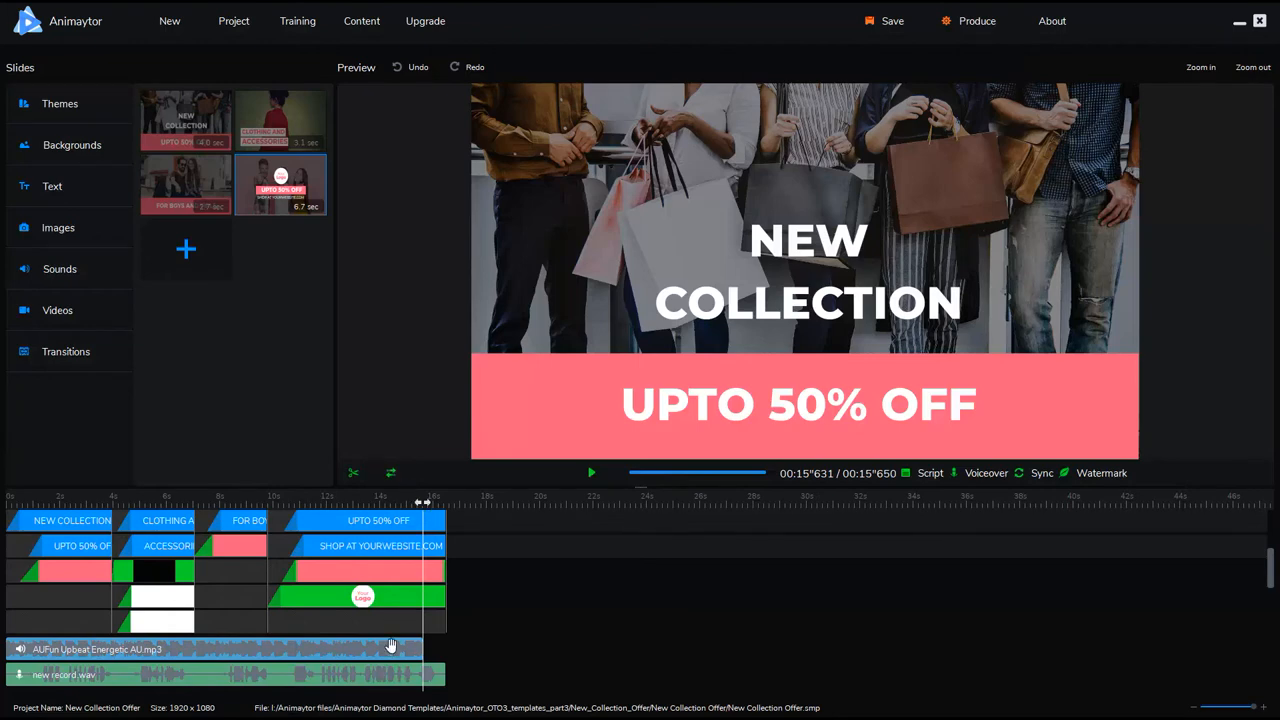
{"action": "mouse_move", "coordinate": [416, 648]}
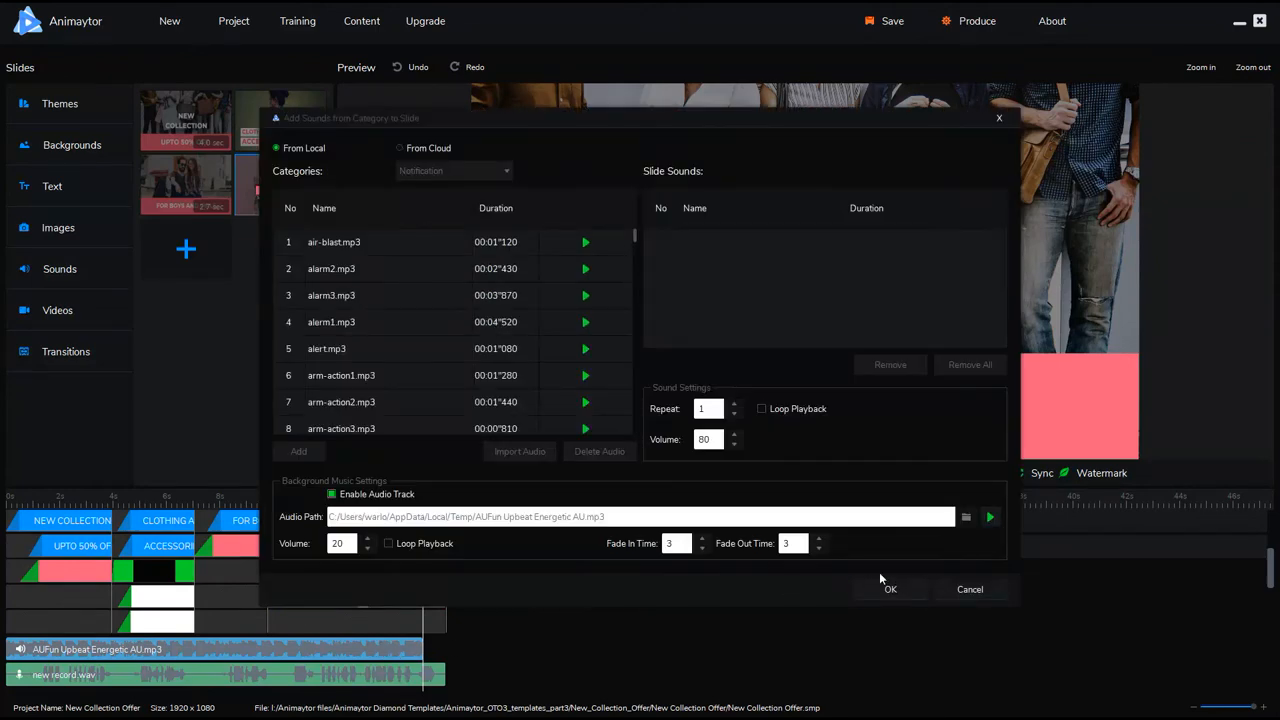
- Raise the music's Fade Out Time spinner and confirm the background music settings
{"action": "left_click", "coordinate": [820, 540]}
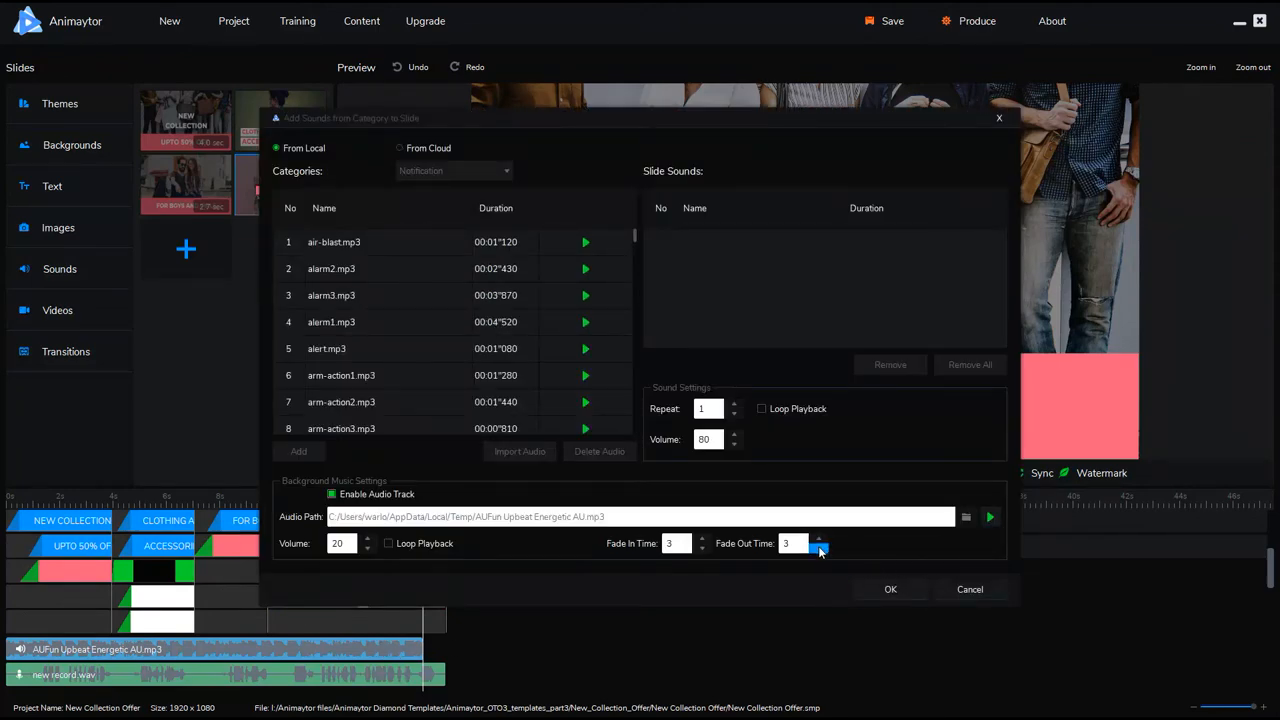
{"action": "left_click", "coordinate": [888, 588]}
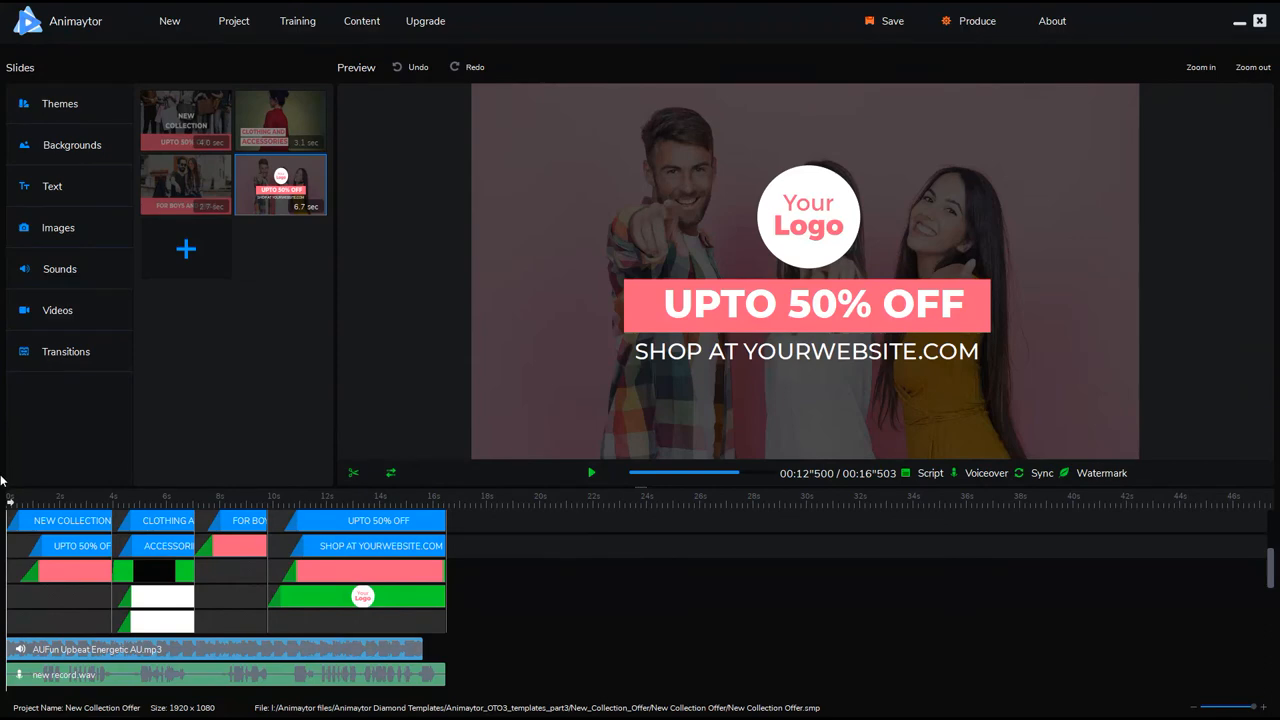
- Play the full video preview from the first slide, then start Produce for export
{"action": "left_click", "coordinate": [592, 472]}
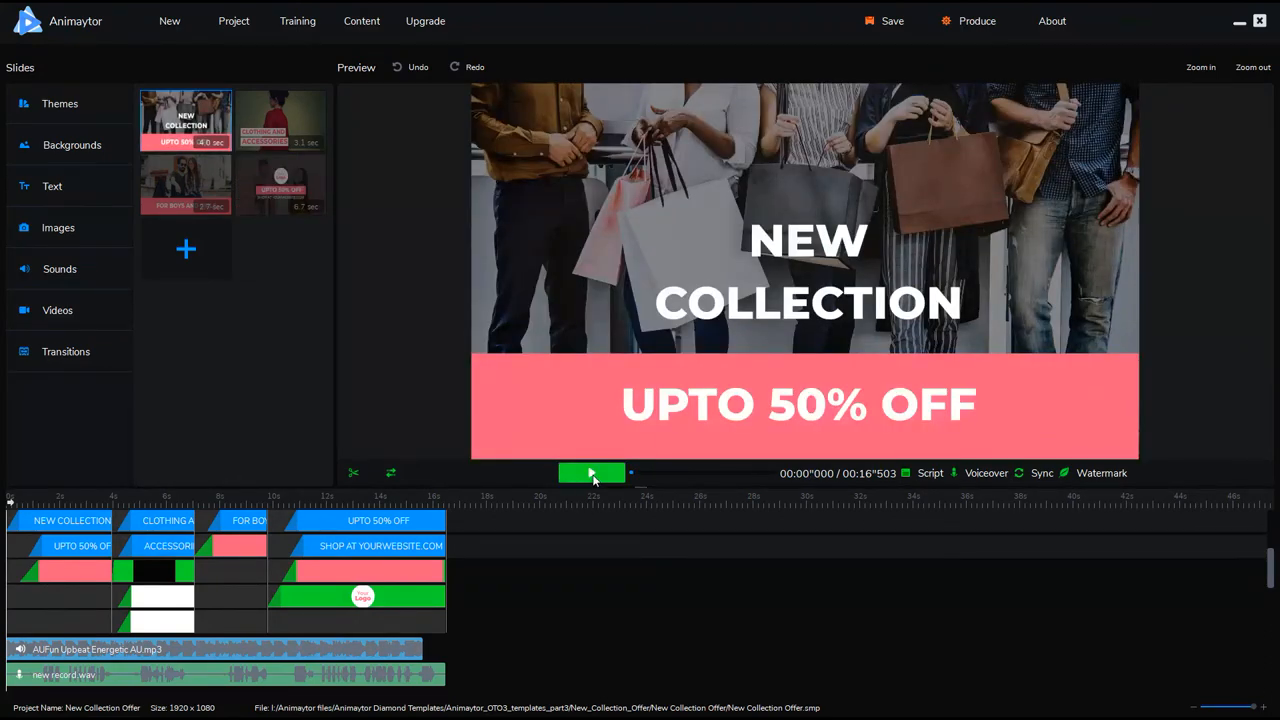
{"action": "left_click", "coordinate": [592, 472]}
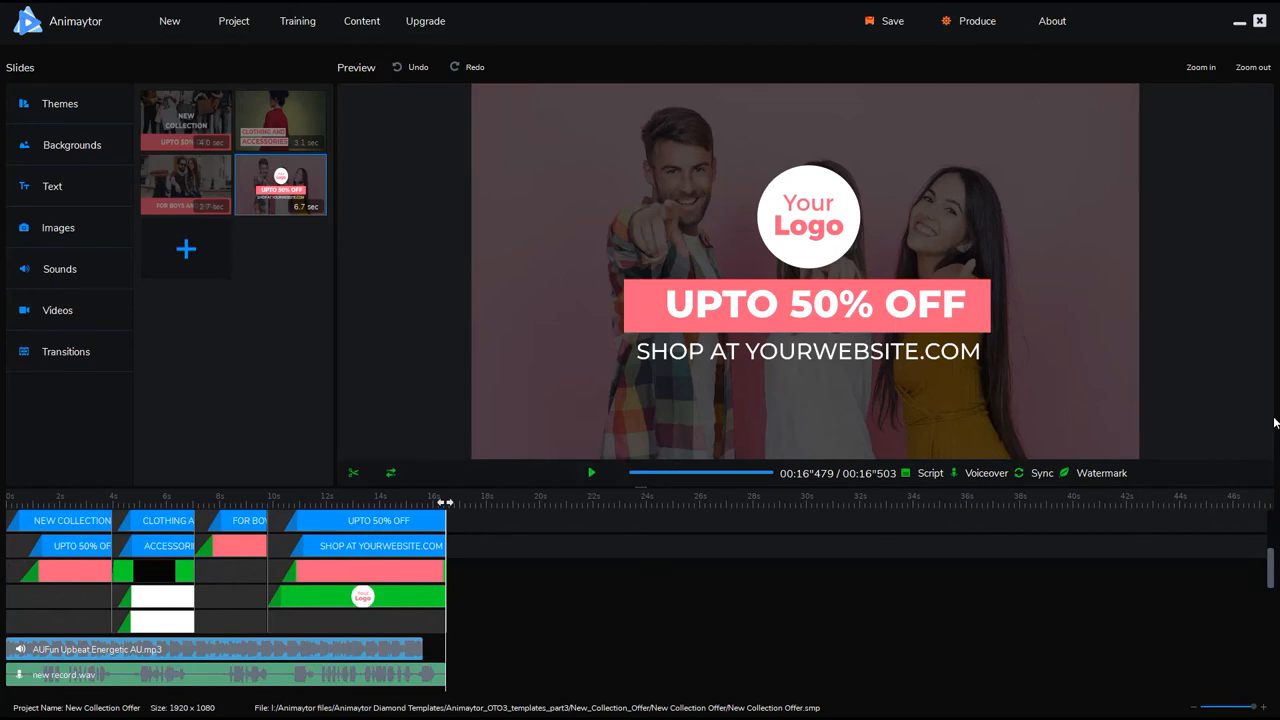
{"action": "mouse_move", "coordinate": [1046, 8]}
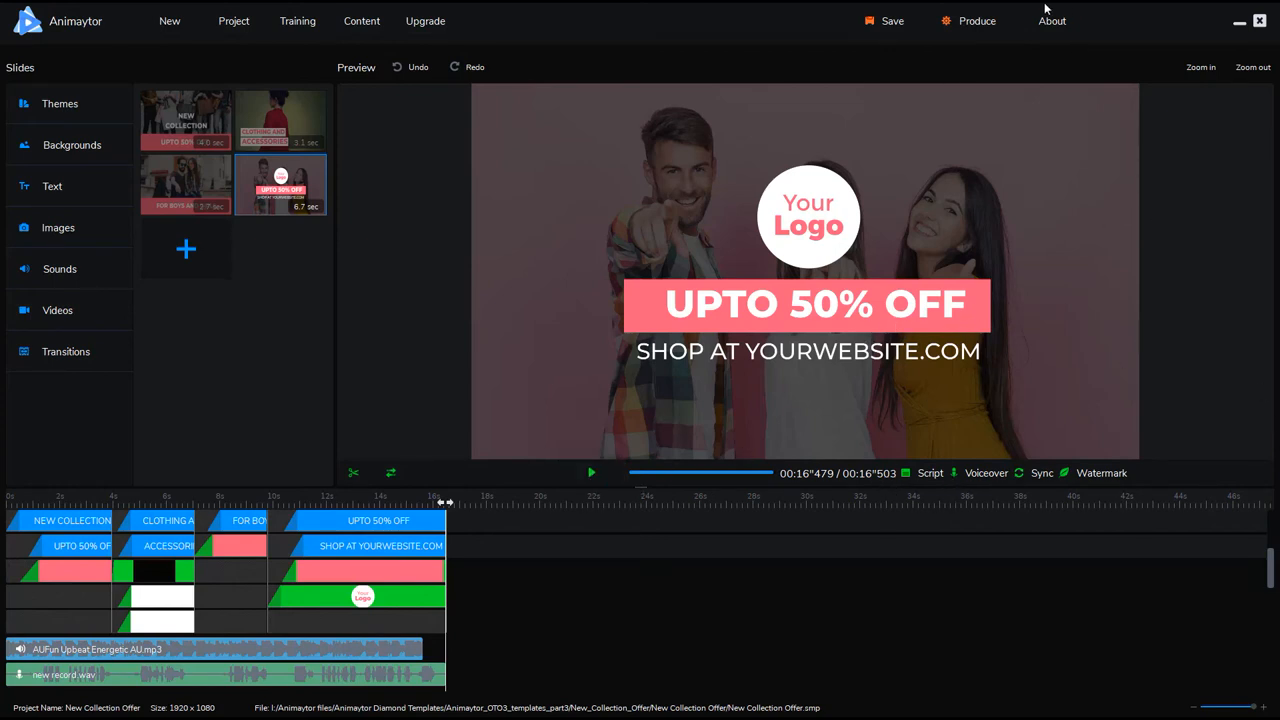
{"action": "left_click", "coordinate": [976, 20]}
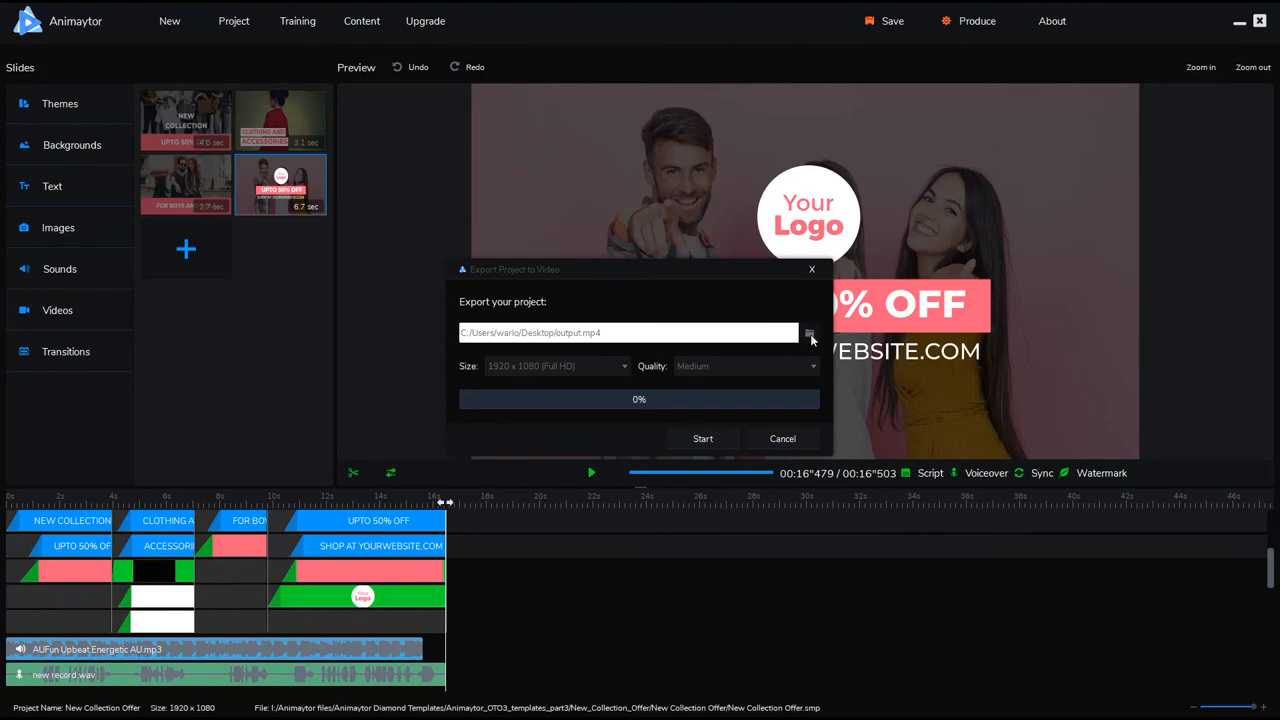
- Export with Quality High and Size 1920 x 1080 (Full HD) to output.mp4
{"action": "left_click", "coordinate": [808, 332]}
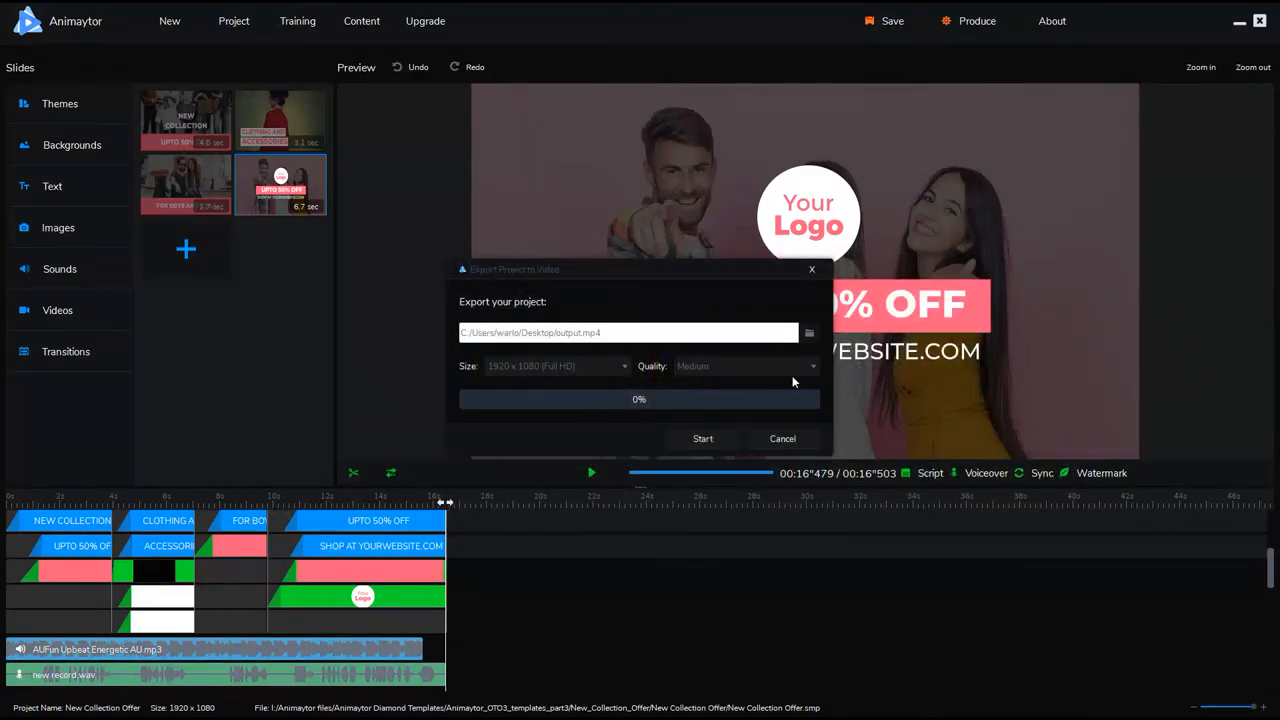
{"action": "left_click", "coordinate": [744, 364]}
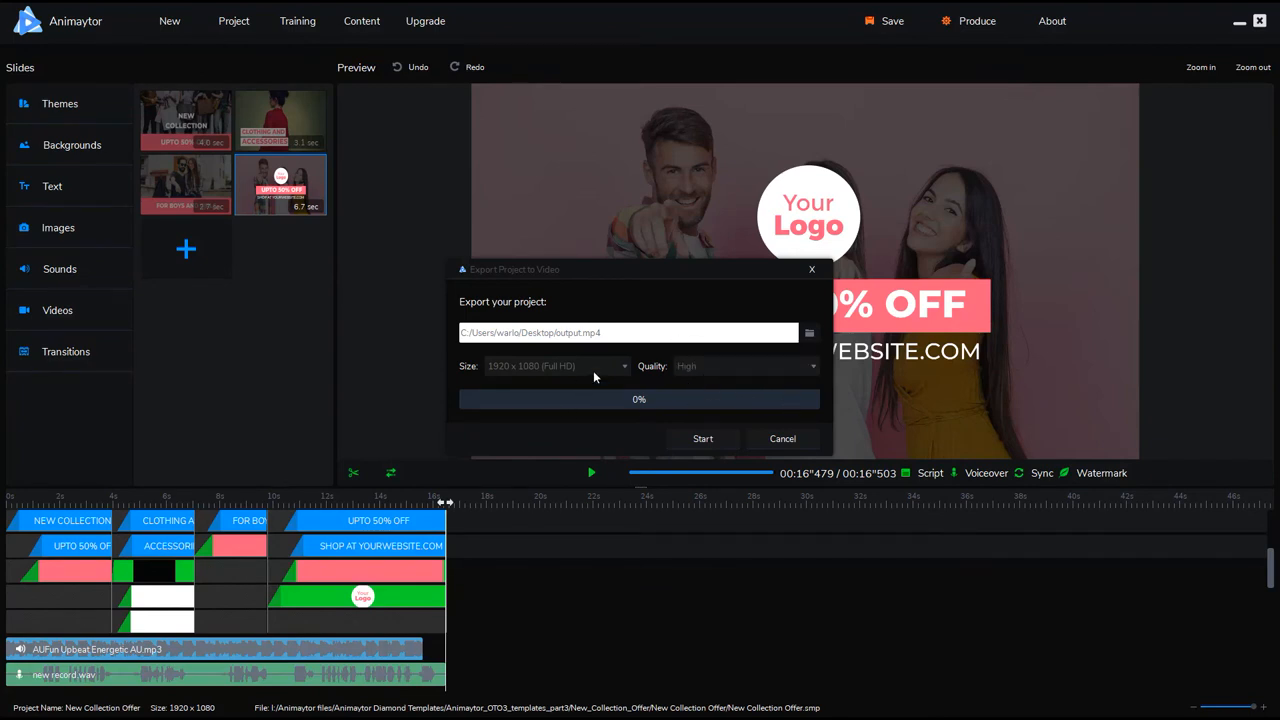
{"action": "left_click", "coordinate": [624, 364]}
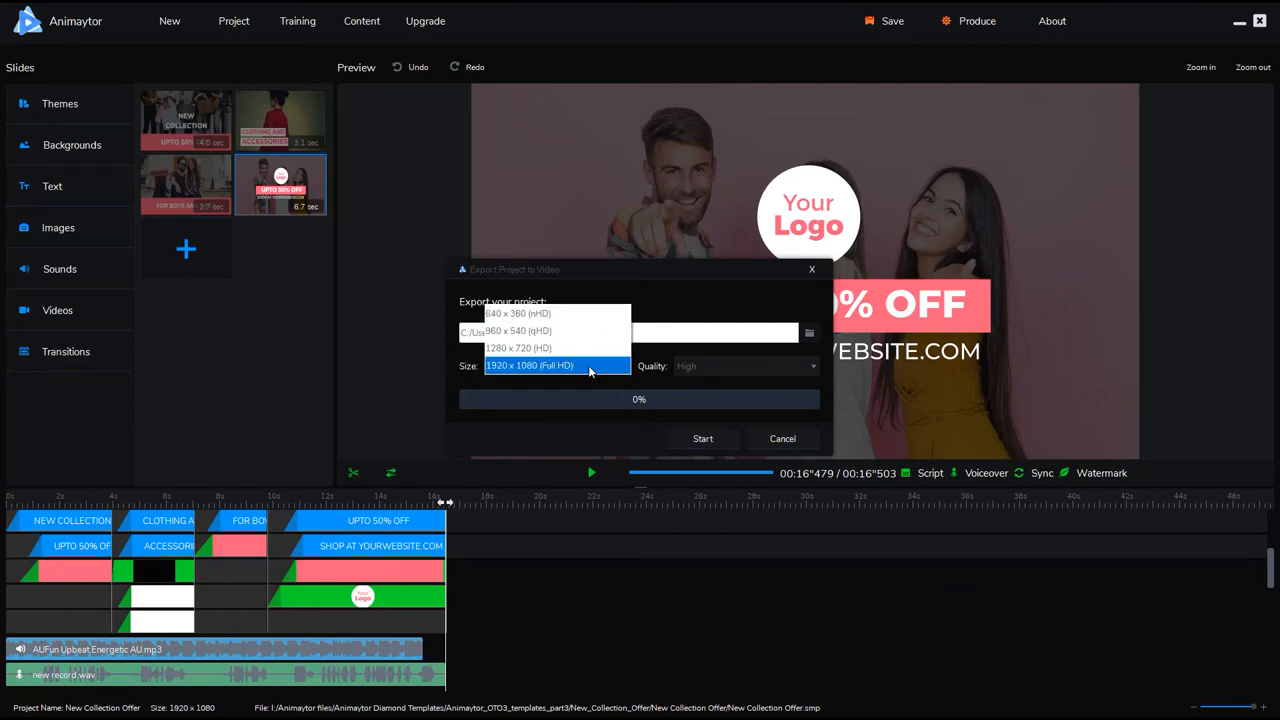
{"action": "left_click", "coordinate": [528, 364]}
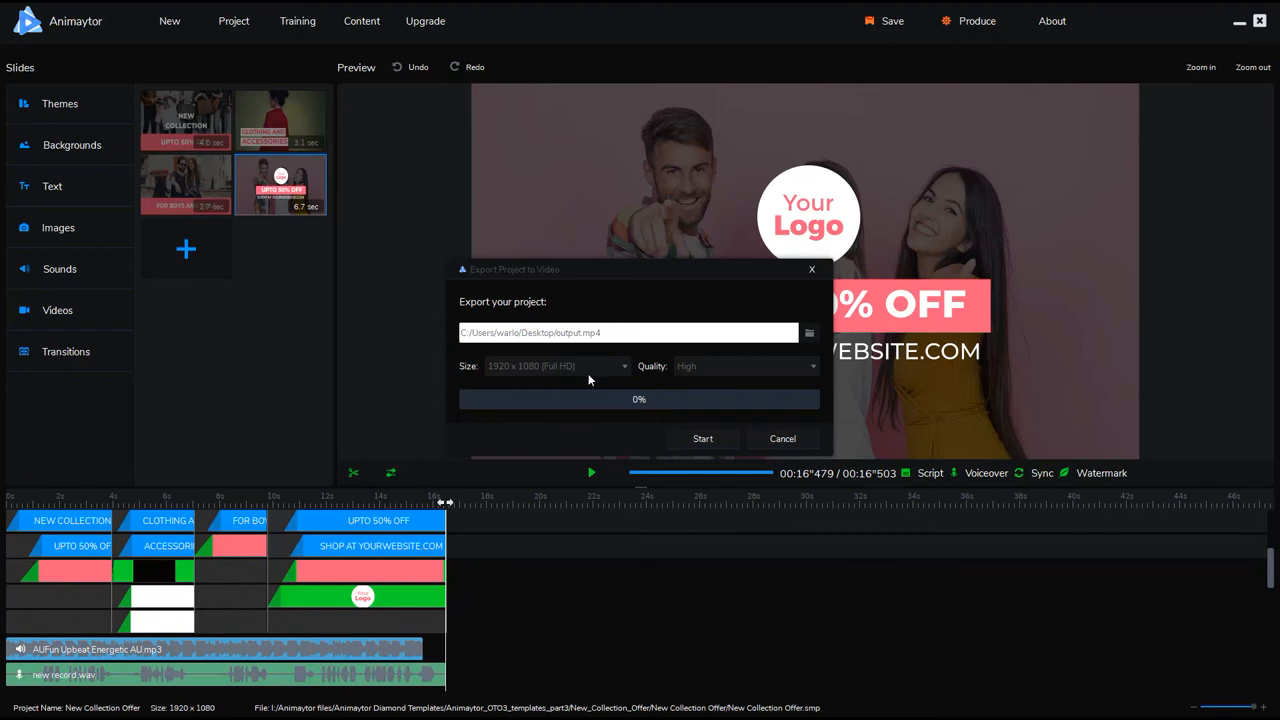
{"action": "mouse_move", "coordinate": [656, 438]}
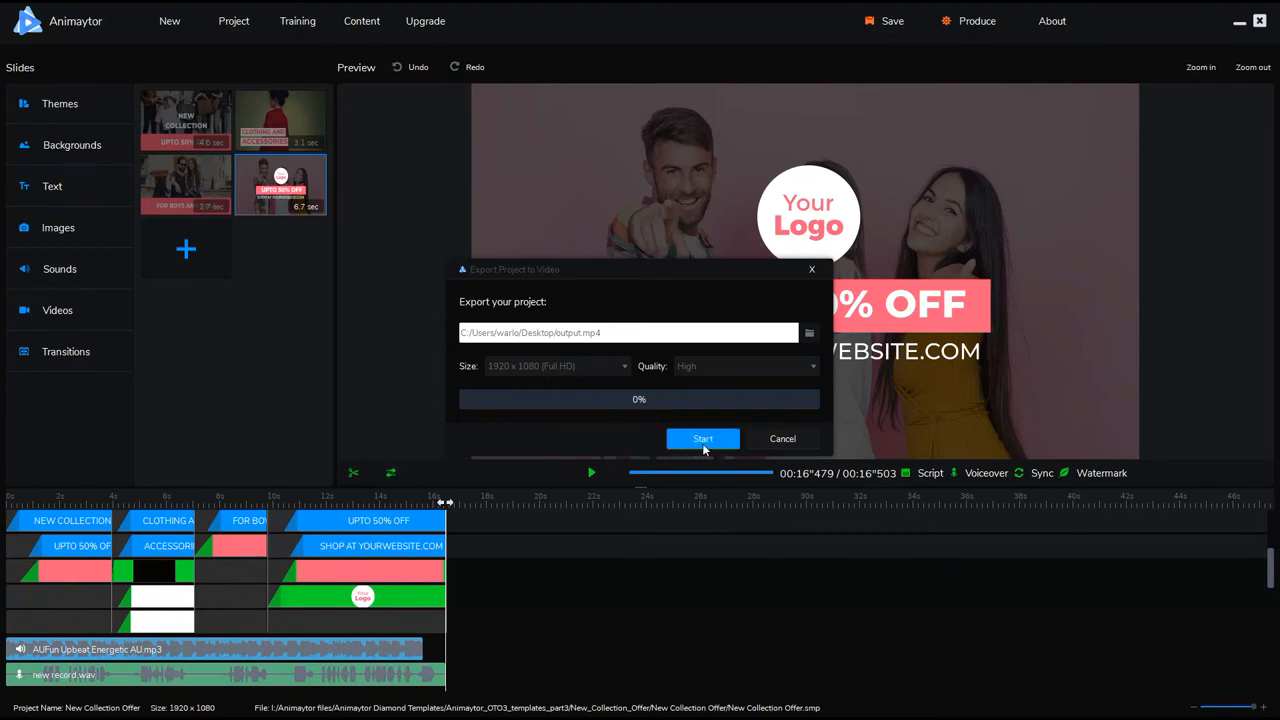
{"action": "left_click", "coordinate": [702, 438]}
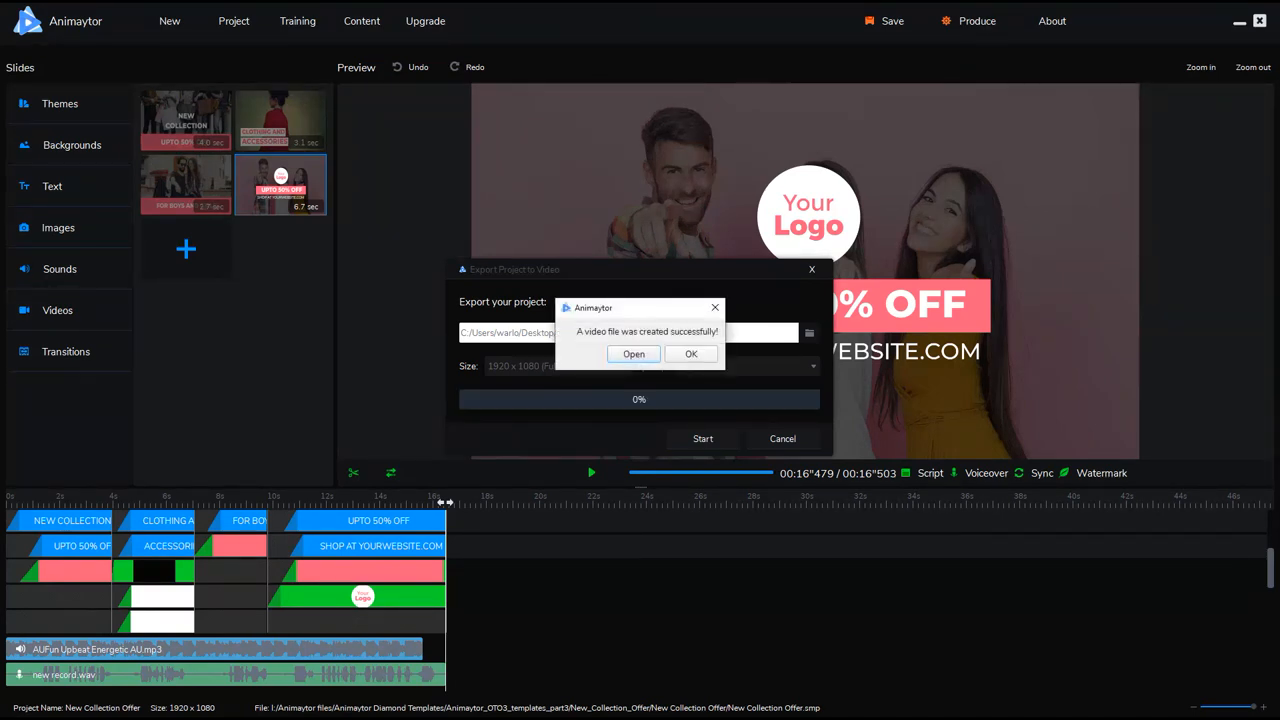
- Open the created output.mp4 from the success message and play it in Nero MediaHome Viewer
{"action": "left_click", "coordinate": [692, 352]}
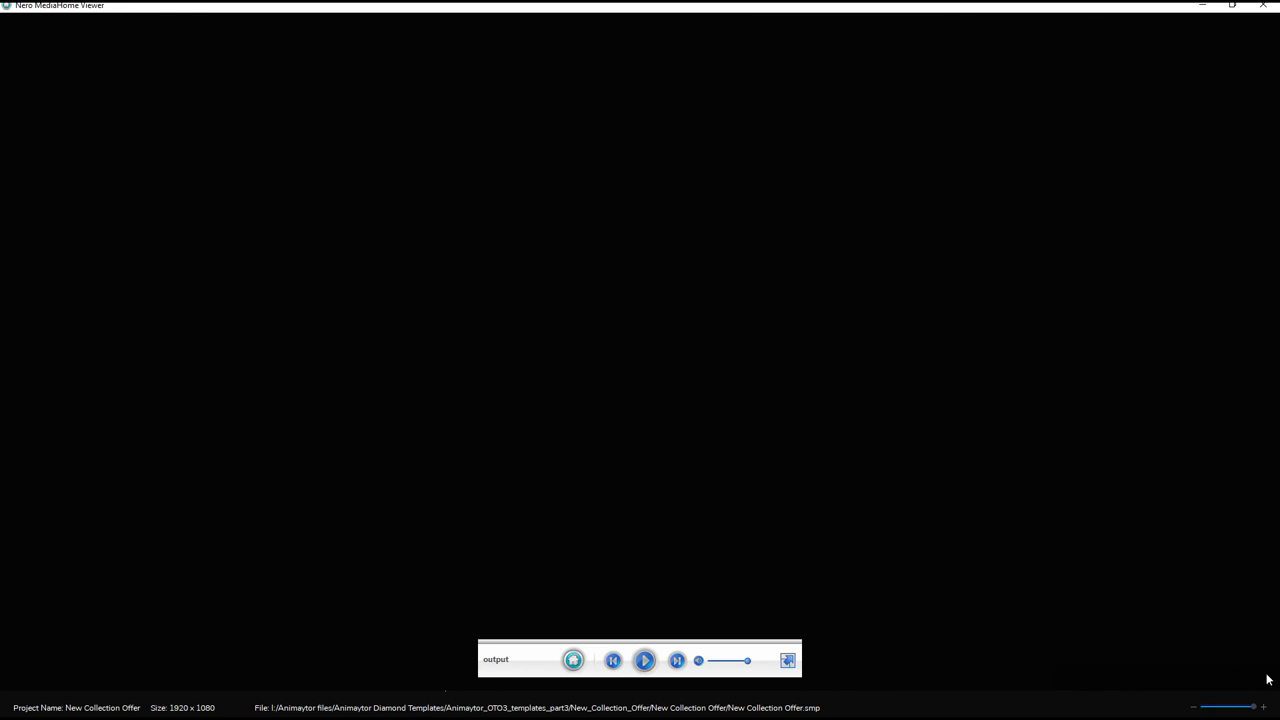
{"action": "left_click", "coordinate": [644, 660]}
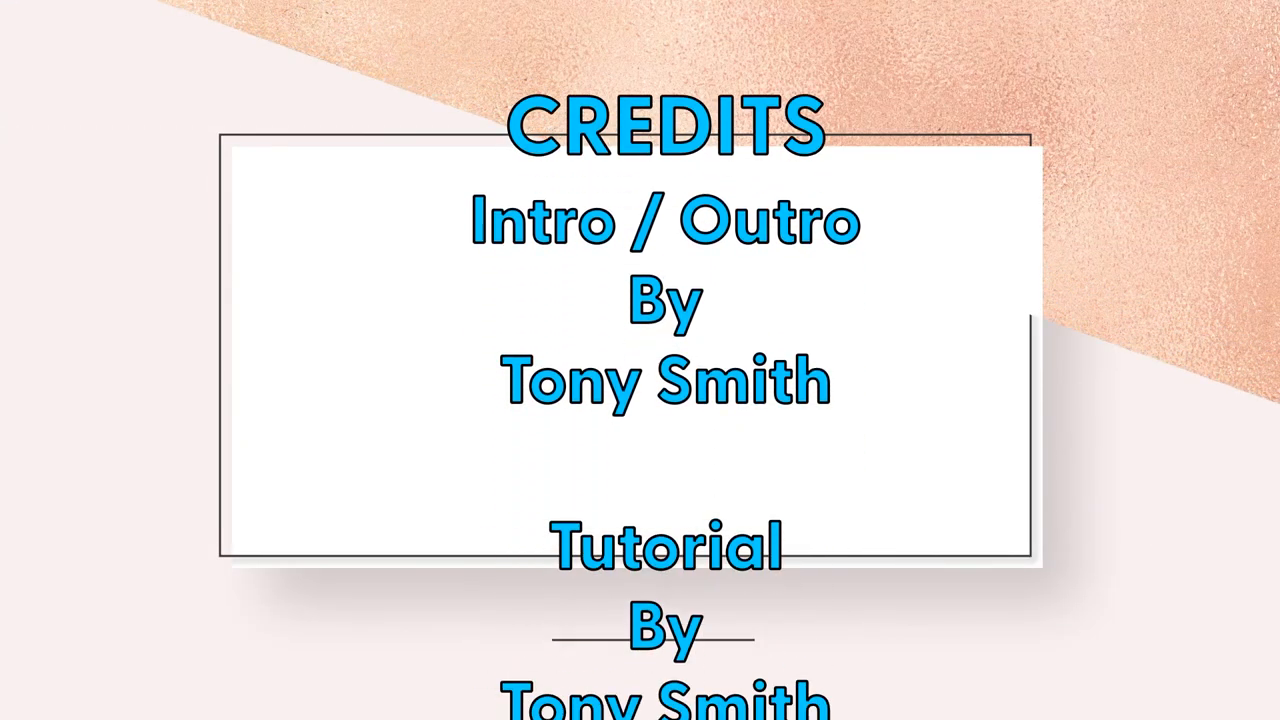